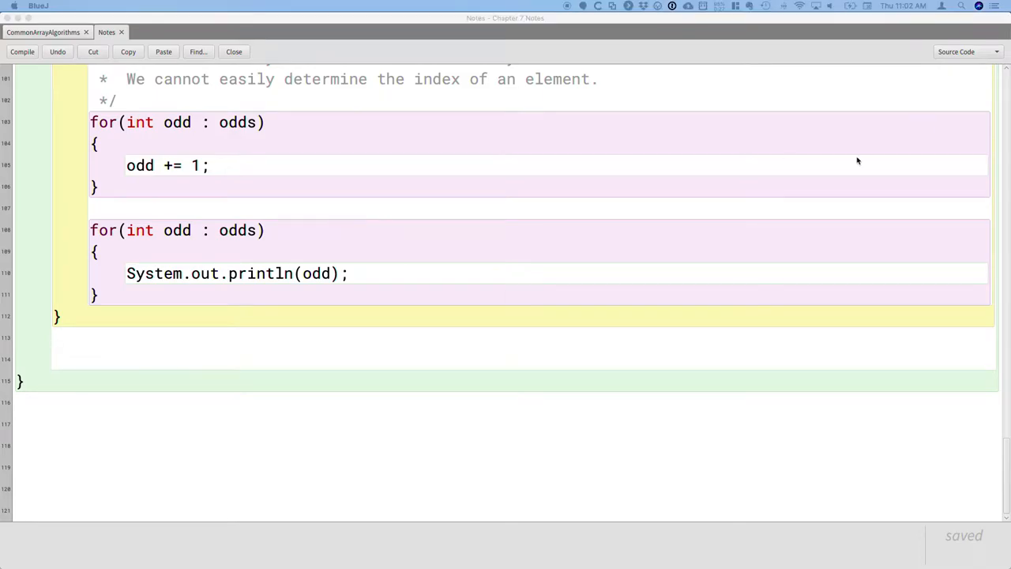
mouse_move(103, 364)
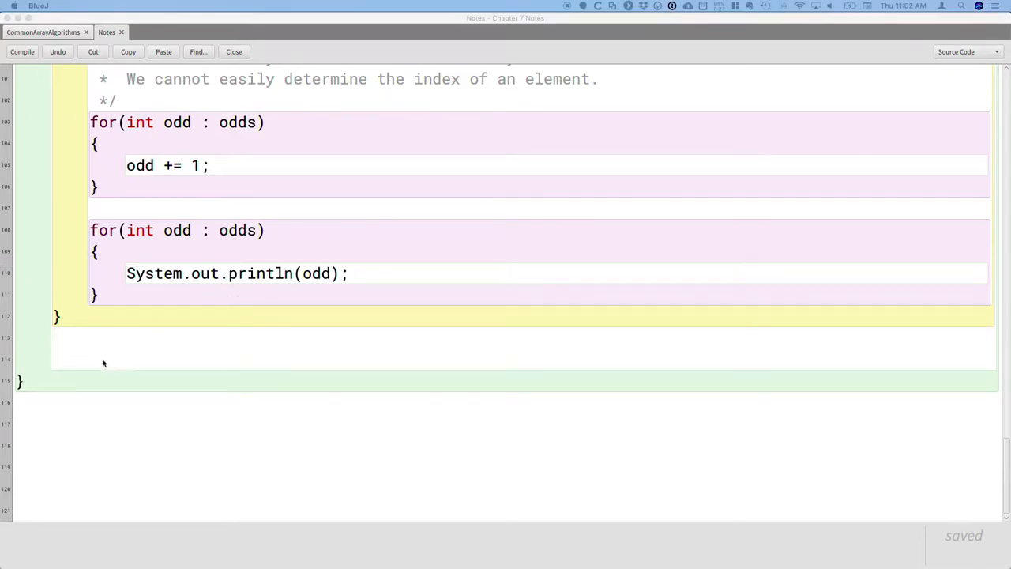
- Declare an empty public static void createArrayOfCalendars() method below the previous loop examples
type("public")
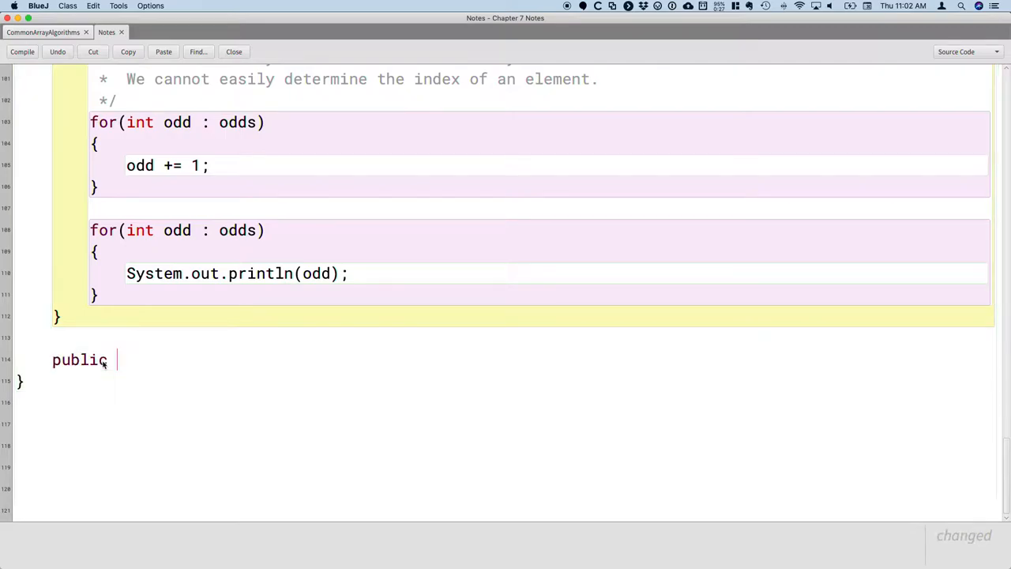
type("static void")
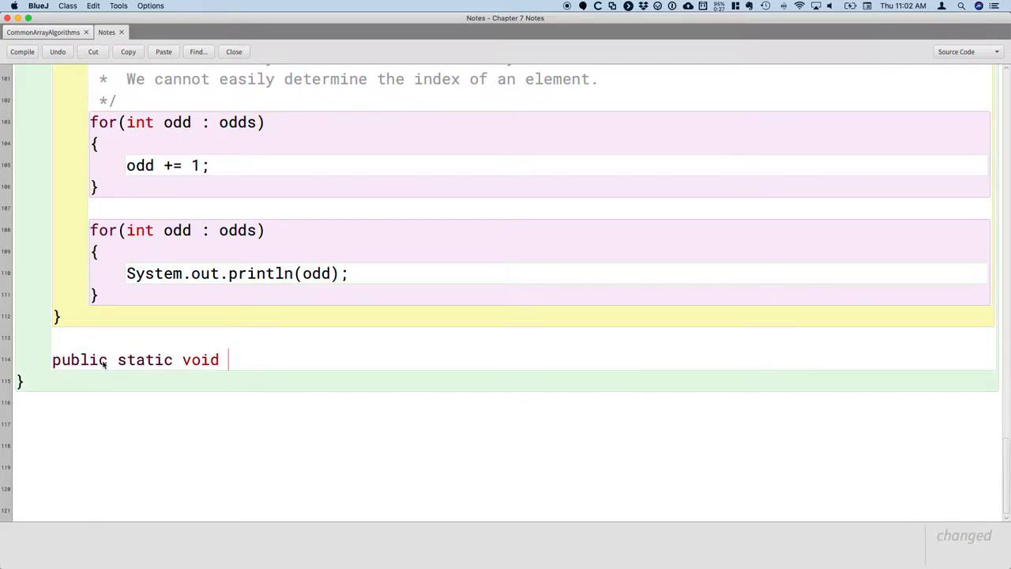
type("createArar")
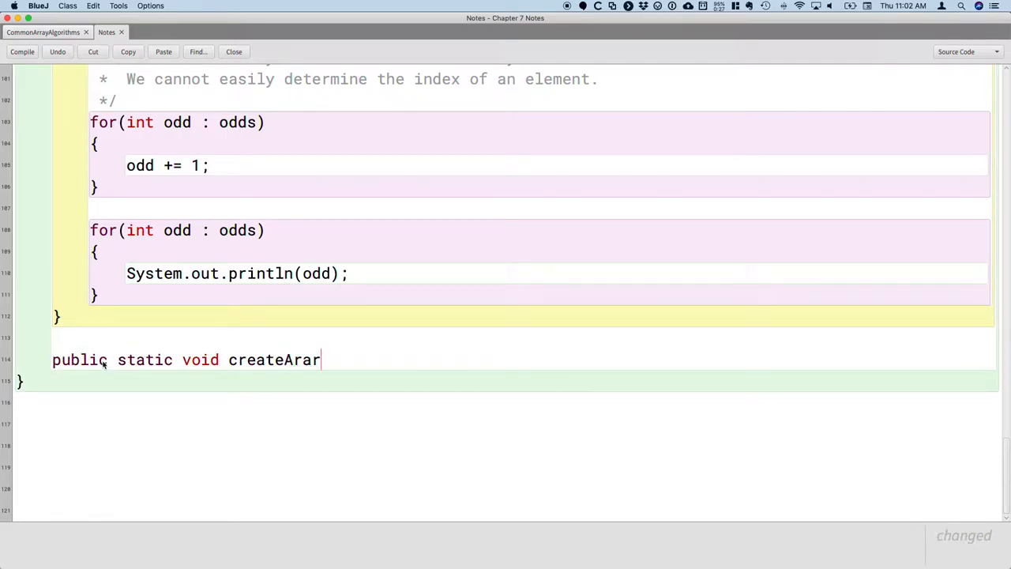
type("rayOfCal")
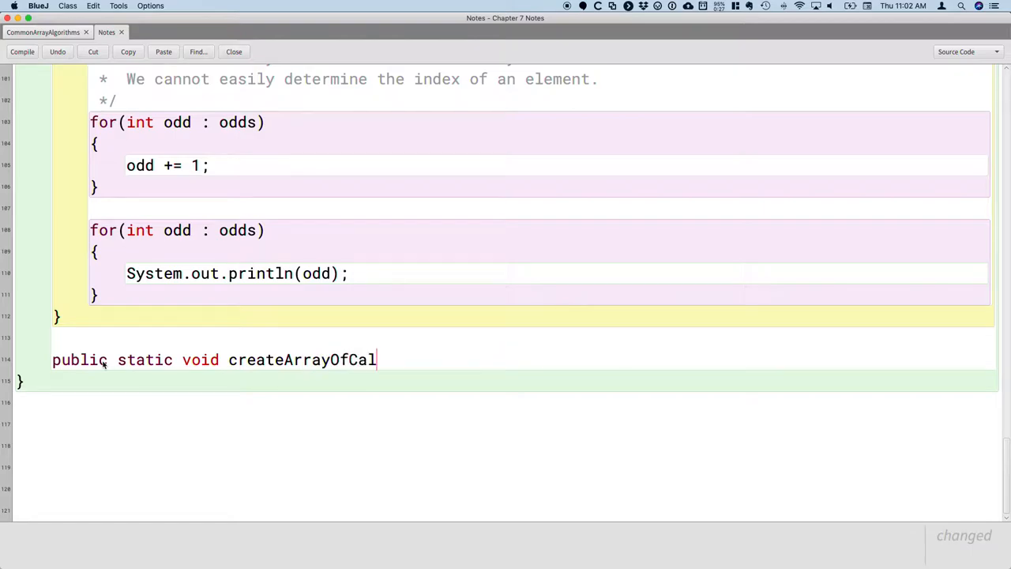
type("endars()")
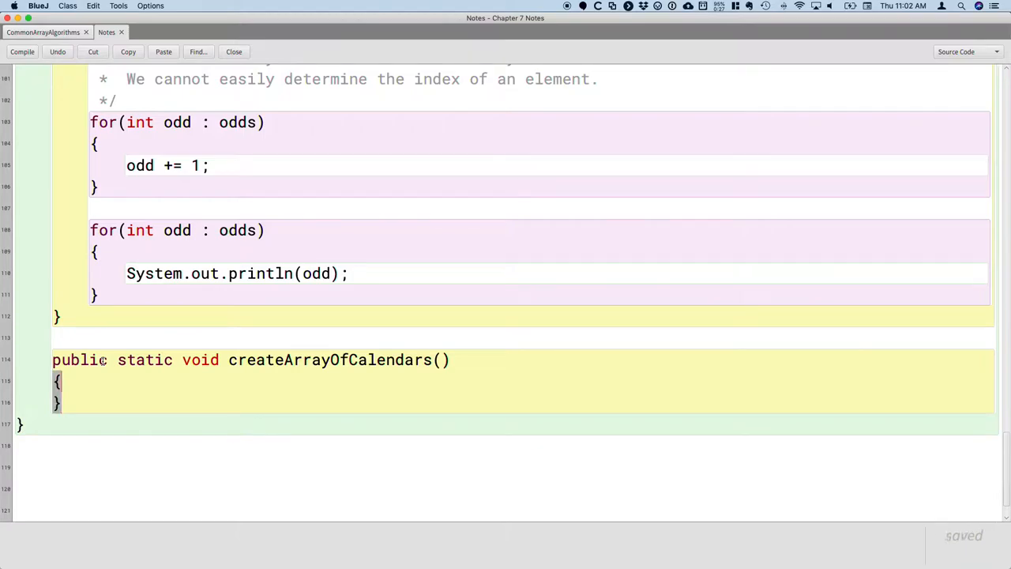
- Write the comment 'Create an array of 12 calendars, each calendar initialized to the start of each month.'
scroll("down", 3)
type("/*")
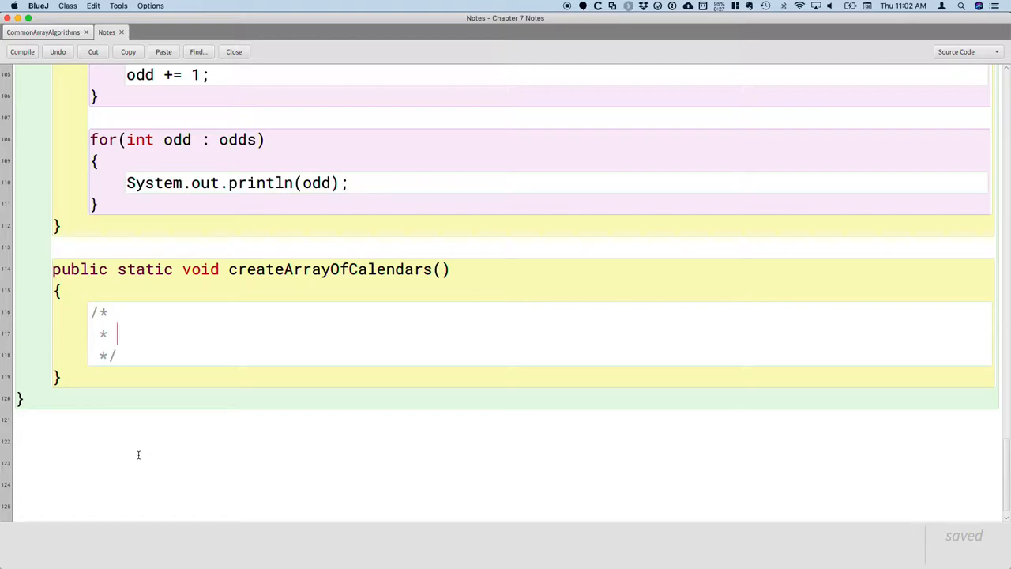
type("Cre")
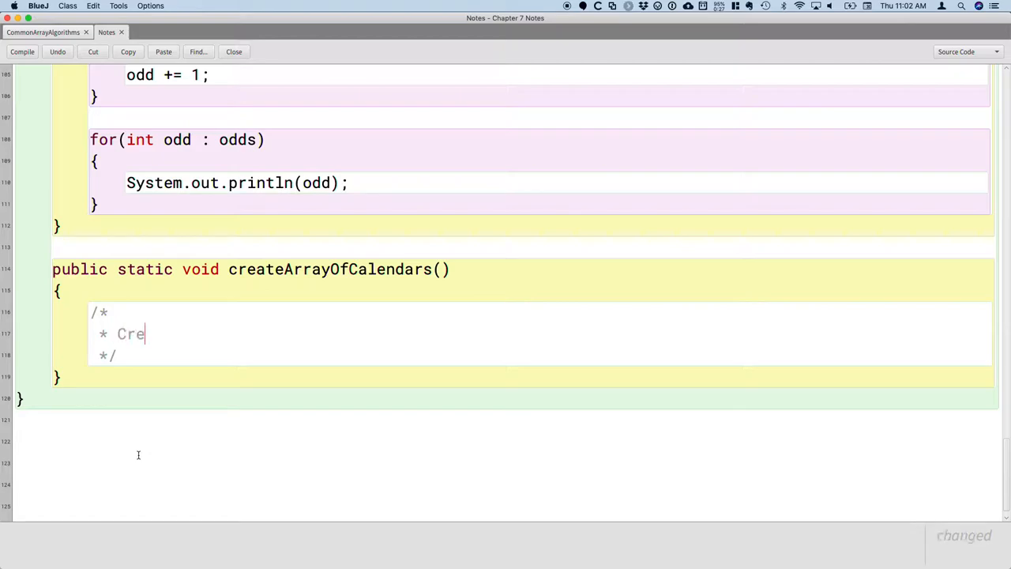
type("ate an arra")
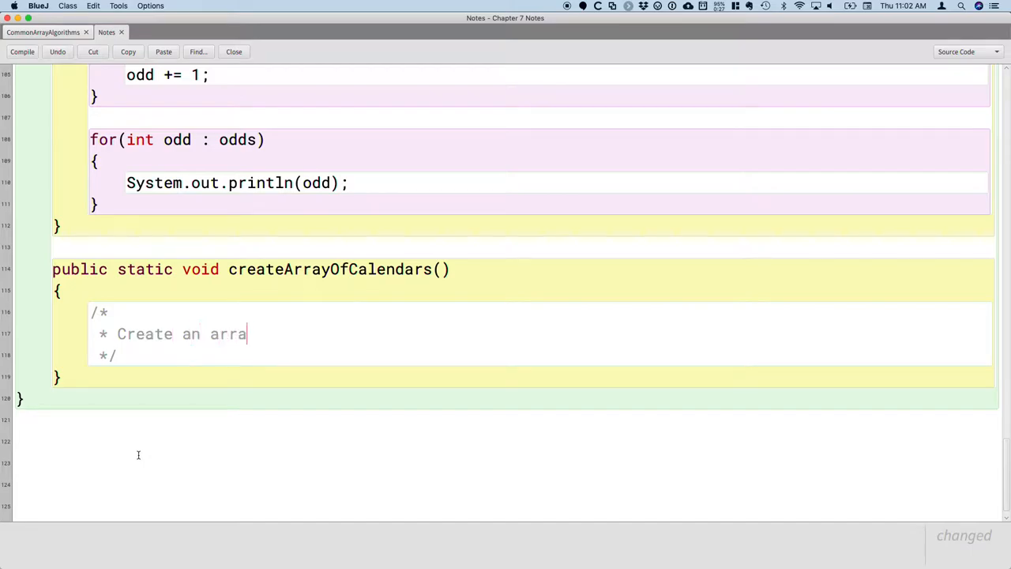
type("y of 12 cale")
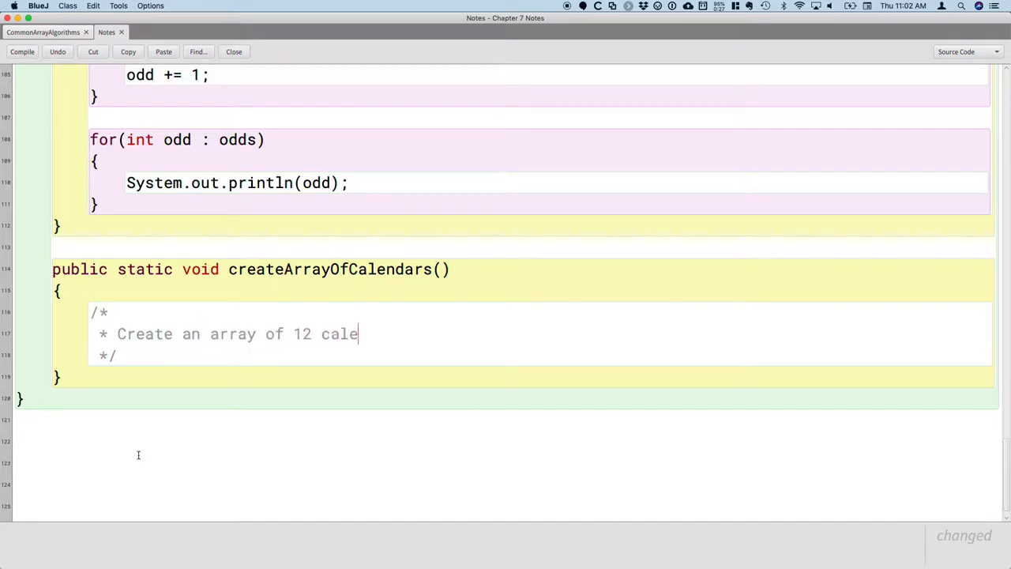
type("nda")
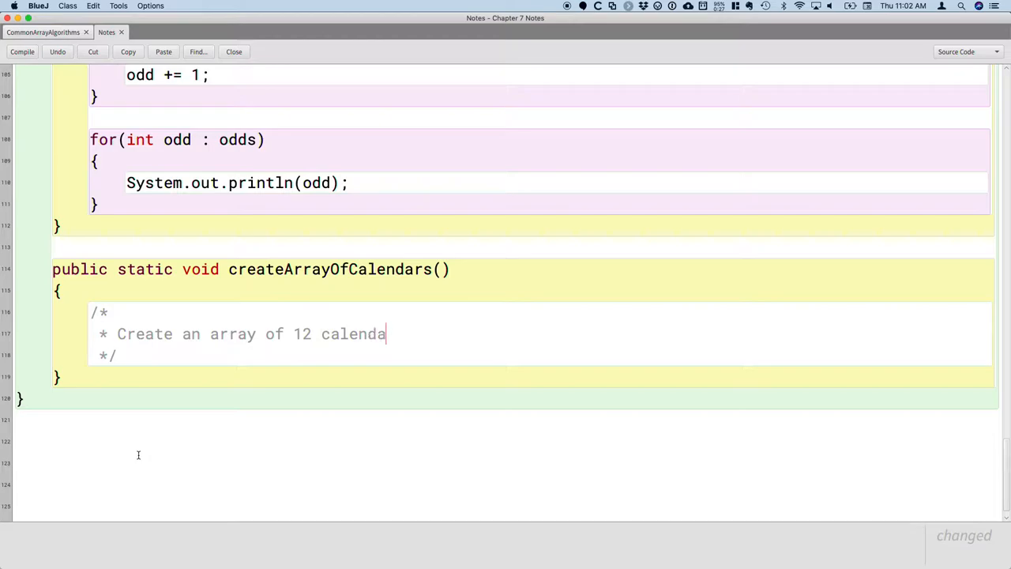
type("rs, each")
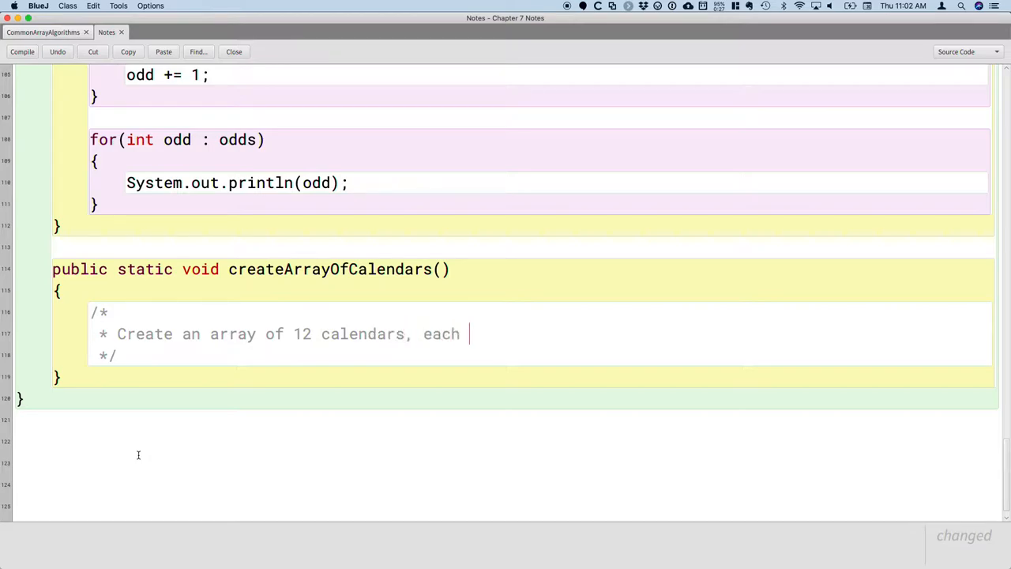
type("calendar")
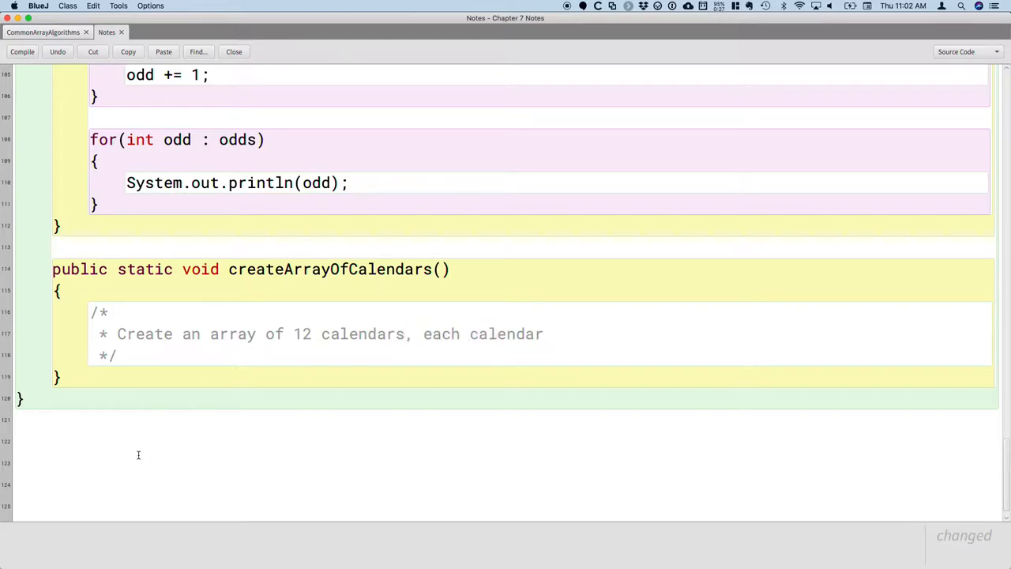
type("intializ")
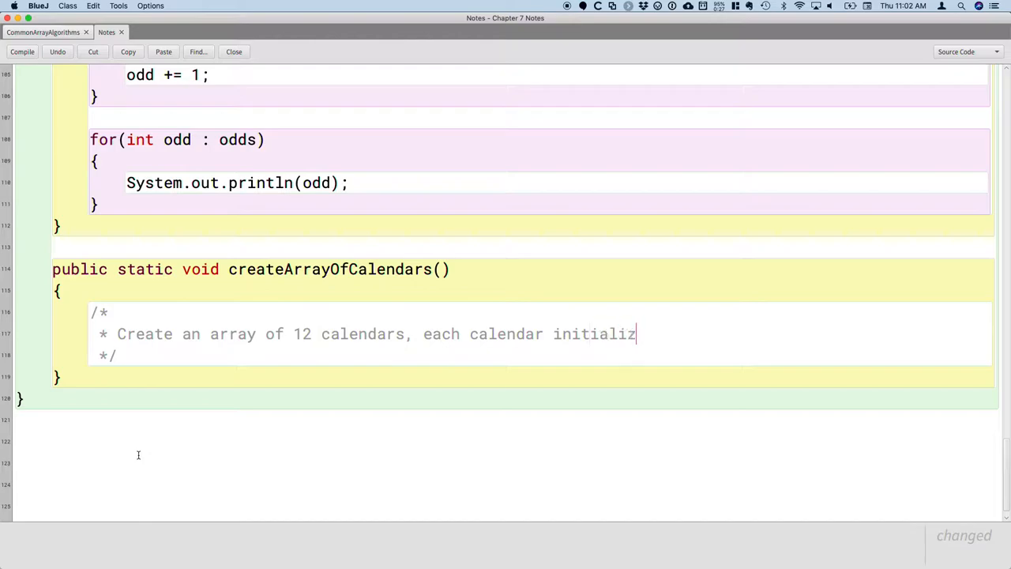
type("ed to")
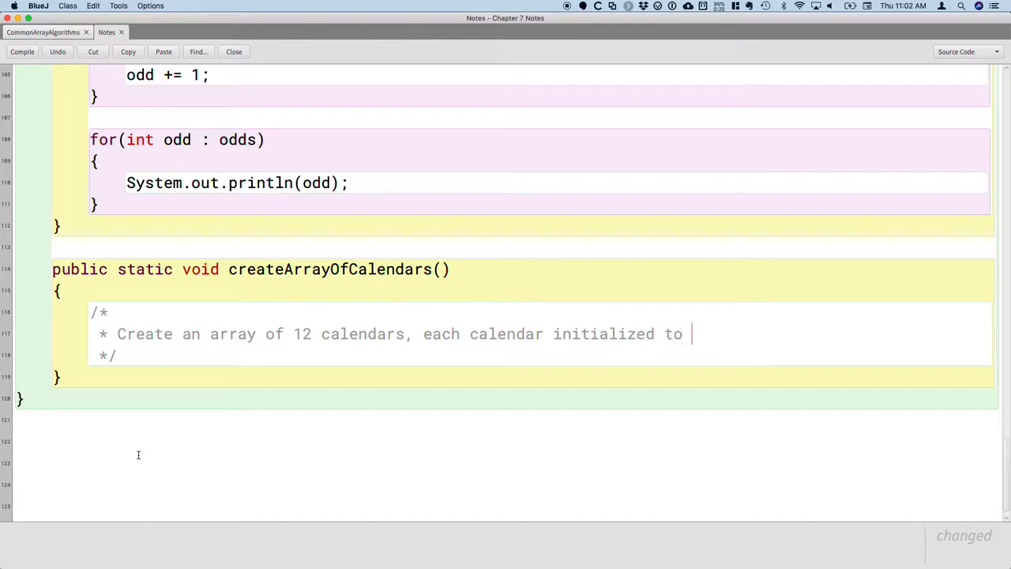
type("the start of each month.")
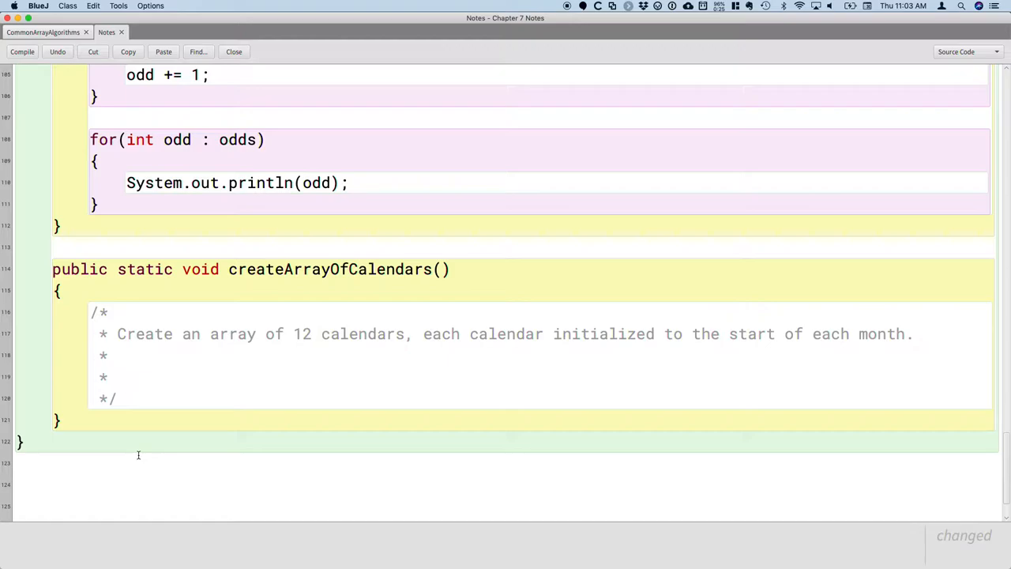
- Add the comment sentence that each element of a new object array is initialized to null
type("W")
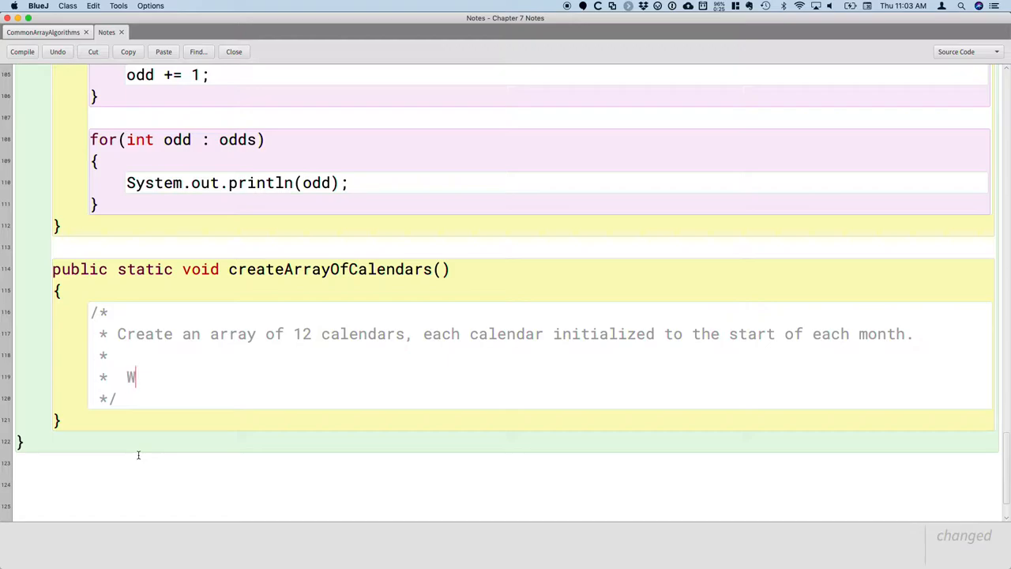
type("hen we create")
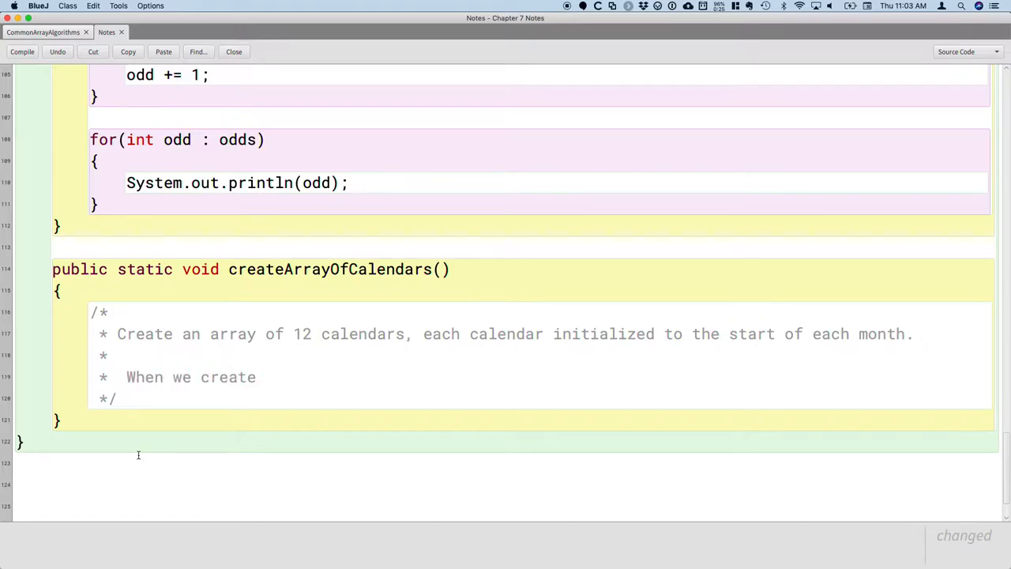
type("an array of objects")
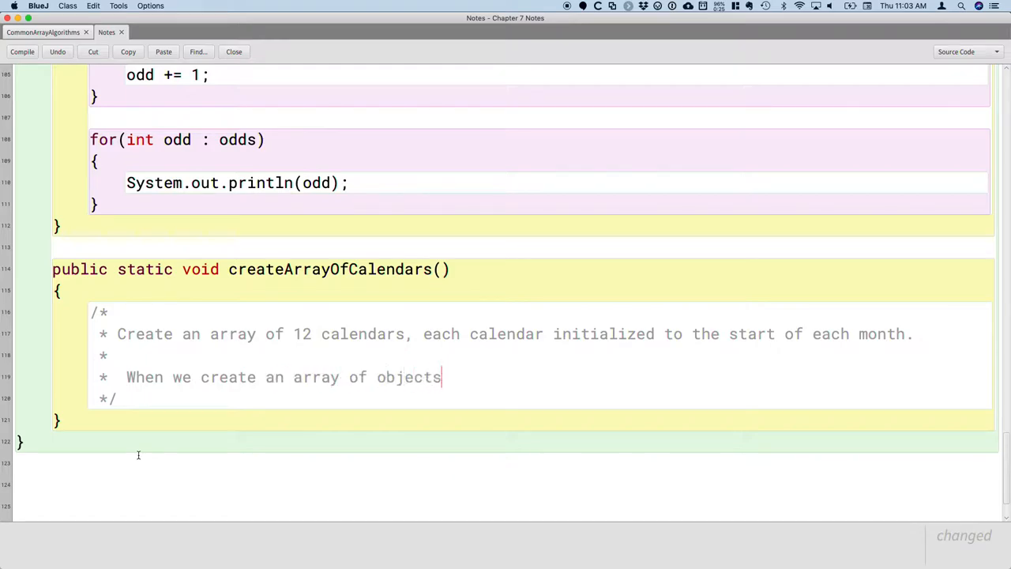
type(", each elem")
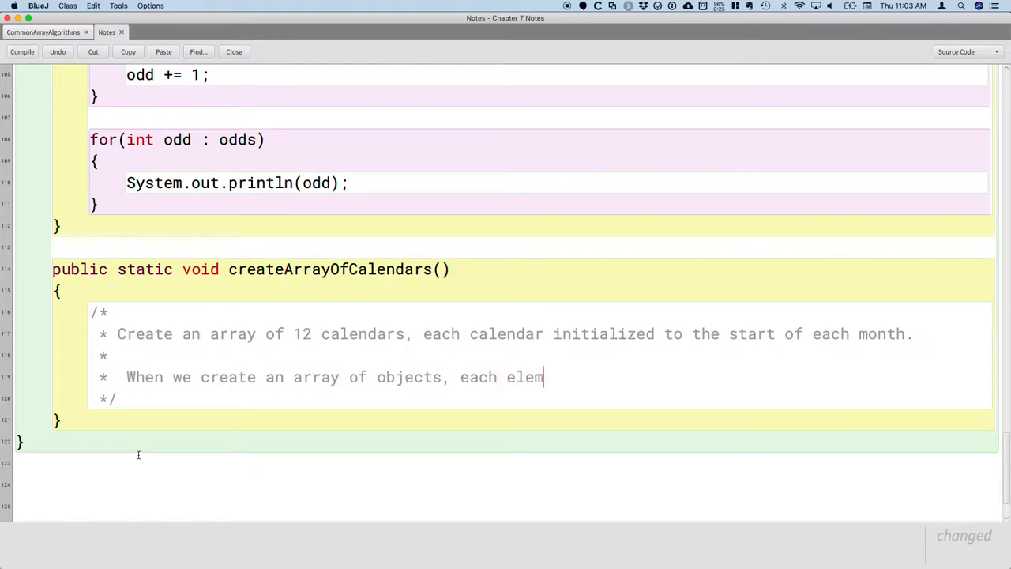
type("ent is initi")
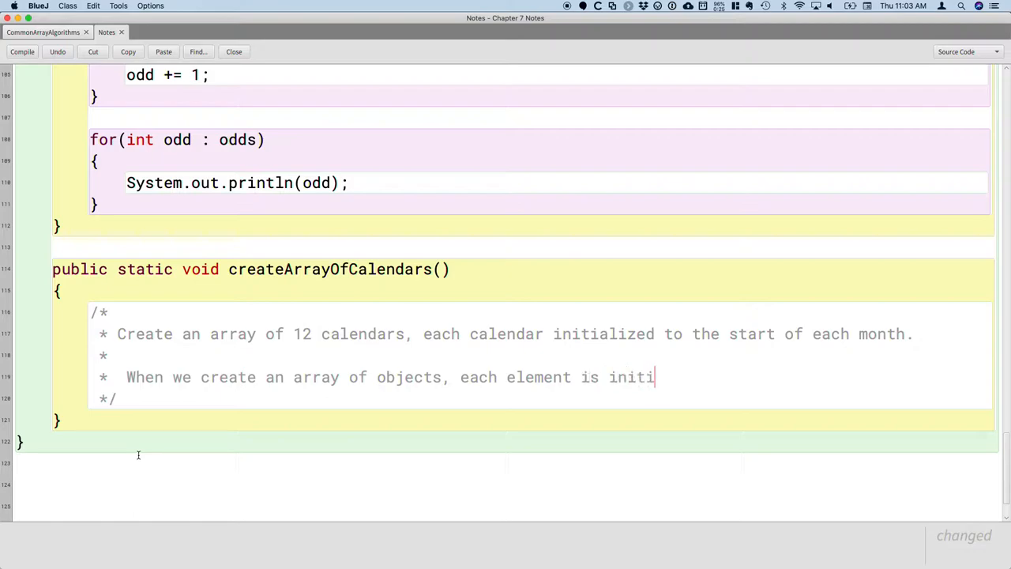
type("alized")
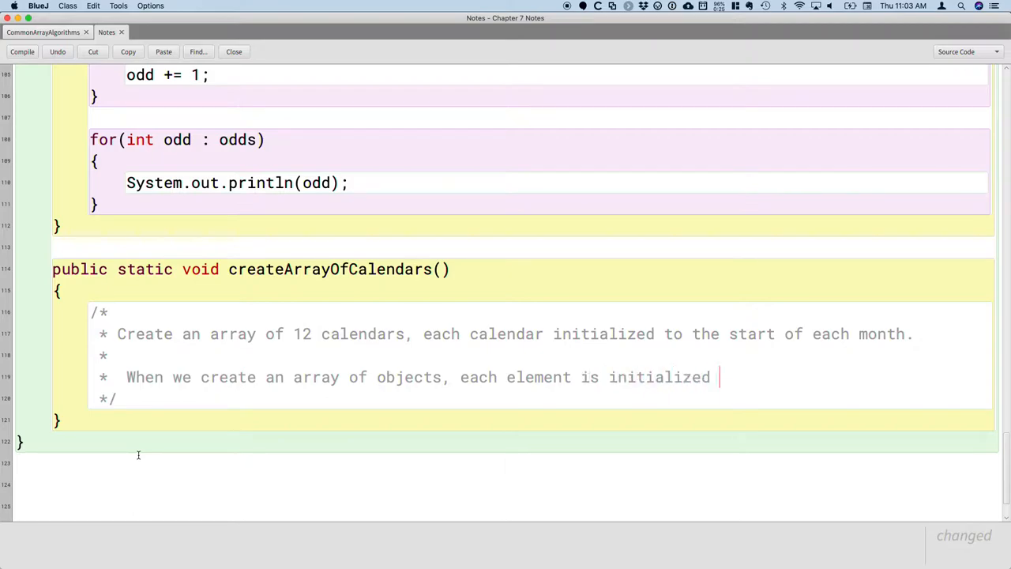
type("to null.")
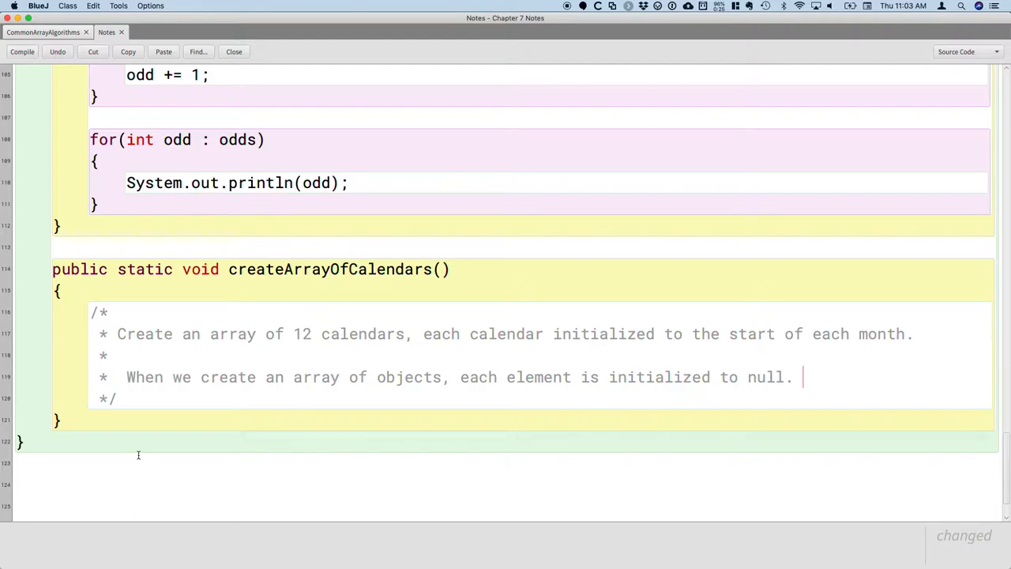
- Add the sentence that we have to create new objects and assign to each element
type("We have to")
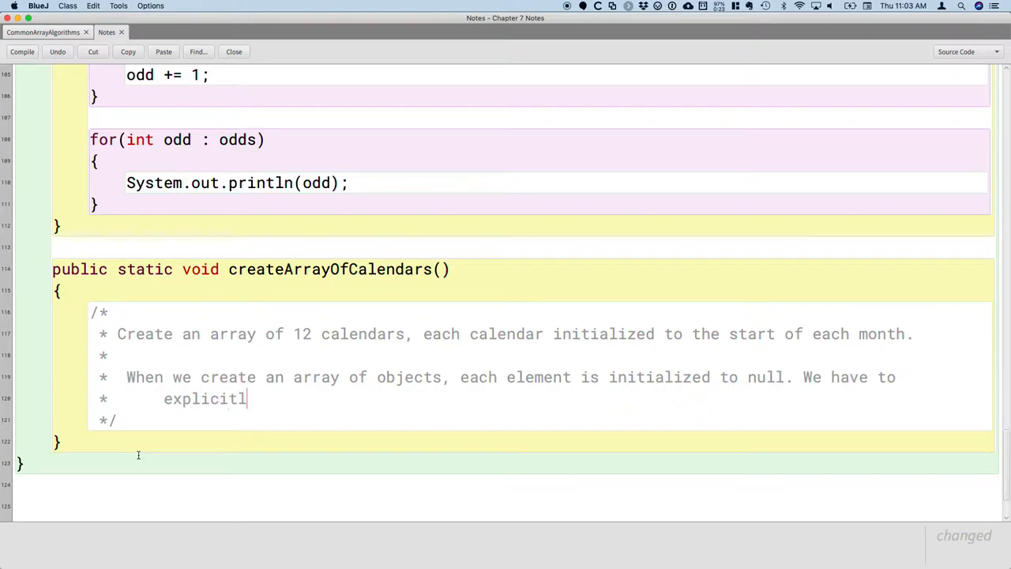
type("y")
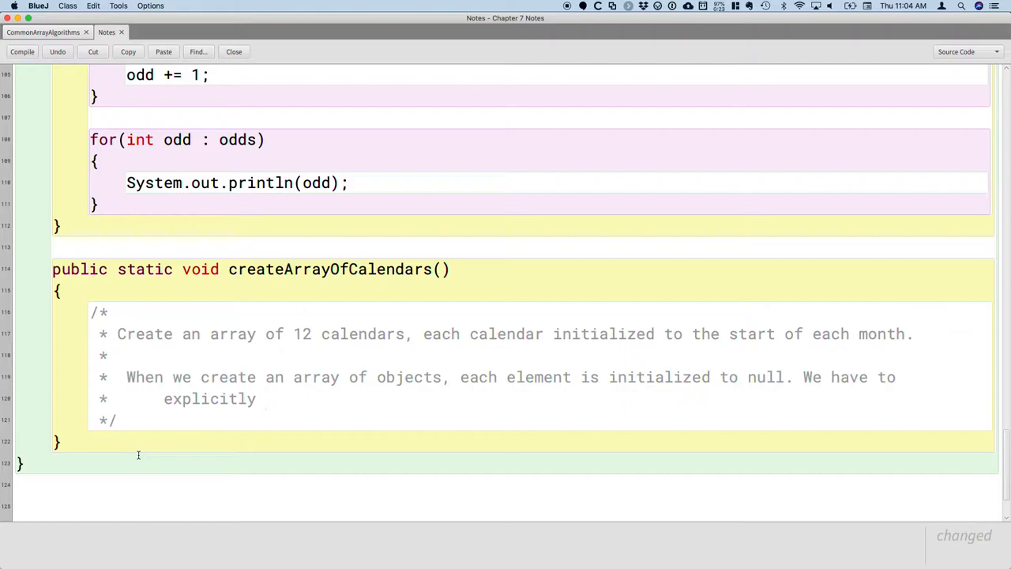
type("cr")
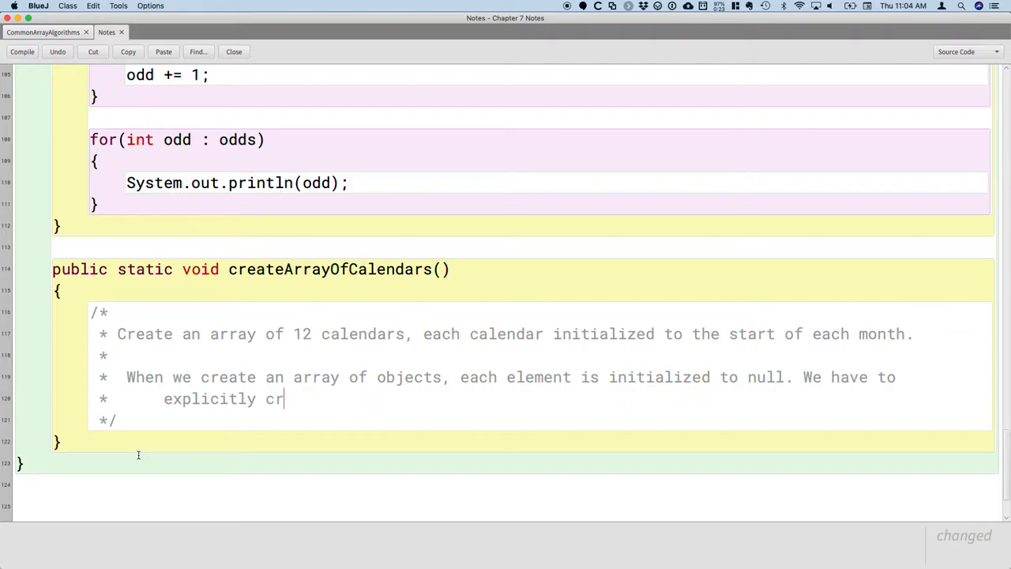
type("eate new objects")
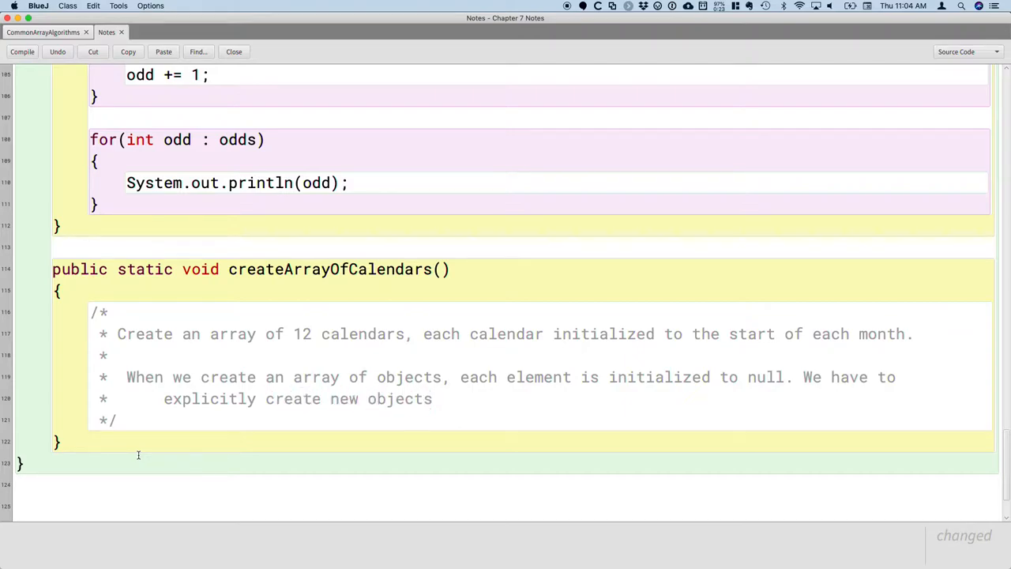
type("and assign")
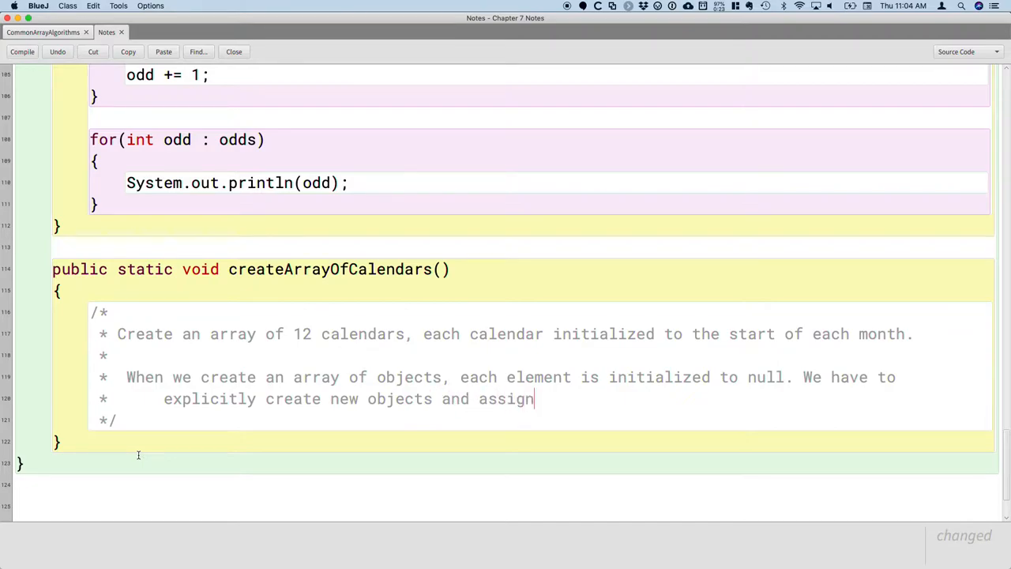
type("to each element.")
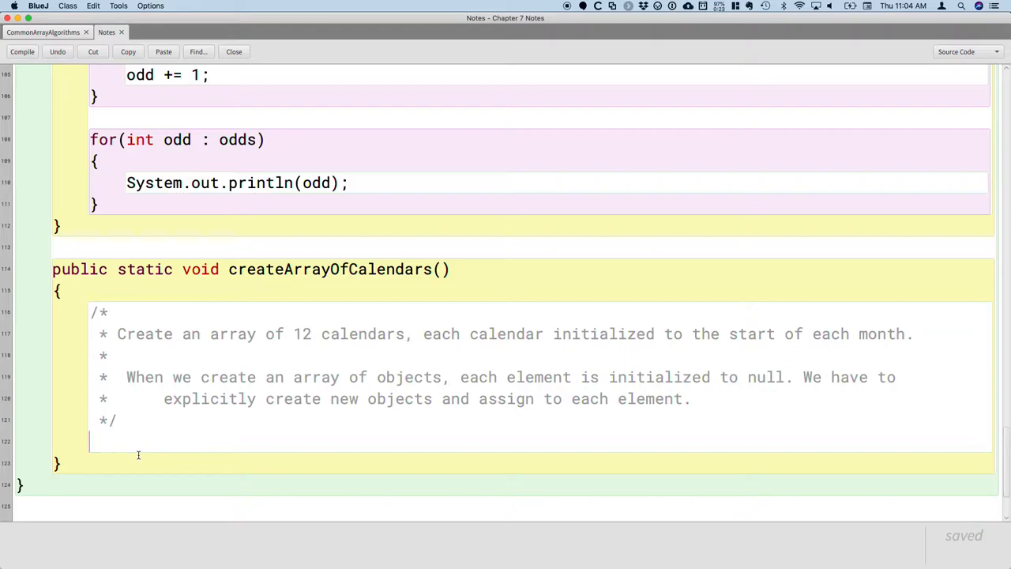
- Declare GregorianCalendar[] calendars = new GregorianCalendar[12]; and start a new block comment
type("Gre")
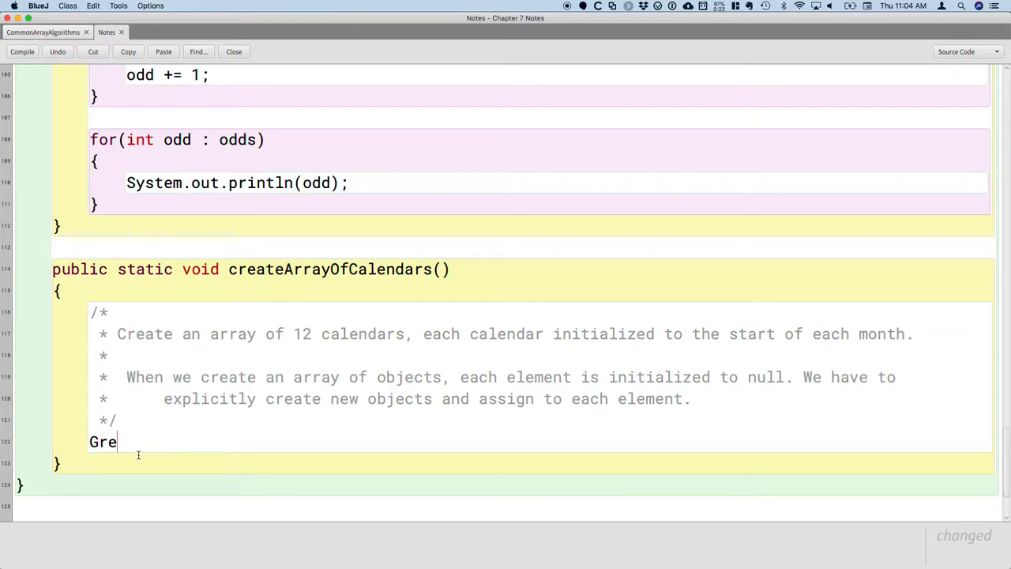
type("gorian")
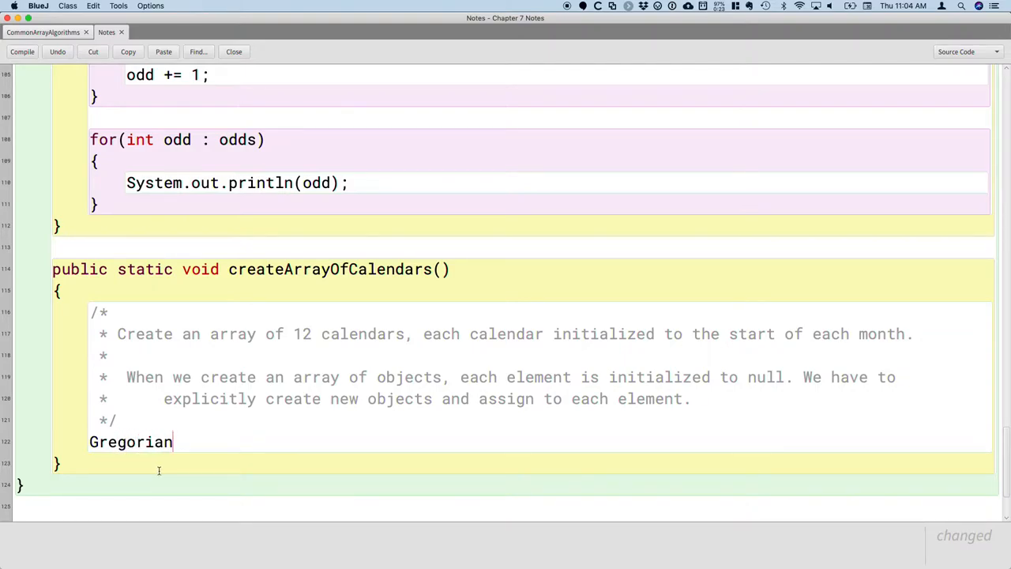
type("Calendar[")
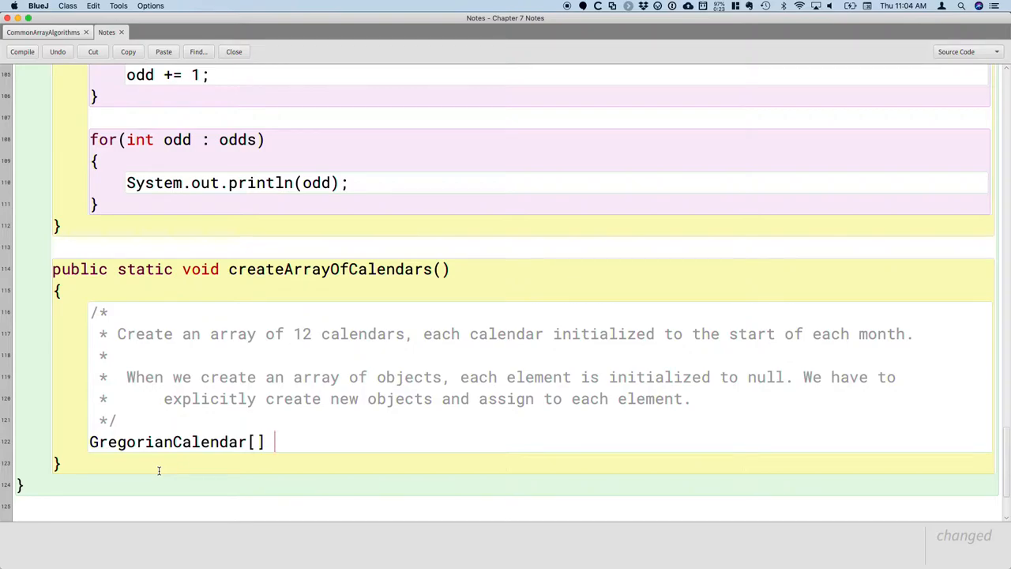
type("calendars =")
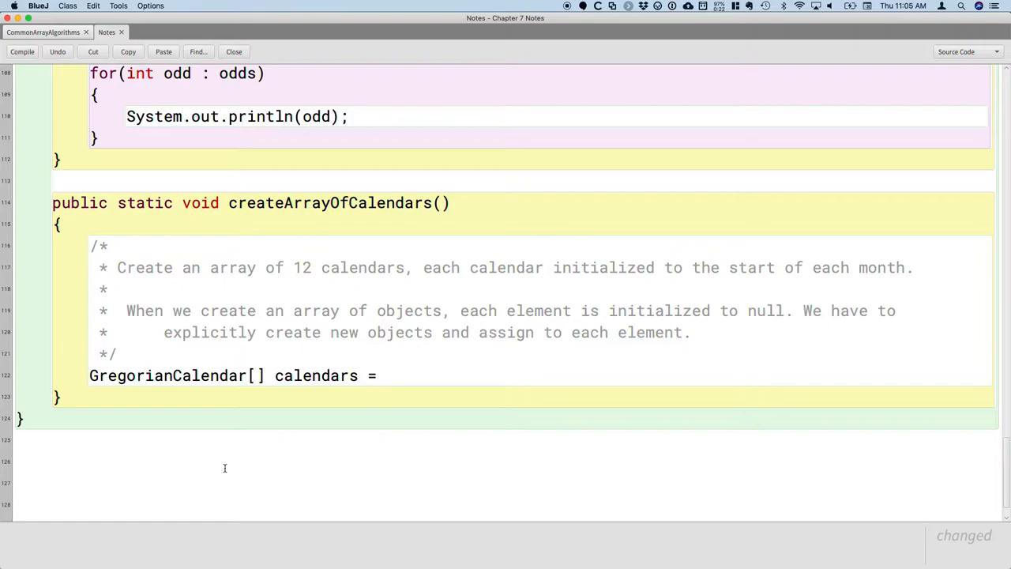
type("new")
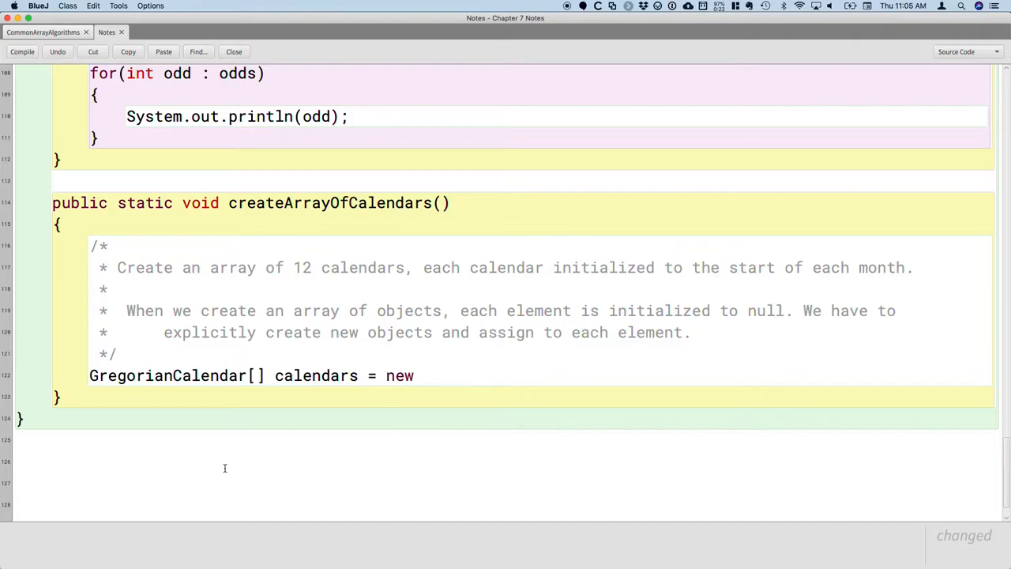
type("GregorianCalendar[12];")
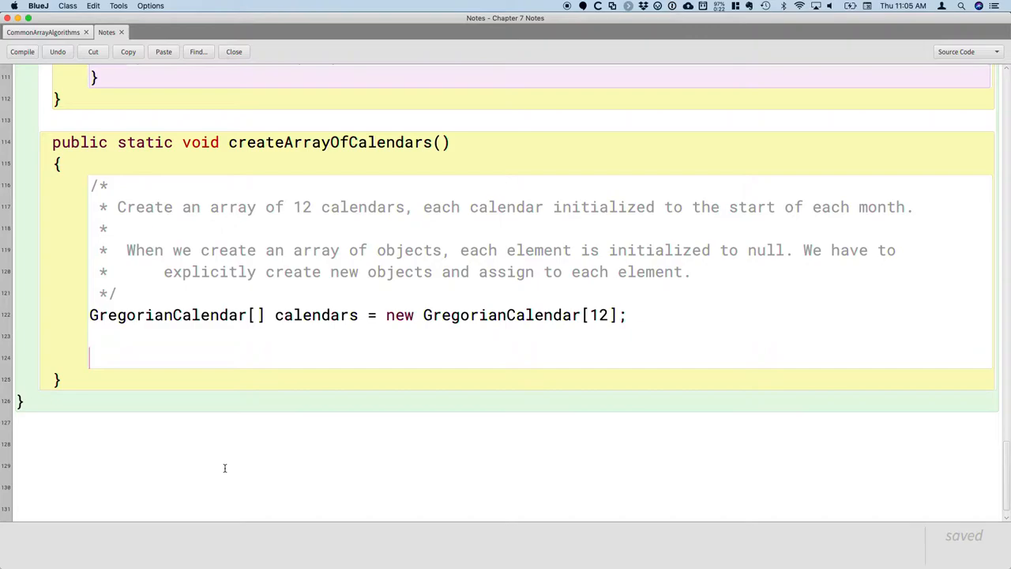
type("/*")
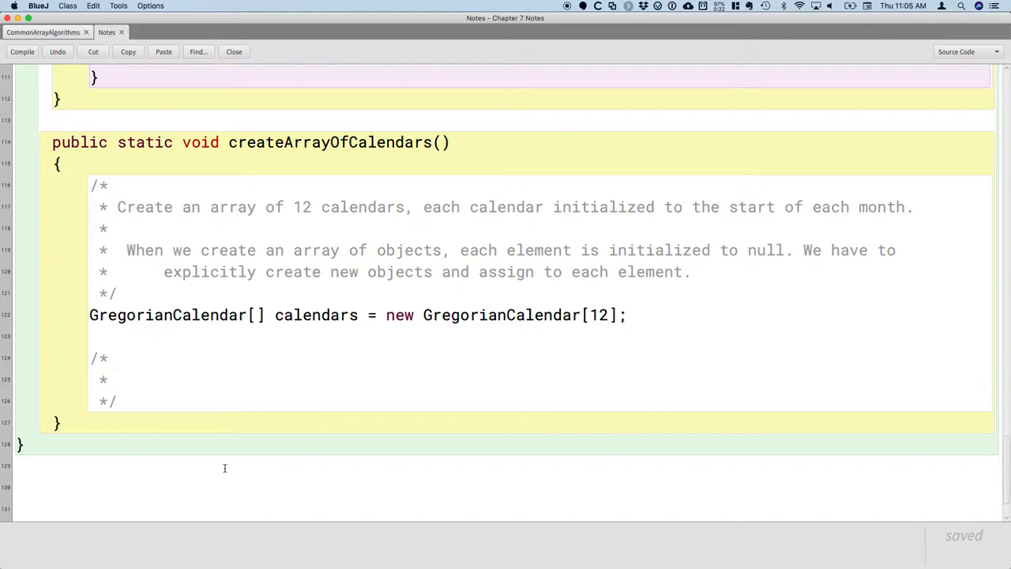
- Write the comment 'At this point, every element in the array has a value of null.'
type("At this")
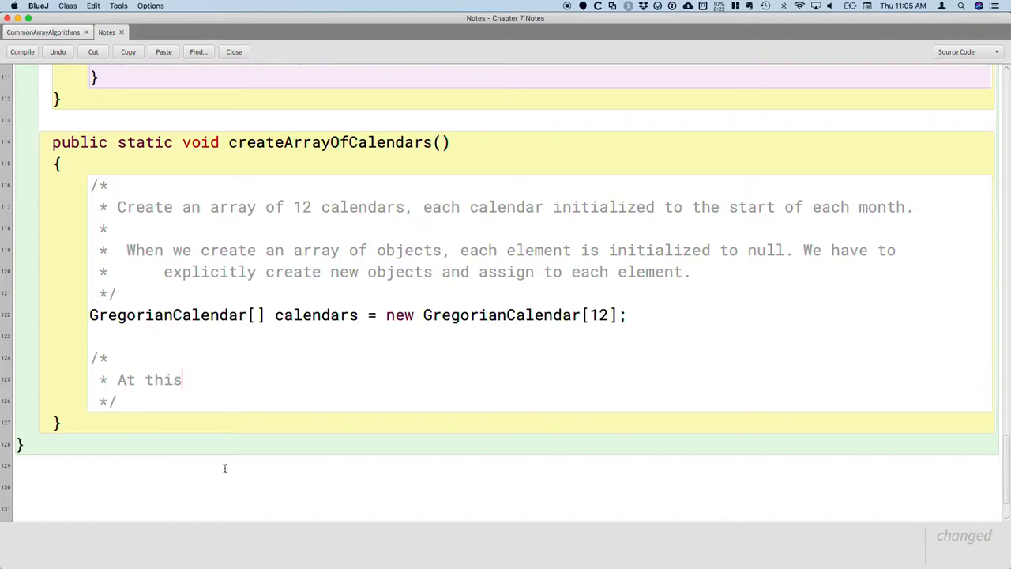
type("point, every")
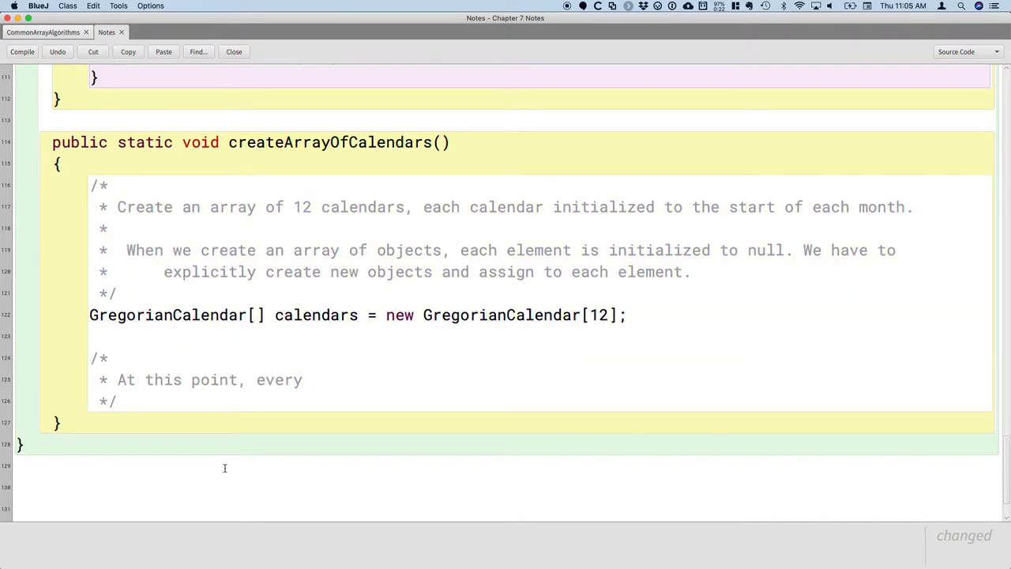
type("element in the array")
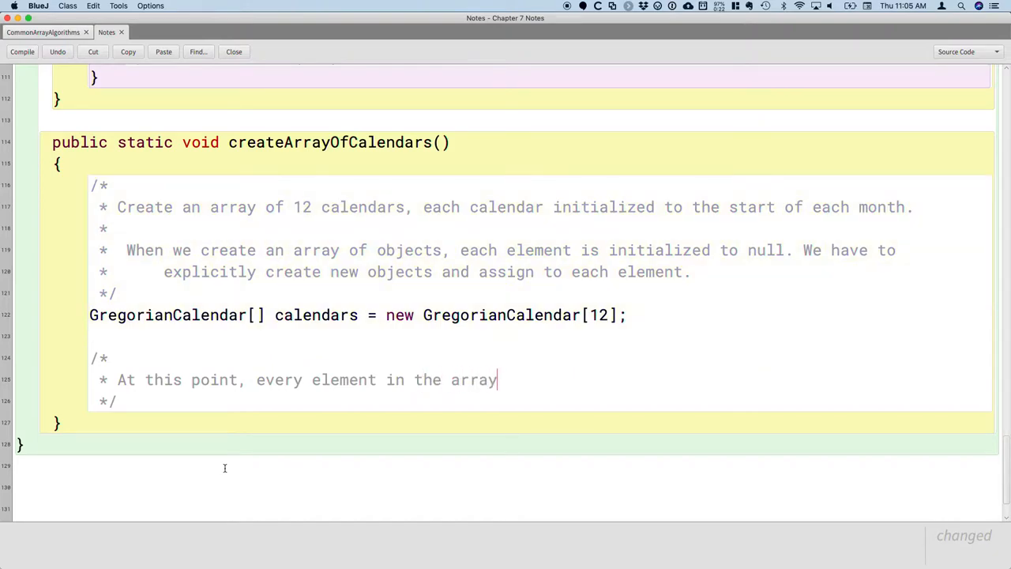
type("has a value of")
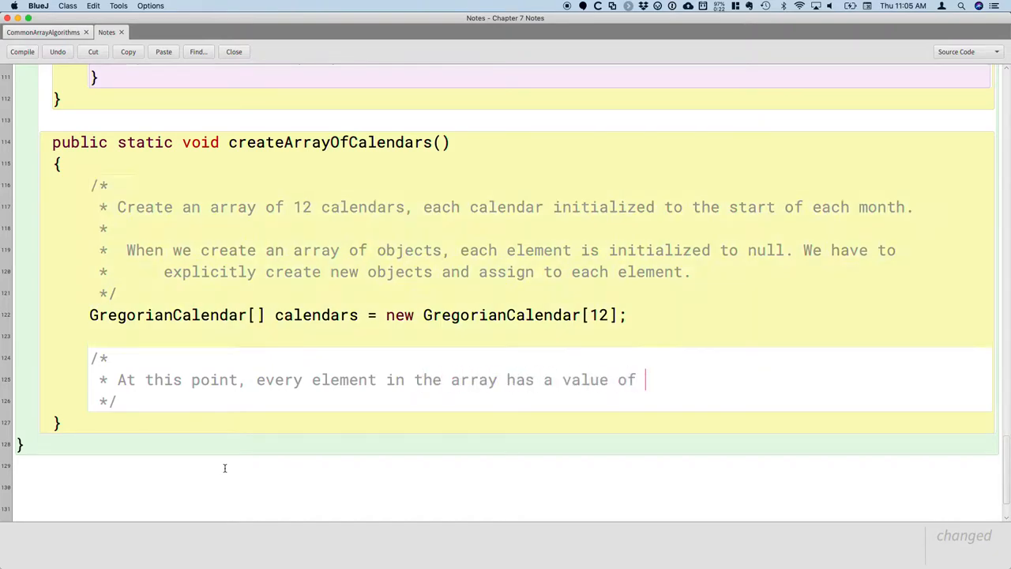
type("null.")
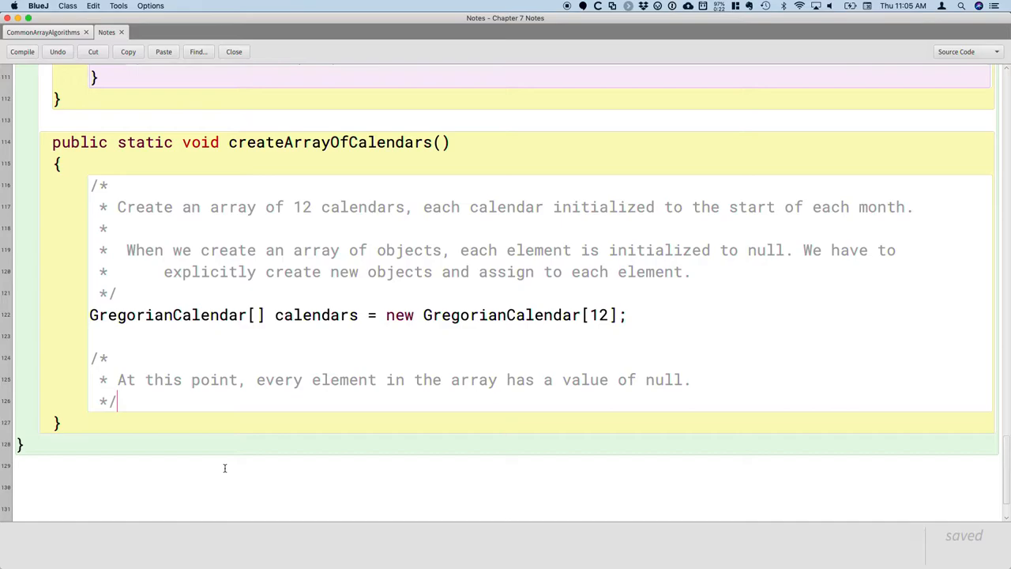
- Start the enhanced loop for(GregorianCalendar calendar : calendars)
type("for(")
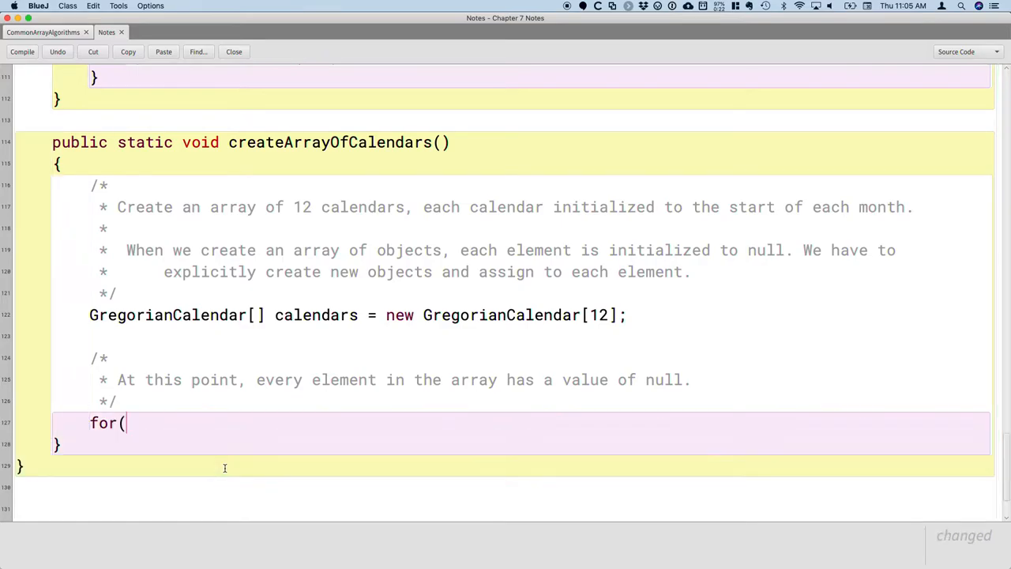
type("Gre")
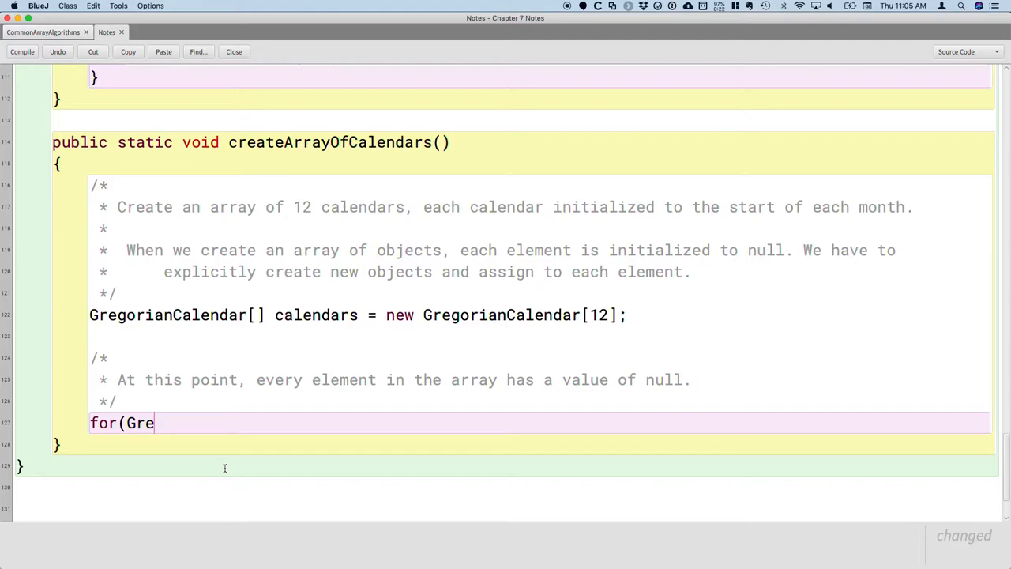
type("gorianCalendar")
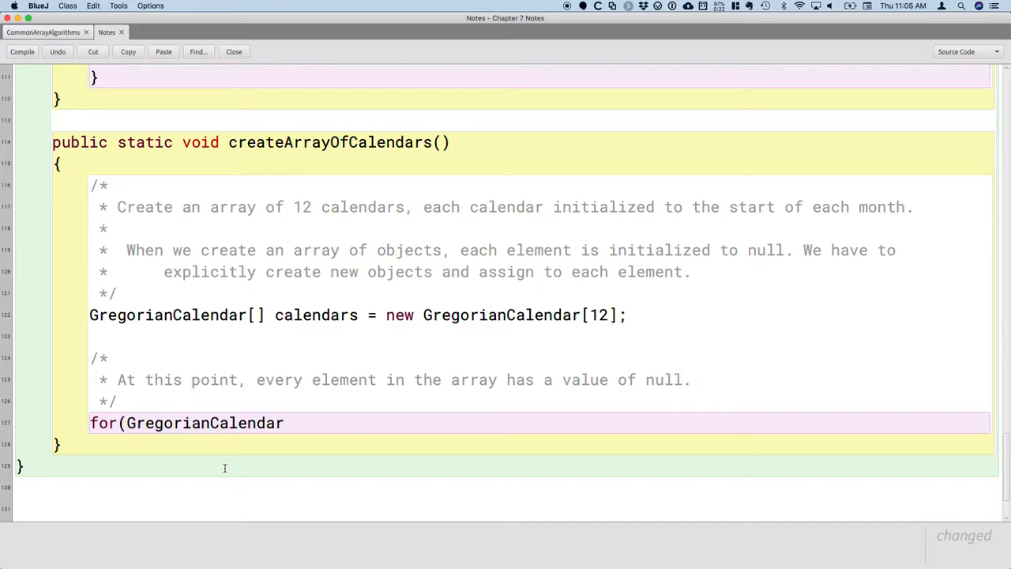
type("c")
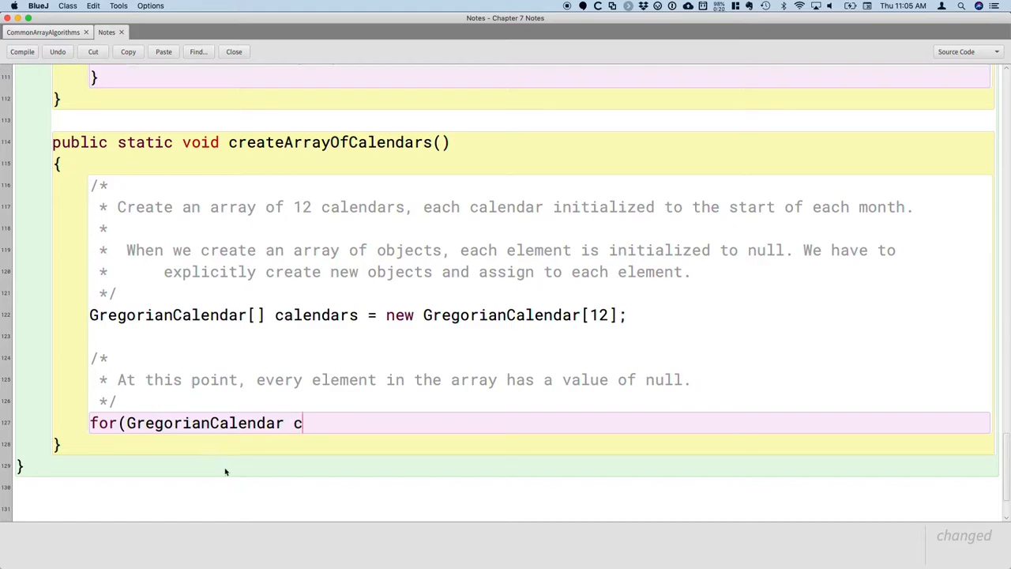
type("ale")
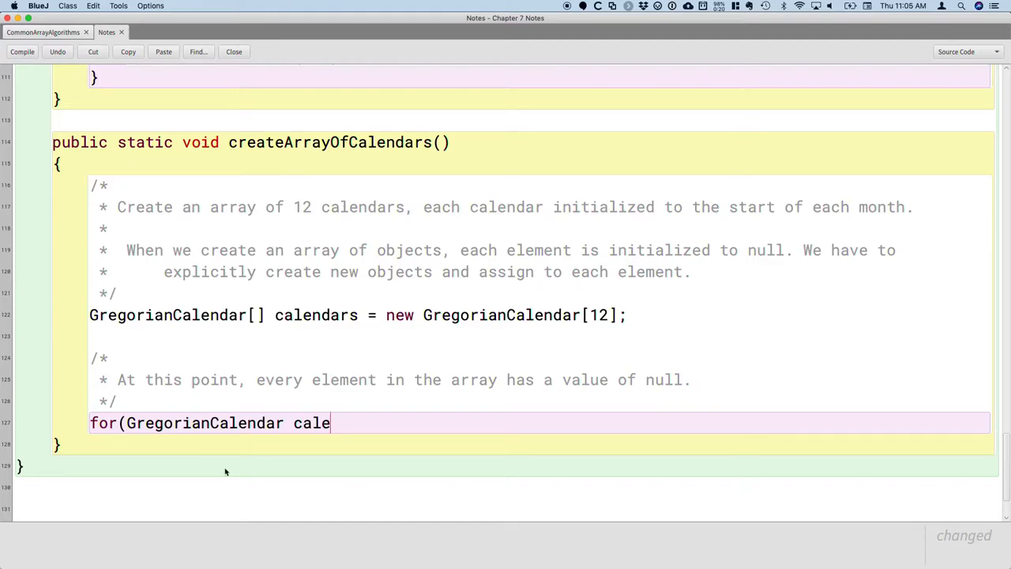
type("ndar")
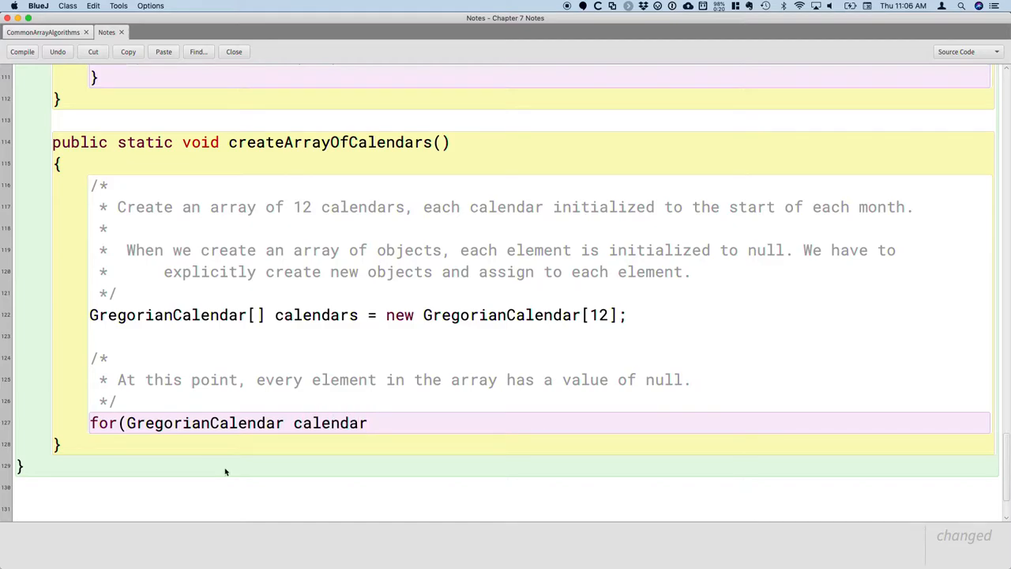
type(": calendars")
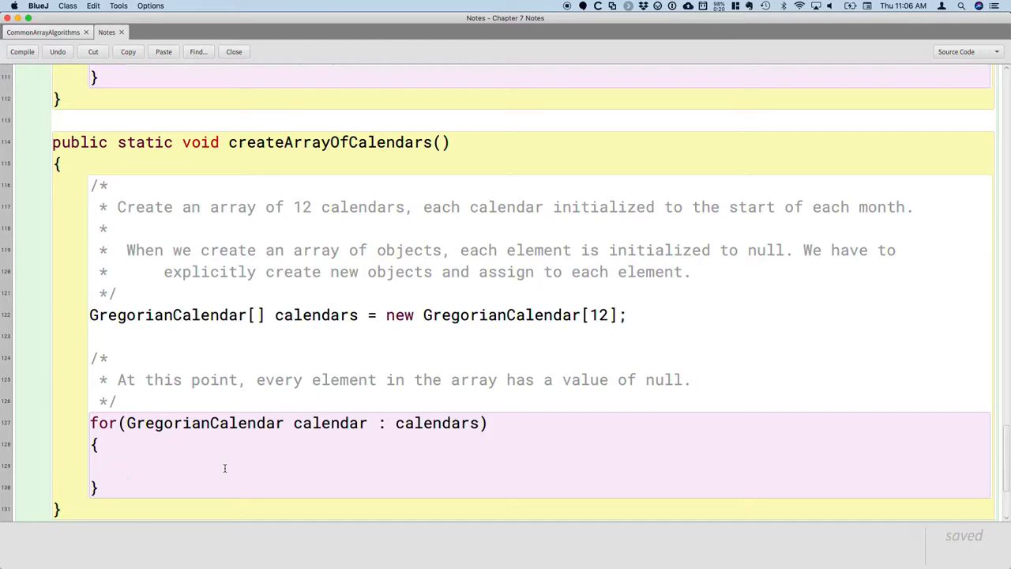
- Print each calendar with System.out.println(calendar); and compile the class
type("S")
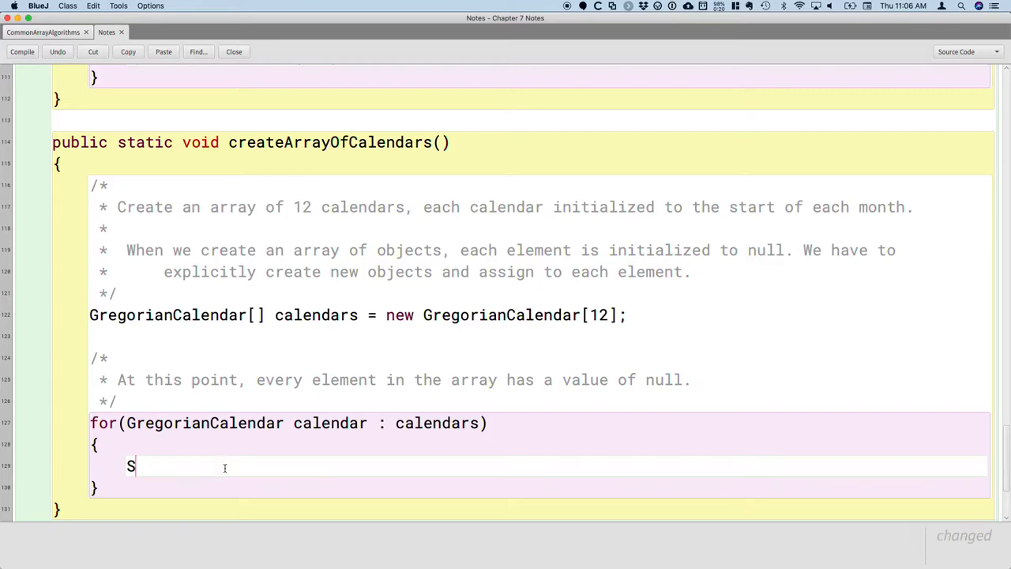
type("ystem.out.println")
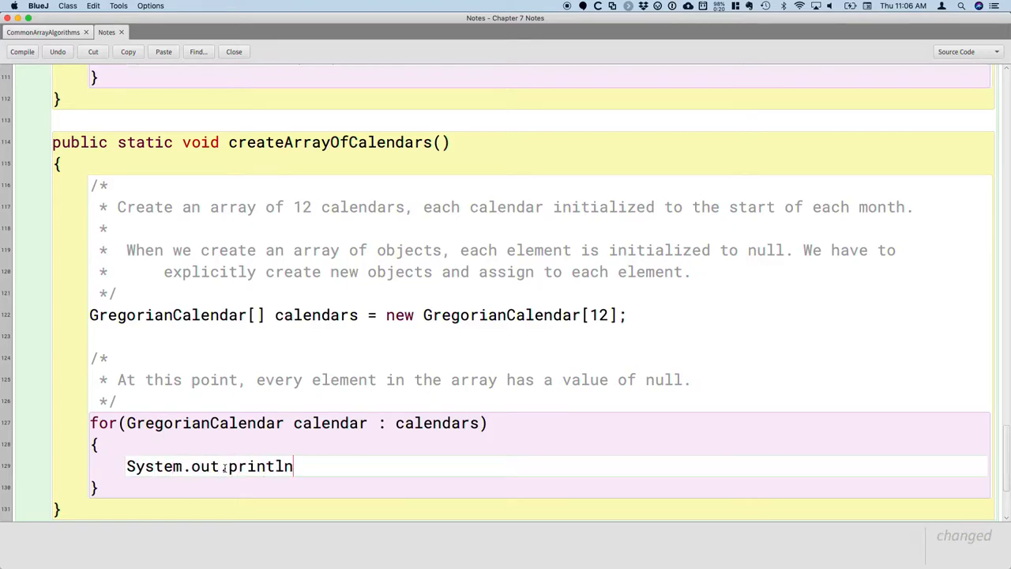
type("(ca")
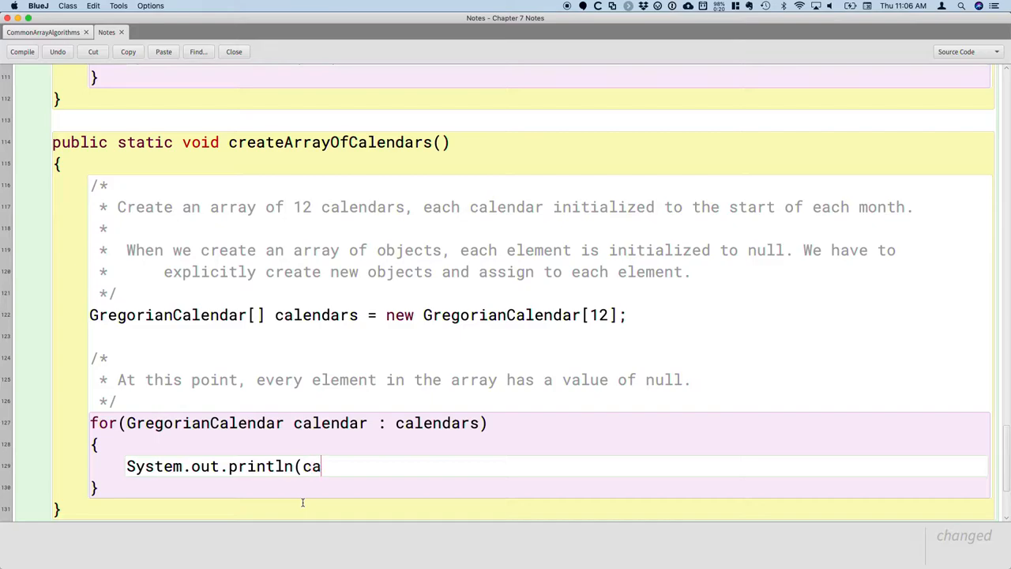
type("lendar);")
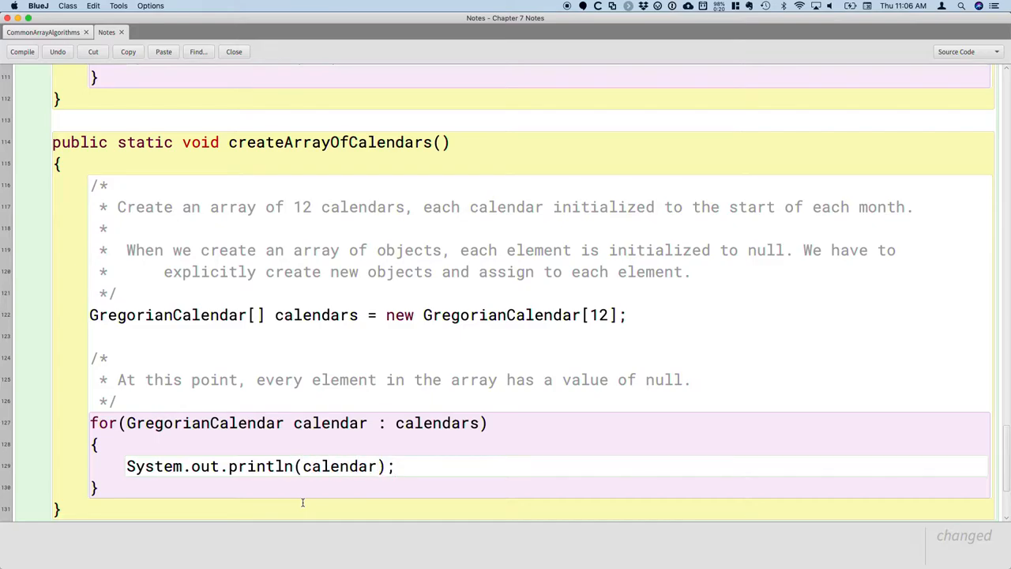
left_click(22, 51)
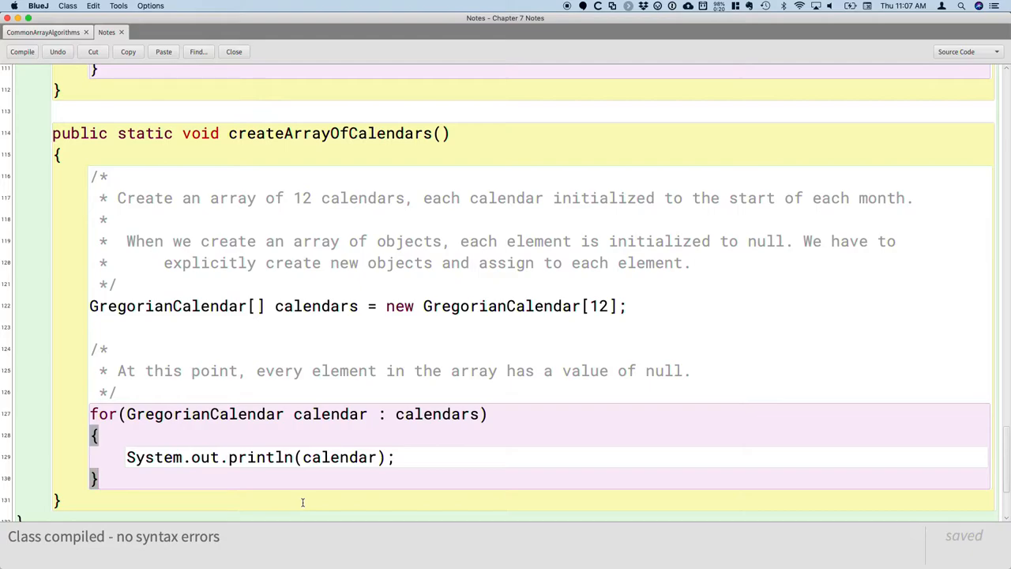
mouse_move(303, 504)
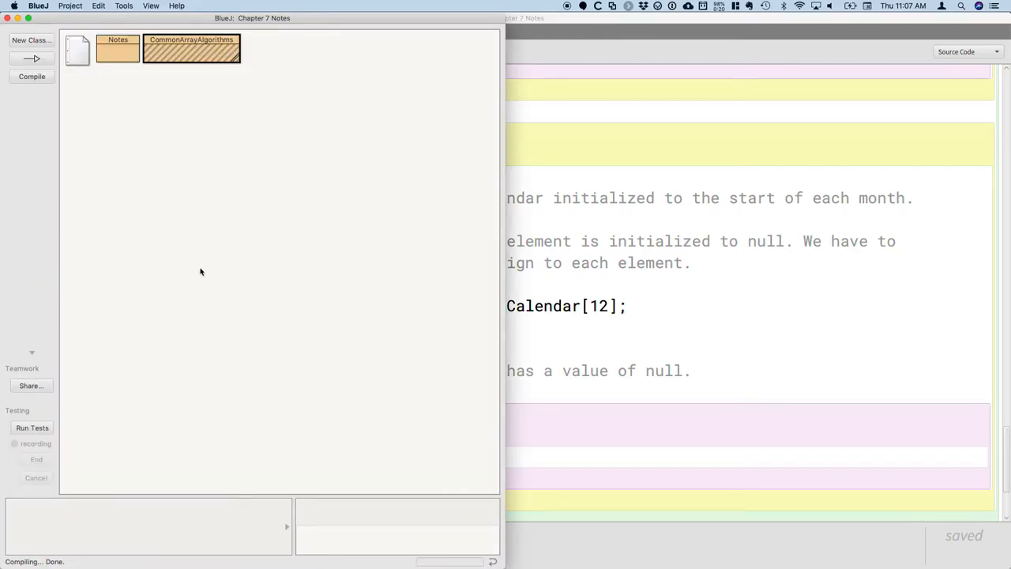
- Reopen the CommonArrayAlgorithms source in the editor at createArrayOfCalendars
right_click(191, 49)
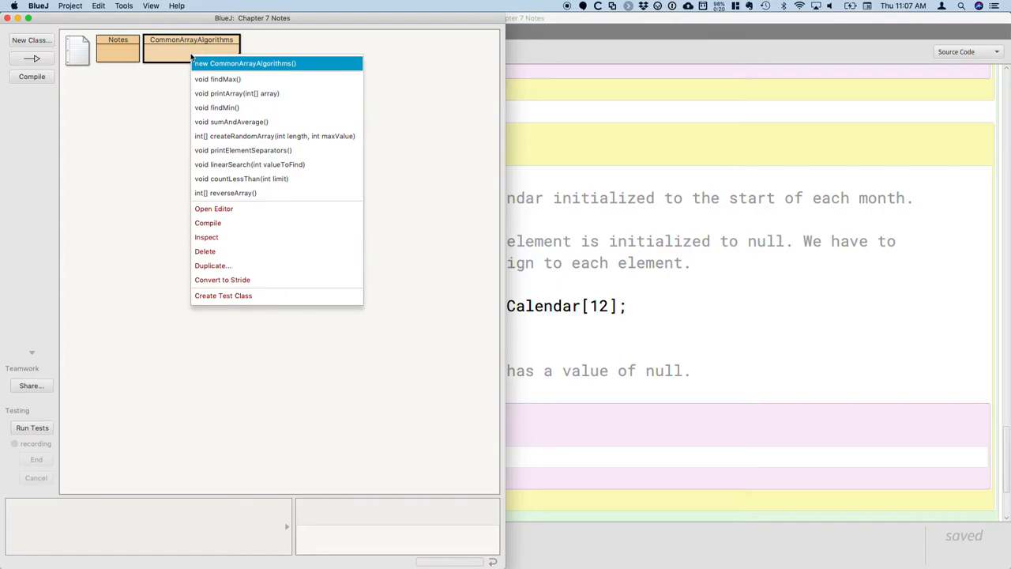
right_click(117, 49)
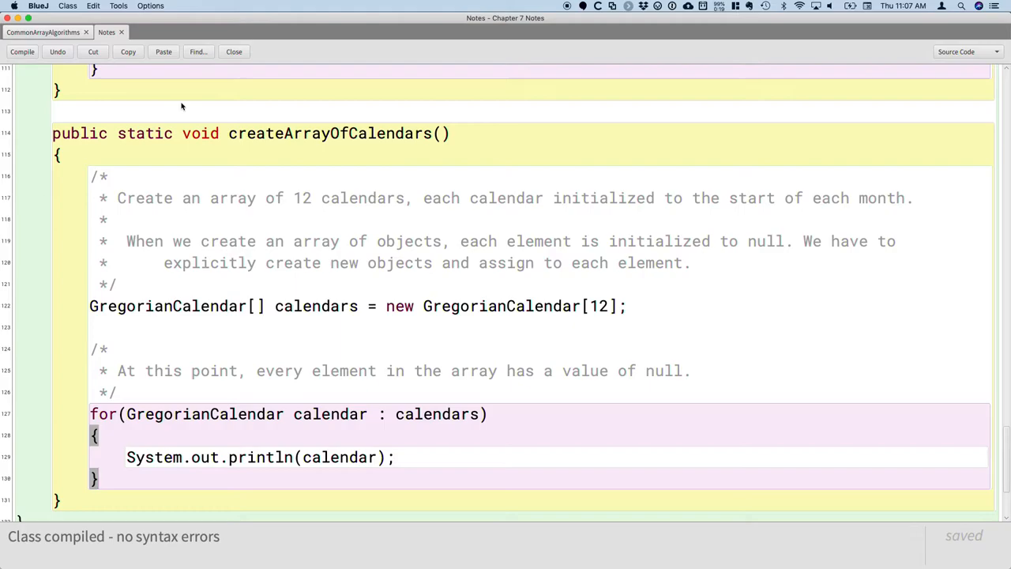
- Write the comment 'Create a new calendar object and assign it to each element in the array.'
scroll("down", 3)
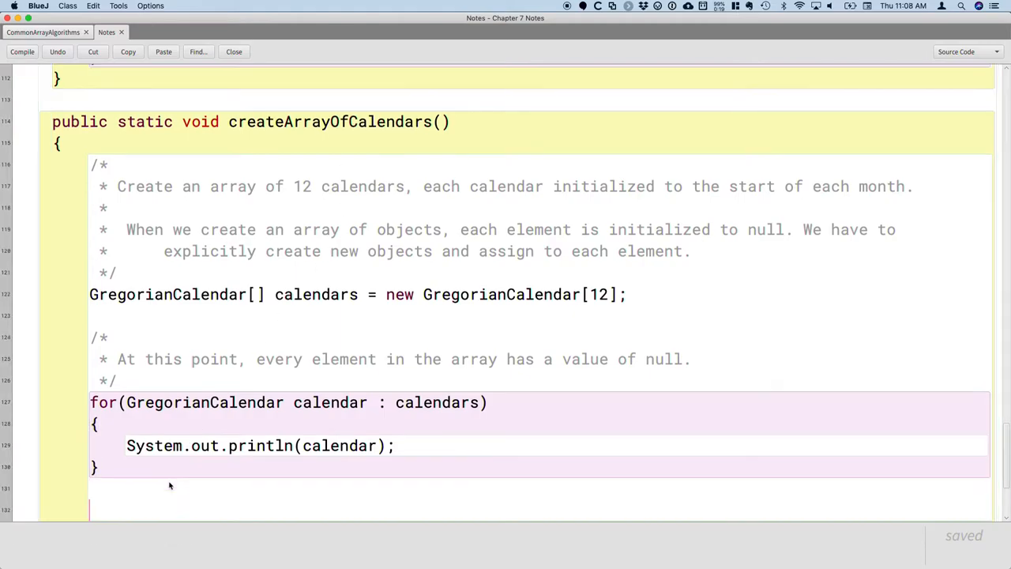
scroll("down", 3)
type("/*")
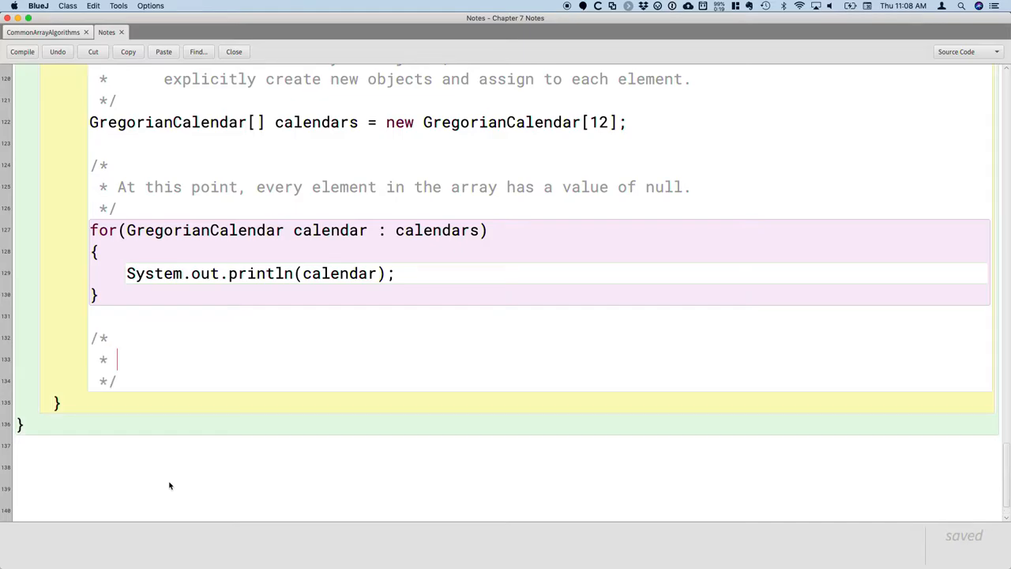
type("Create a new c")
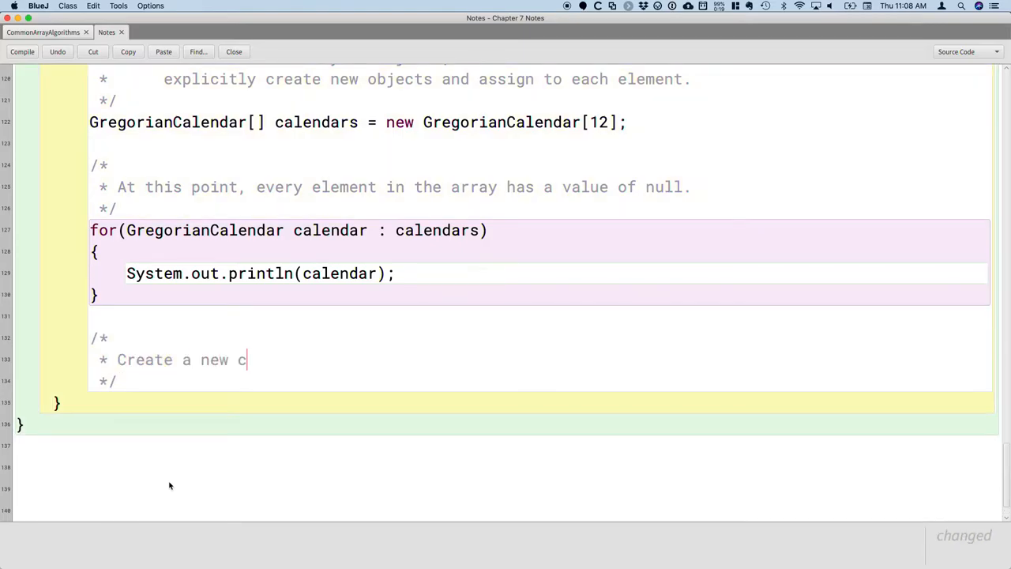
type("alendar object")
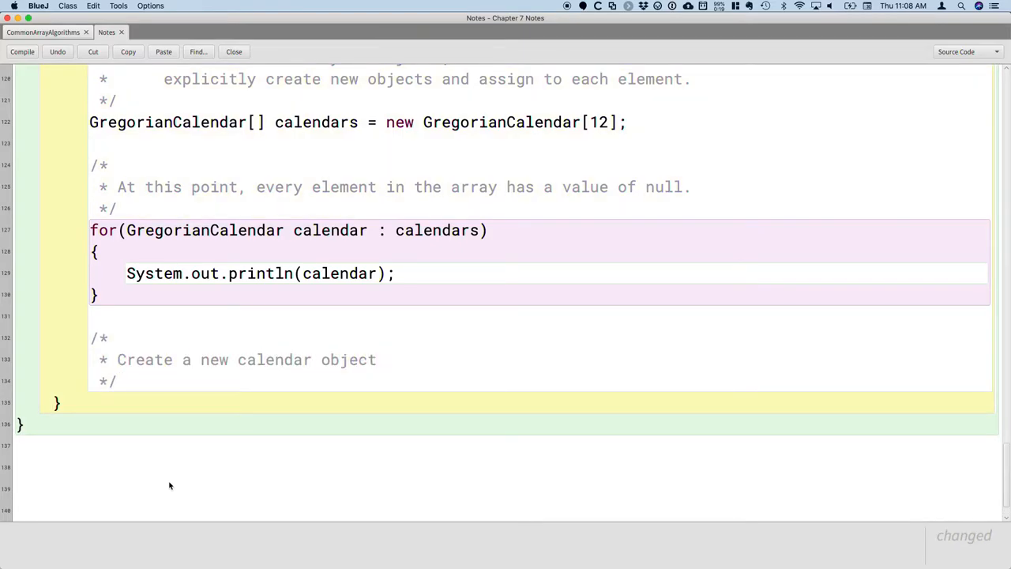
type("a")
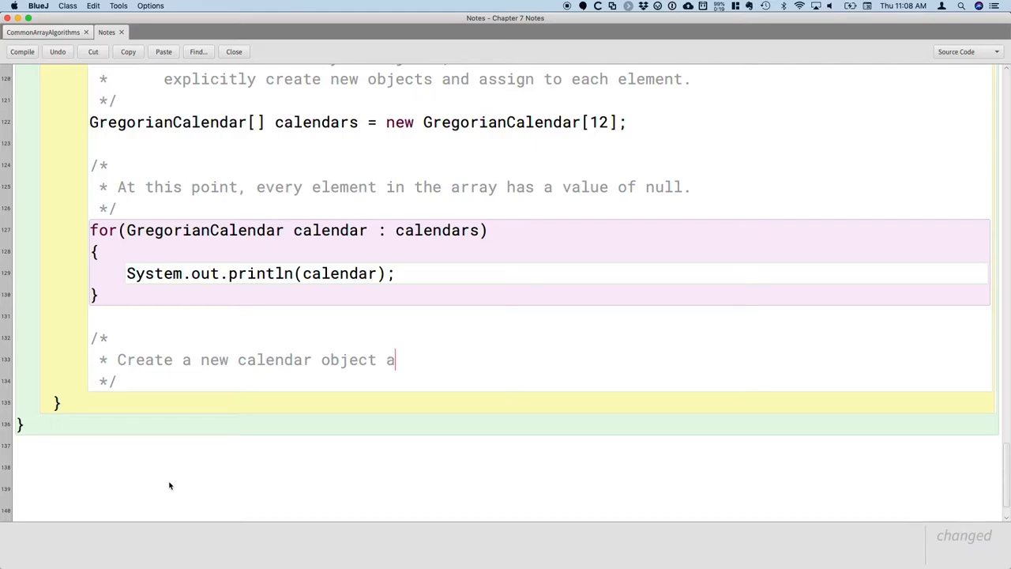
type("nd assign it to")
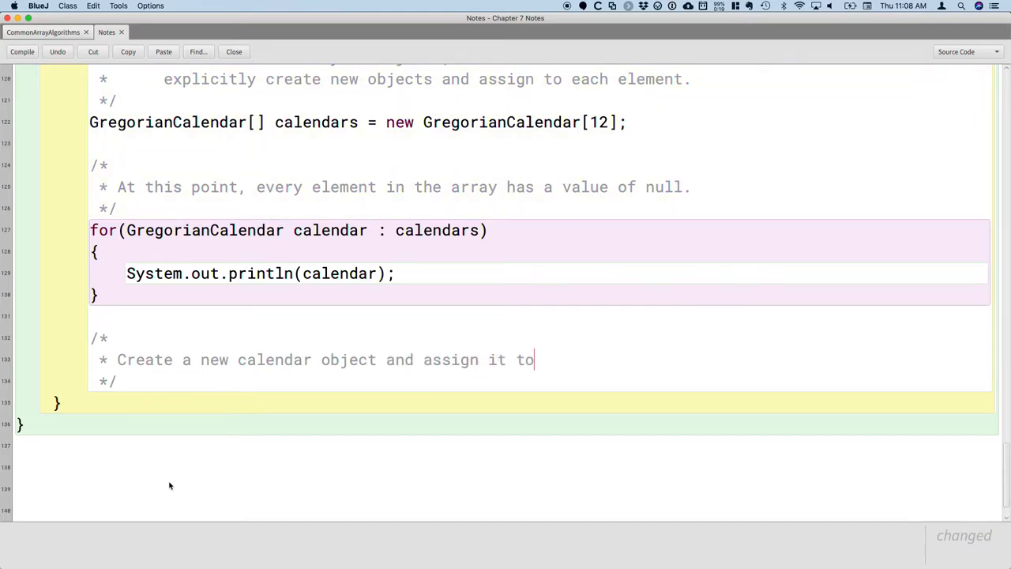
type("each")
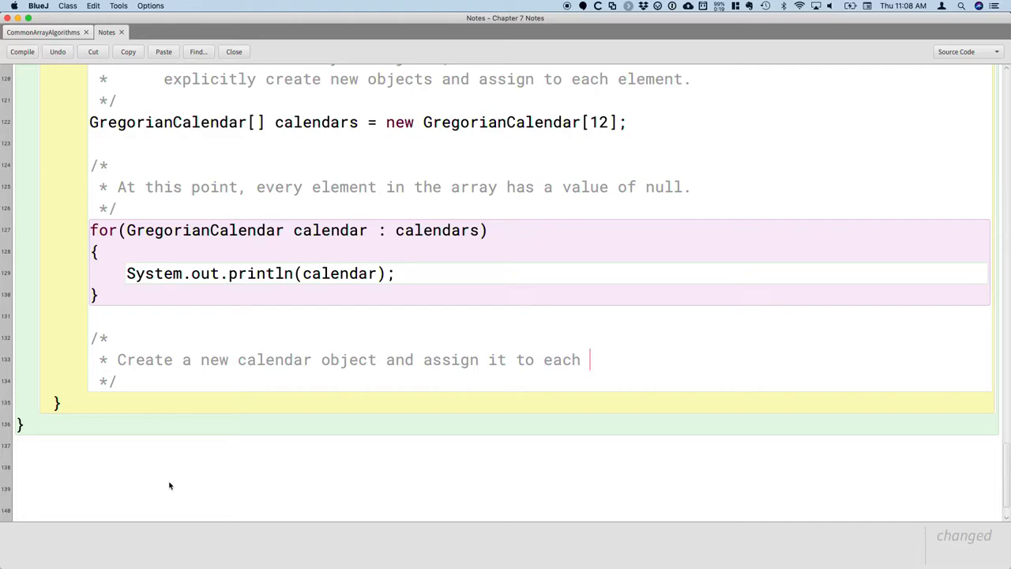
type("element in the")
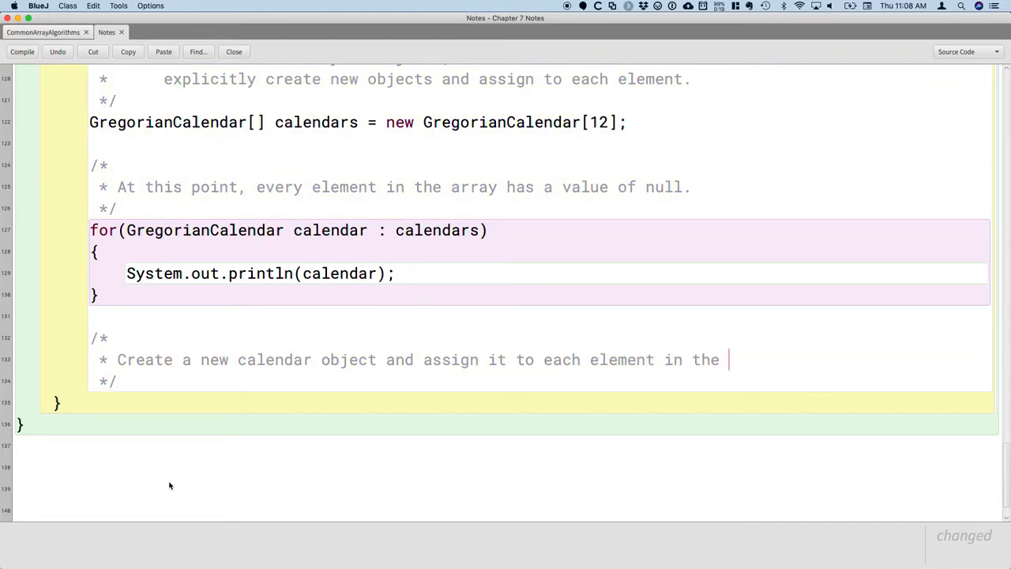
type("array.")
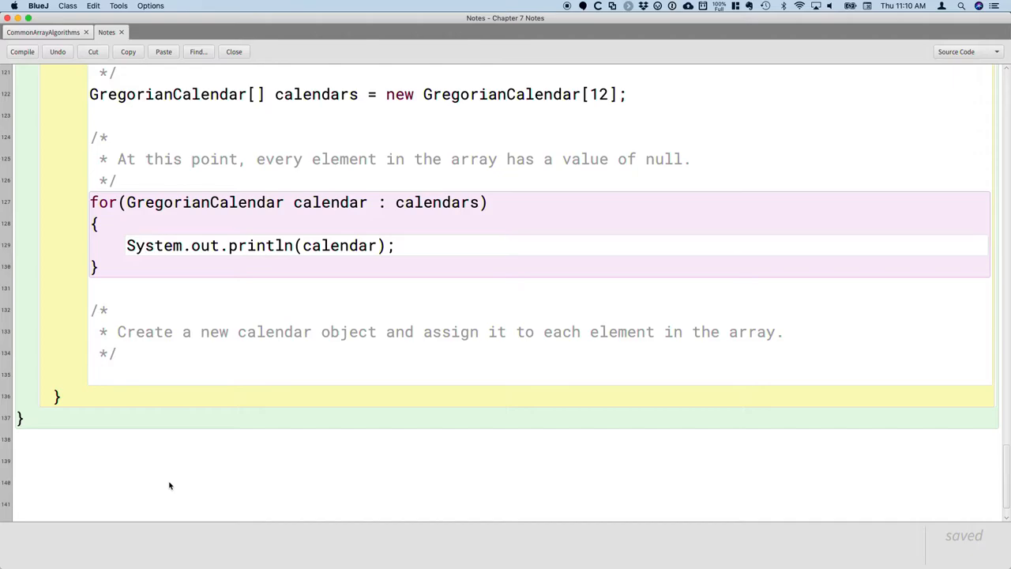
- Begin a second loop with 'for(' beneath the array-assignment comment
type("for(")
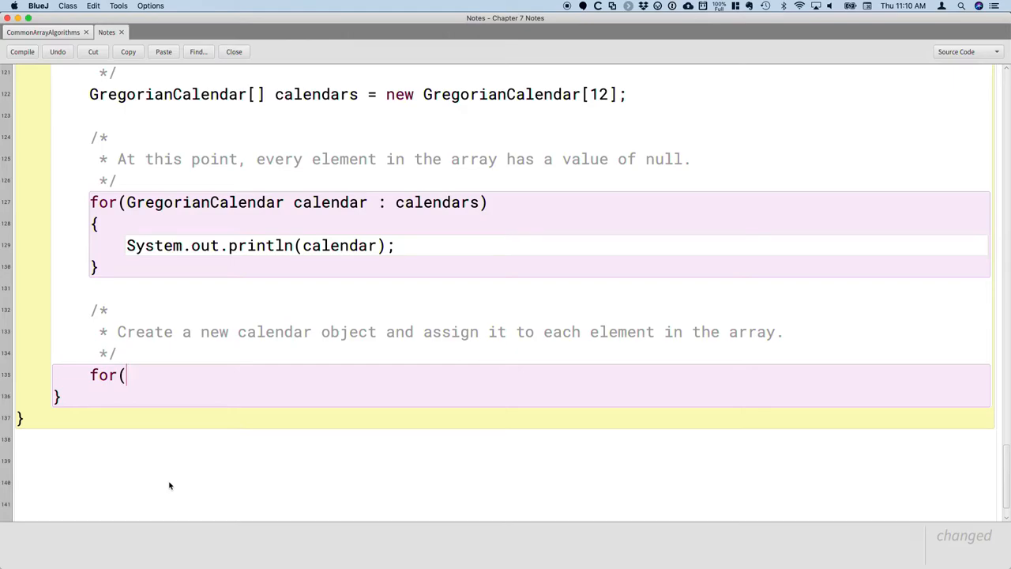
- Write the loop header int i = 0; i < calendars.length;
type("int i = 0; i")
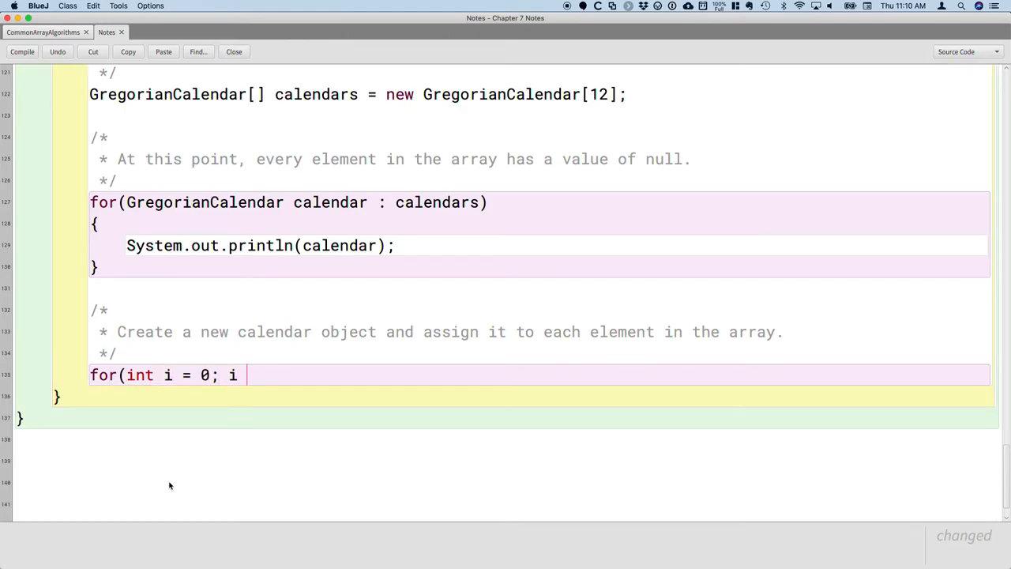
type("< calendar")
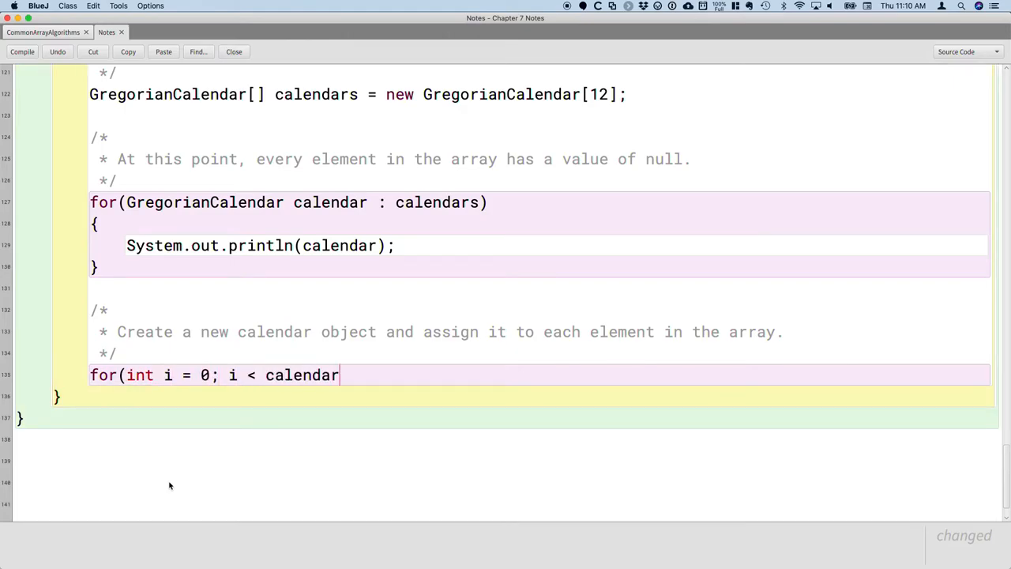
type("s.length; i++")
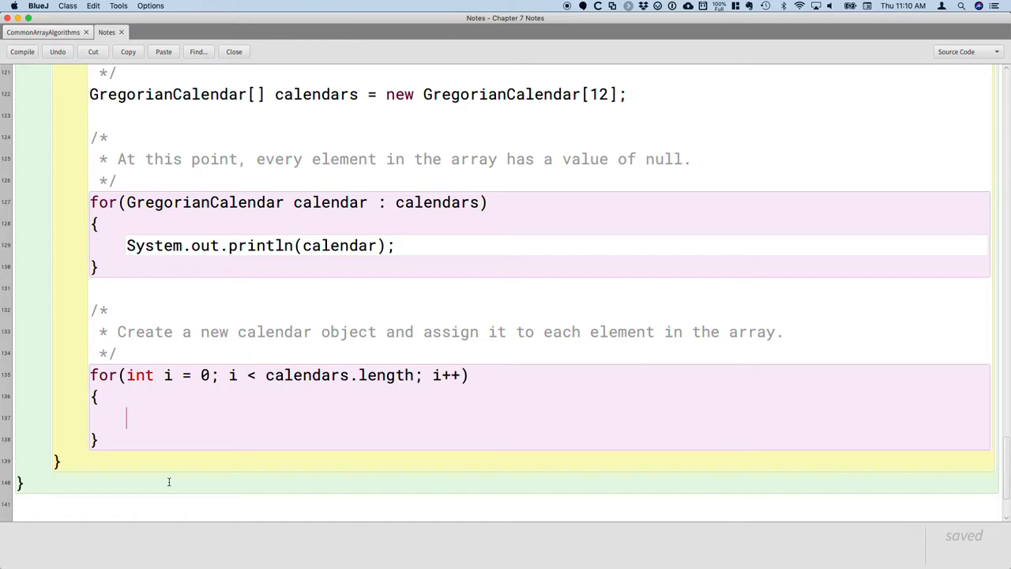
- Assign calendars[i] = new GregorianCalendar(2019, i + 1, 1); in the loop body and compile
type("c")
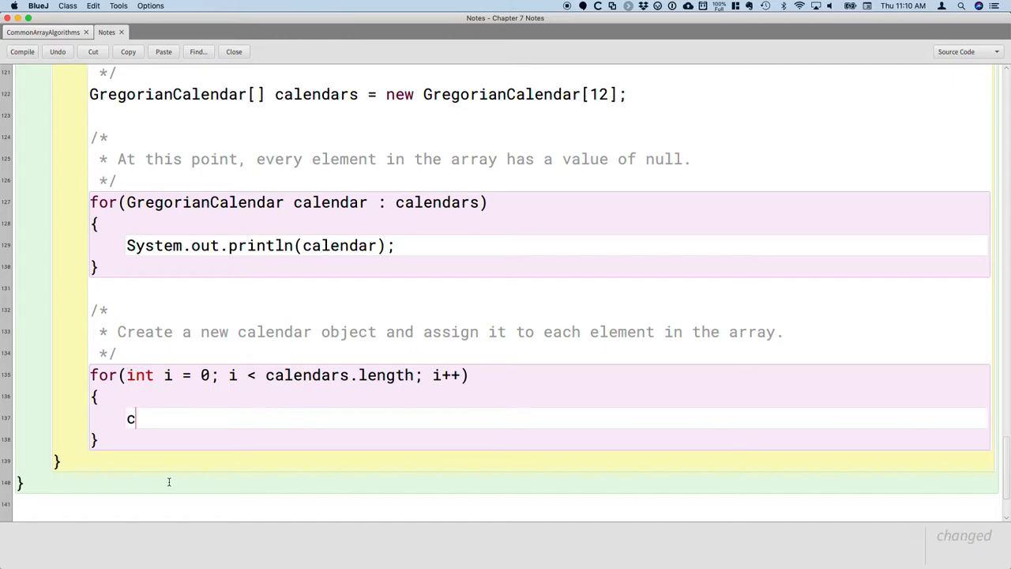
type("alendar")
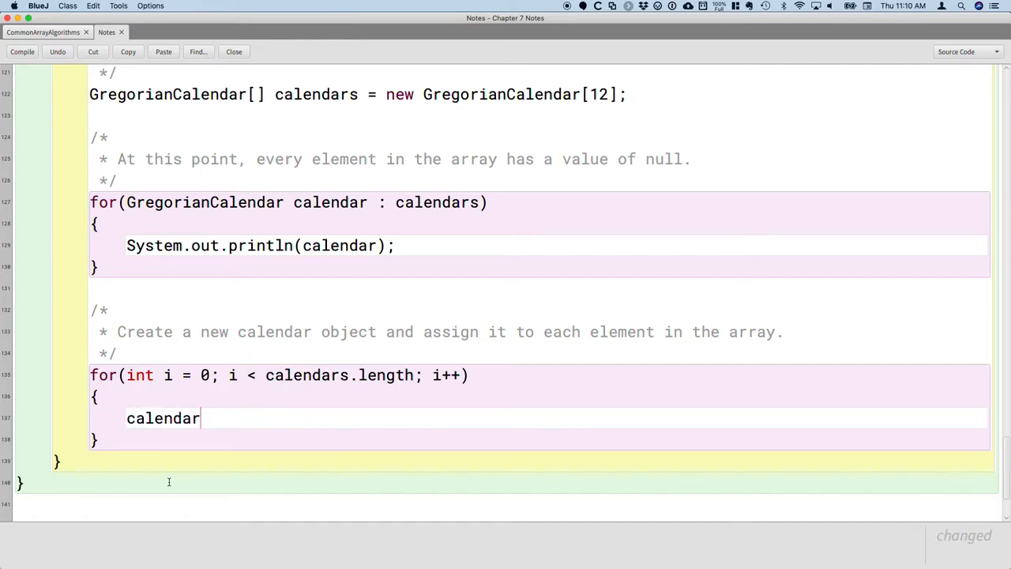
type("[i]")
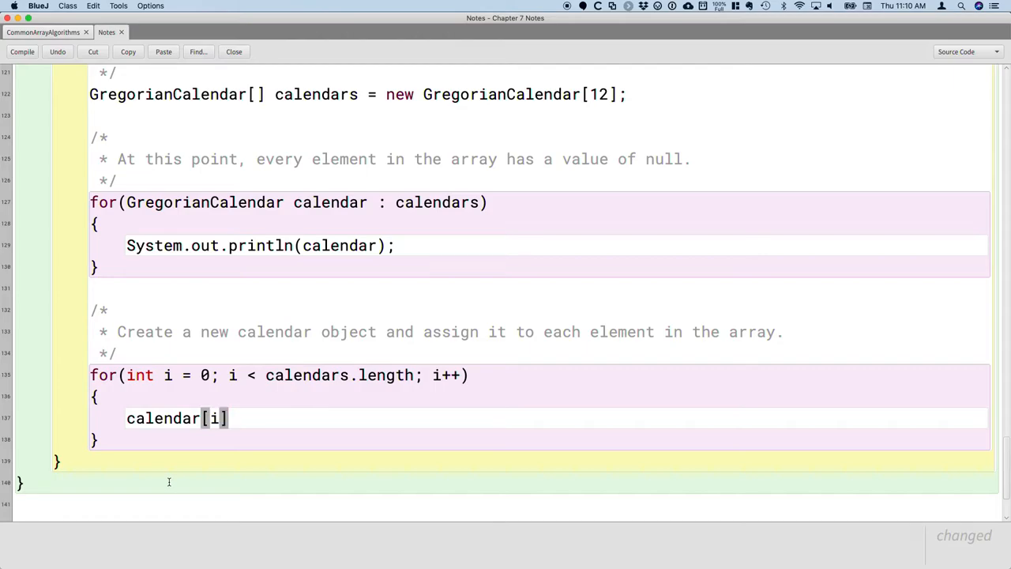
type("=")
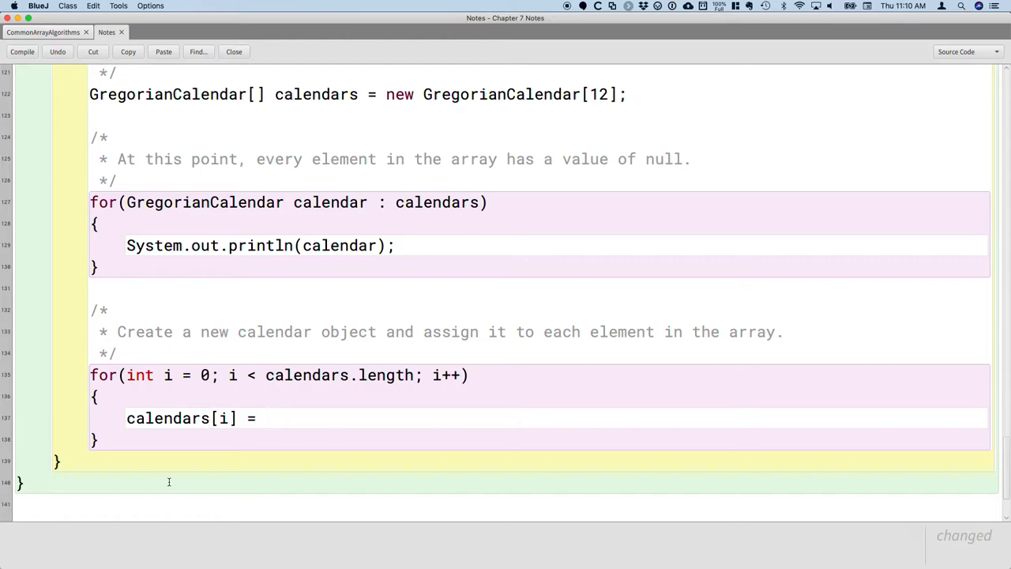
type("new")
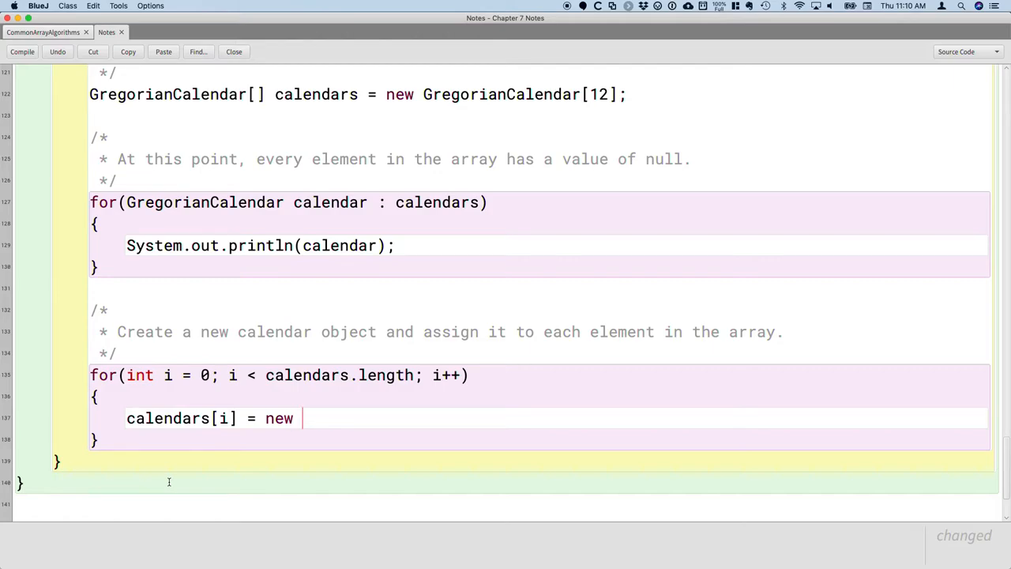
type("GregorianCal")
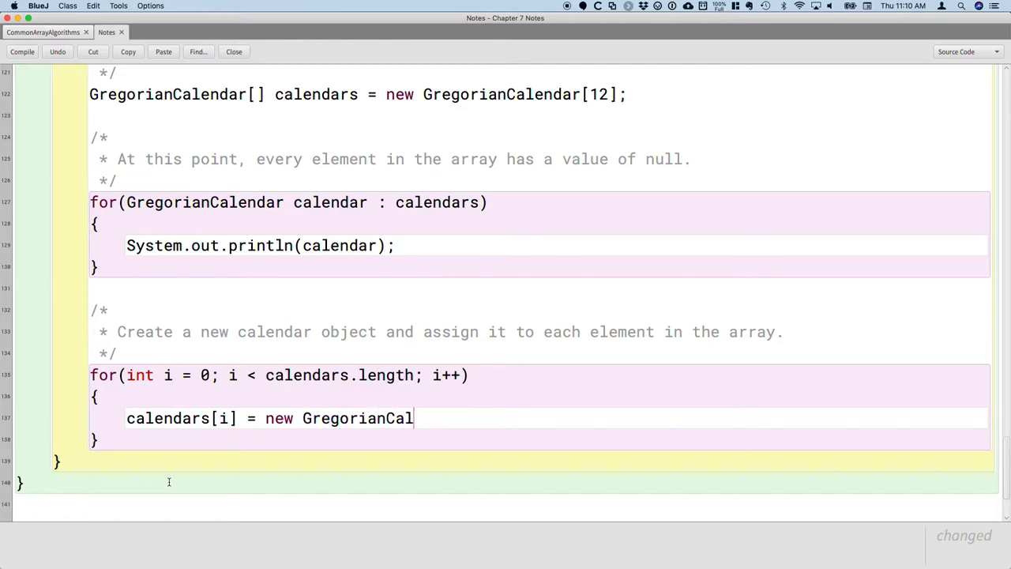
type("endar(")
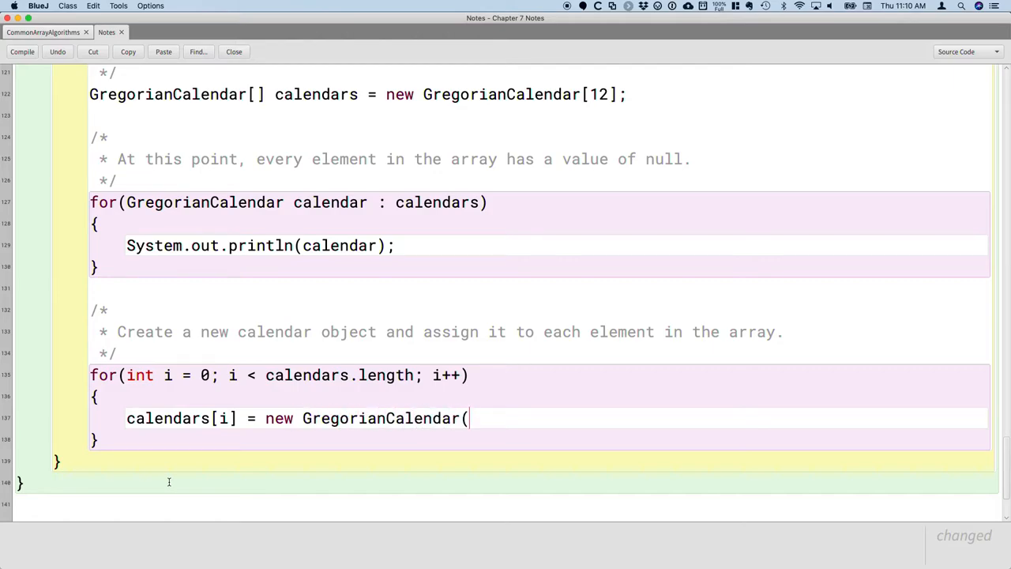
type("2019")
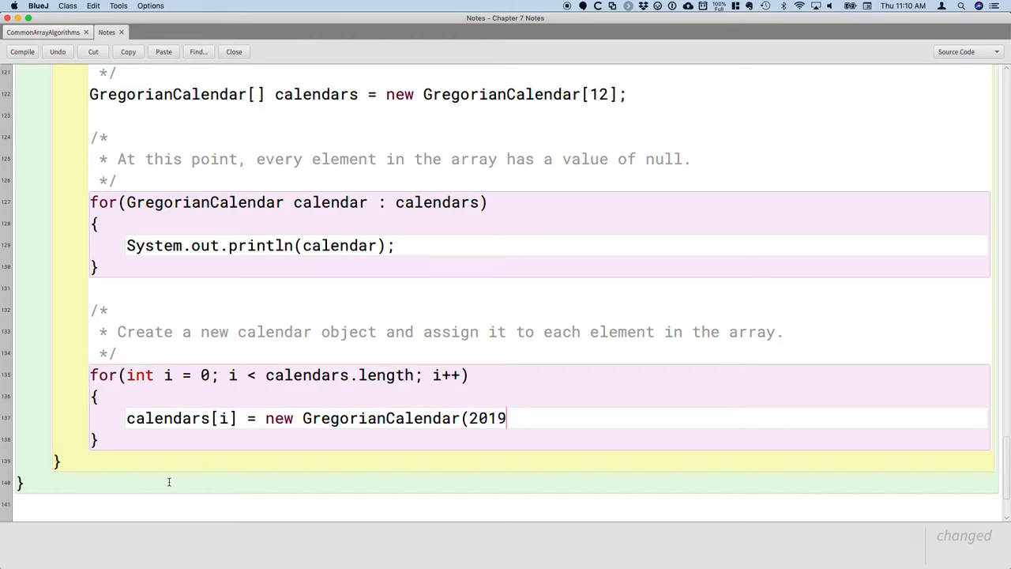
type(", i +")
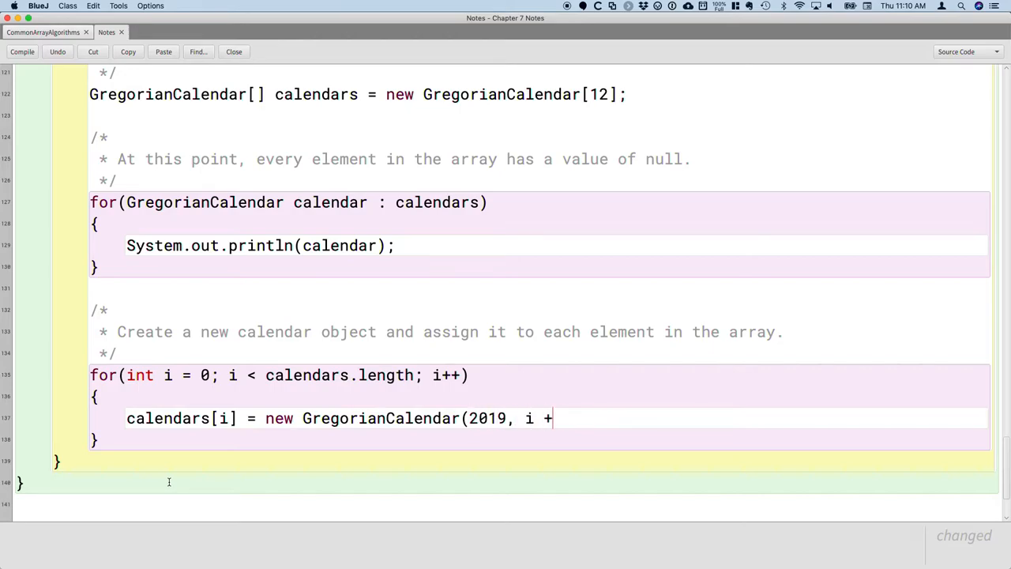
type("1,")
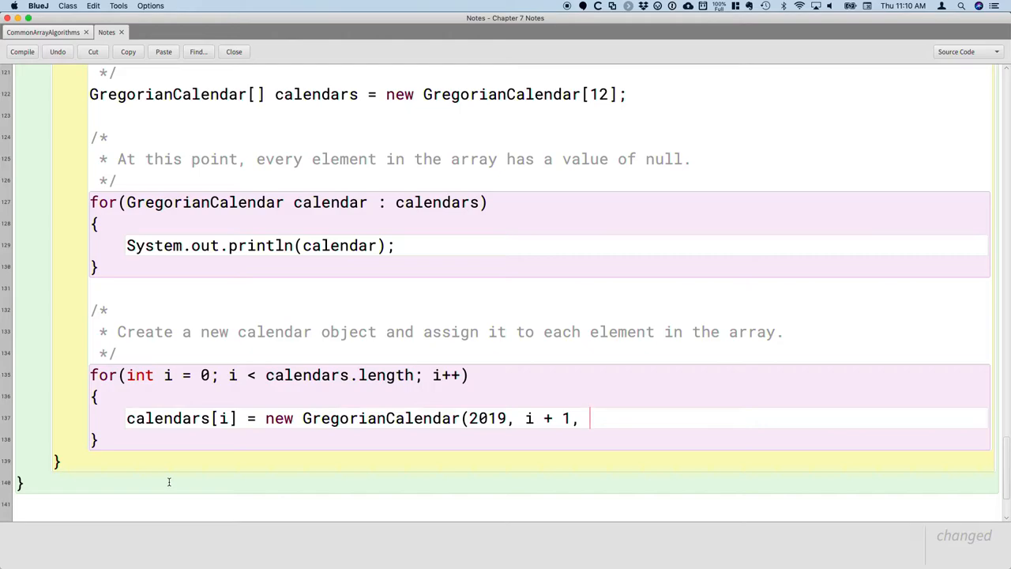
type("1")
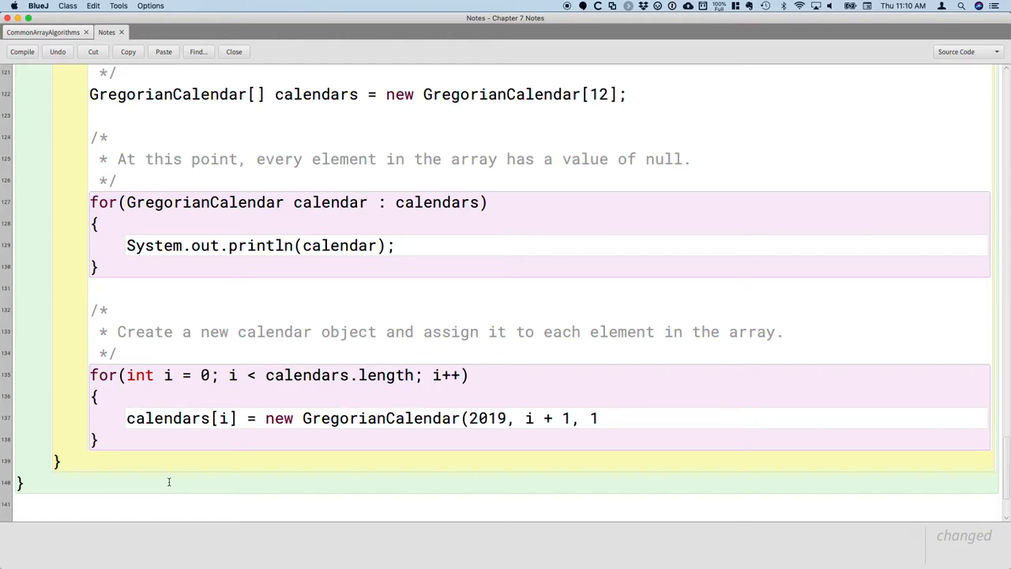
type(");")
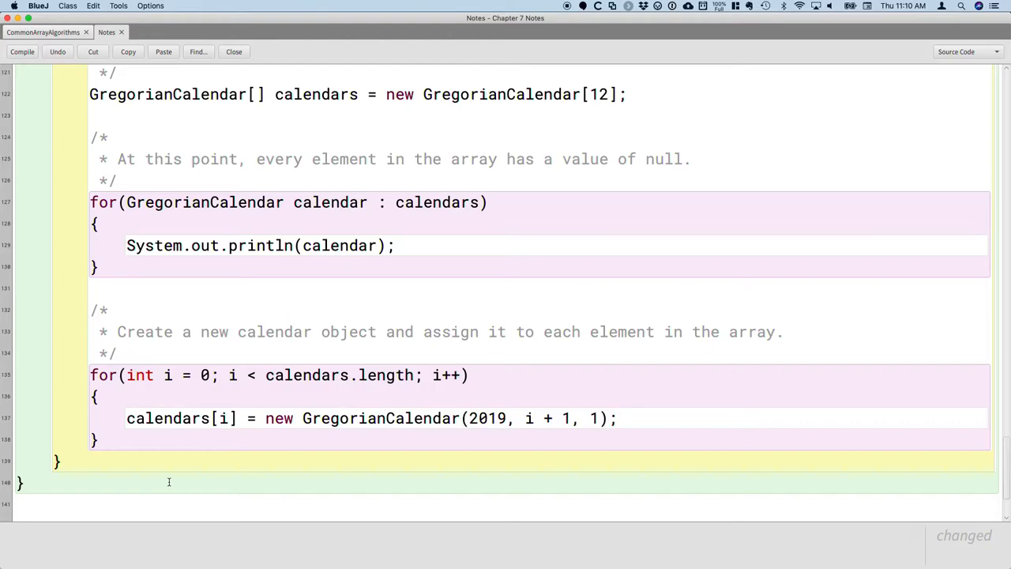
left_click(22, 51)
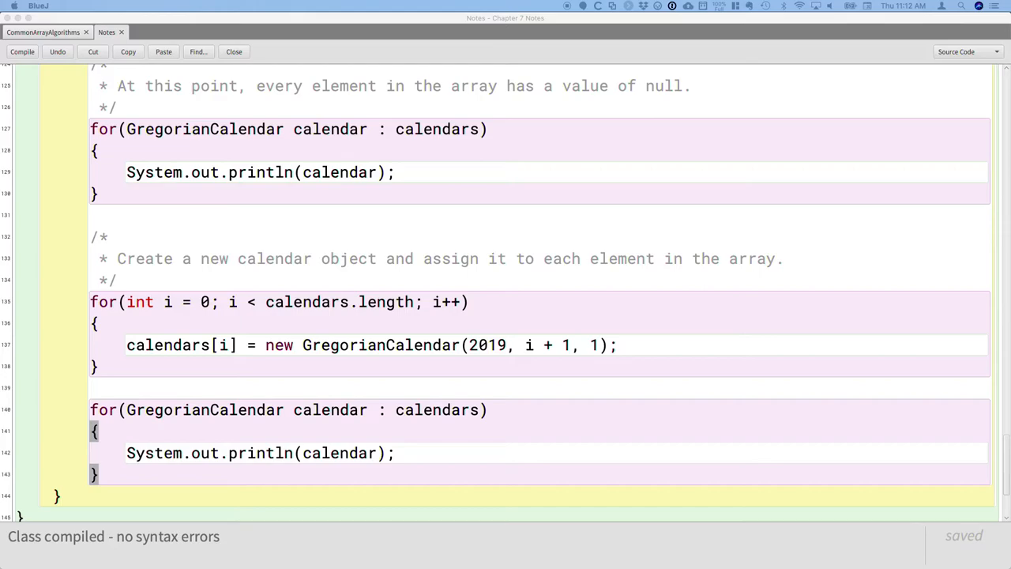
mouse_move(354, 395)
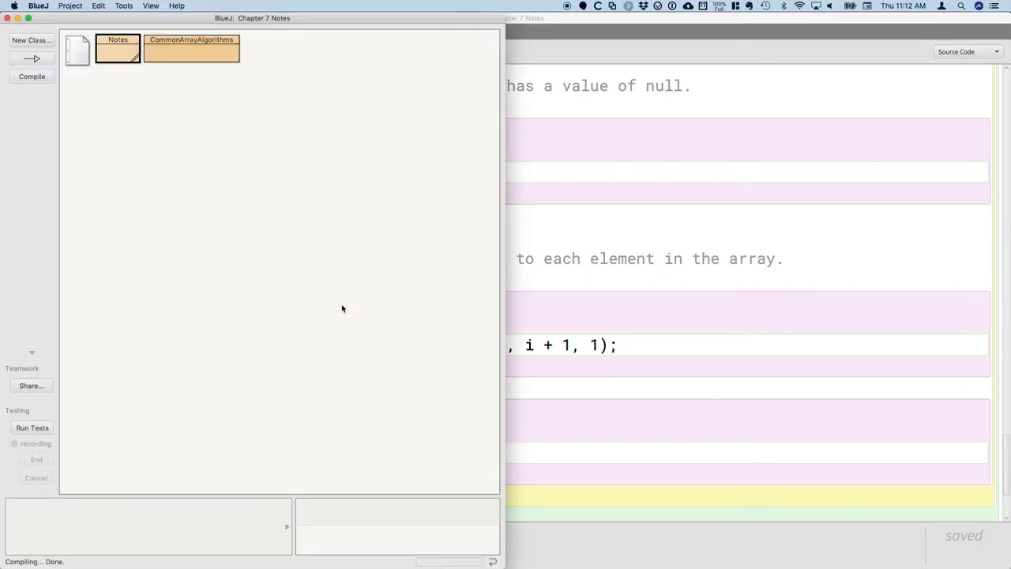
- Run createArrayOfCalendars from the Notes class and scroll the terminal through the nulls and 2019 calendar output
right_click(117, 49)
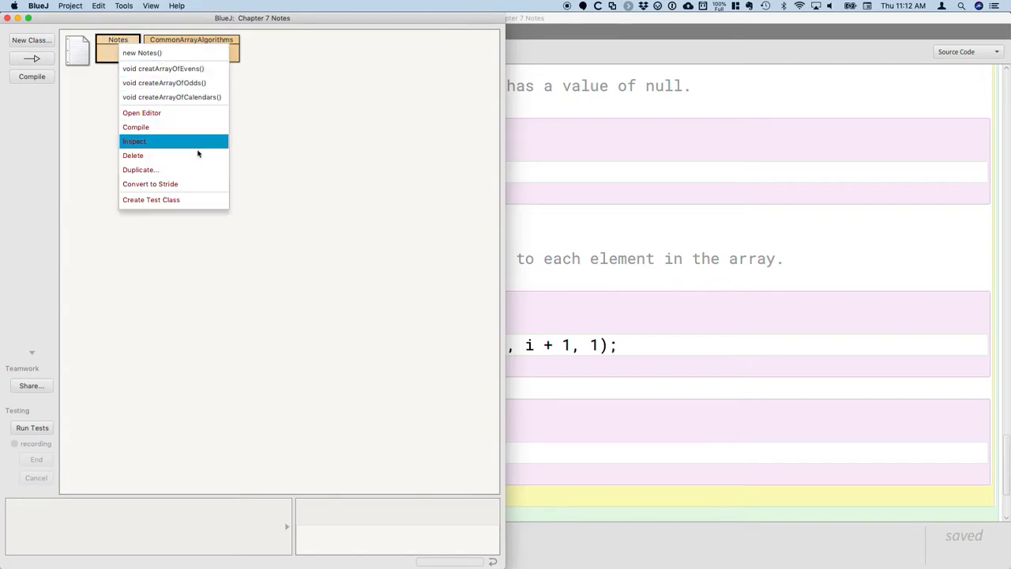
mouse_move(165, 82)
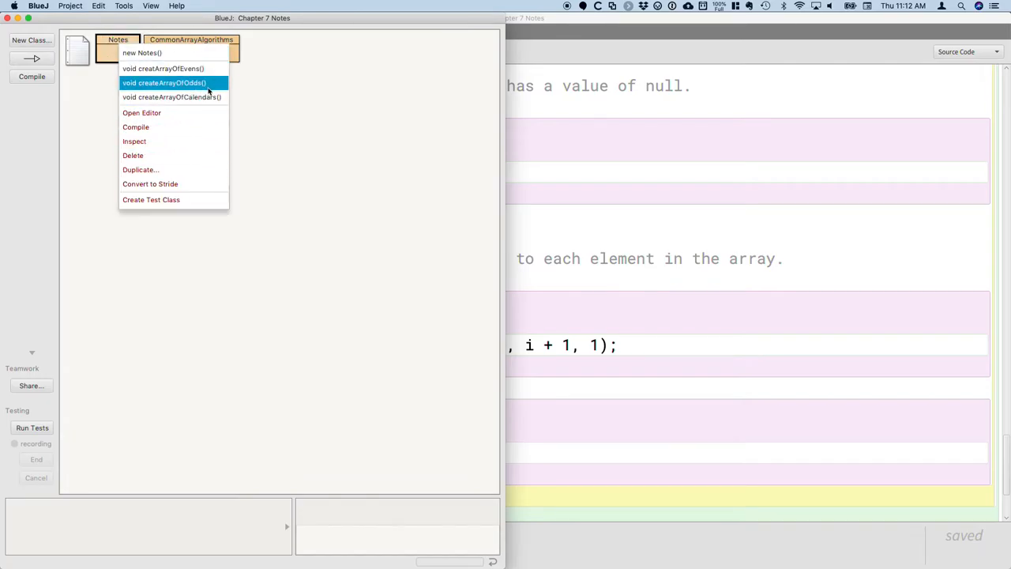
left_click(213, 101)
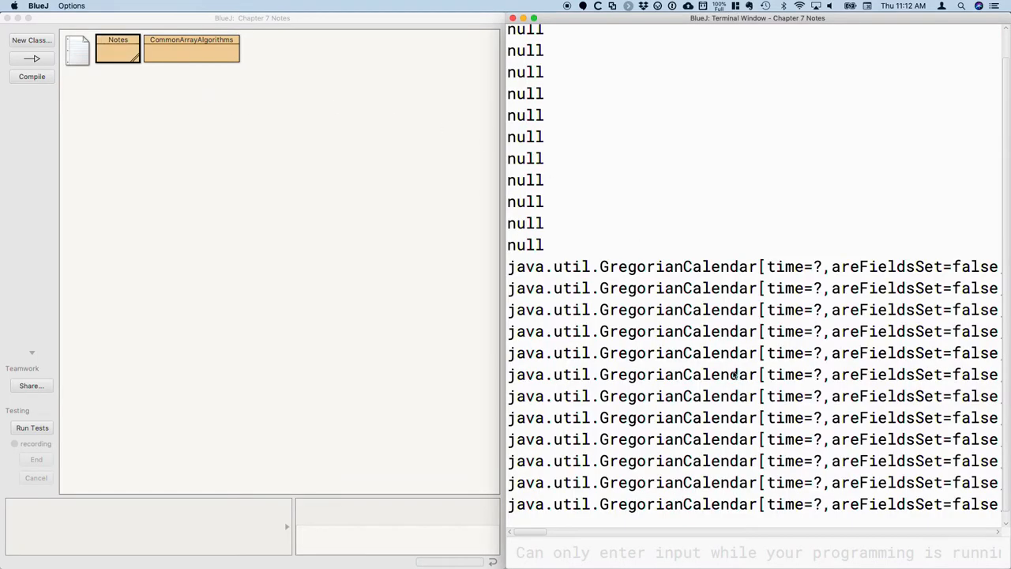
scroll("down", 3)
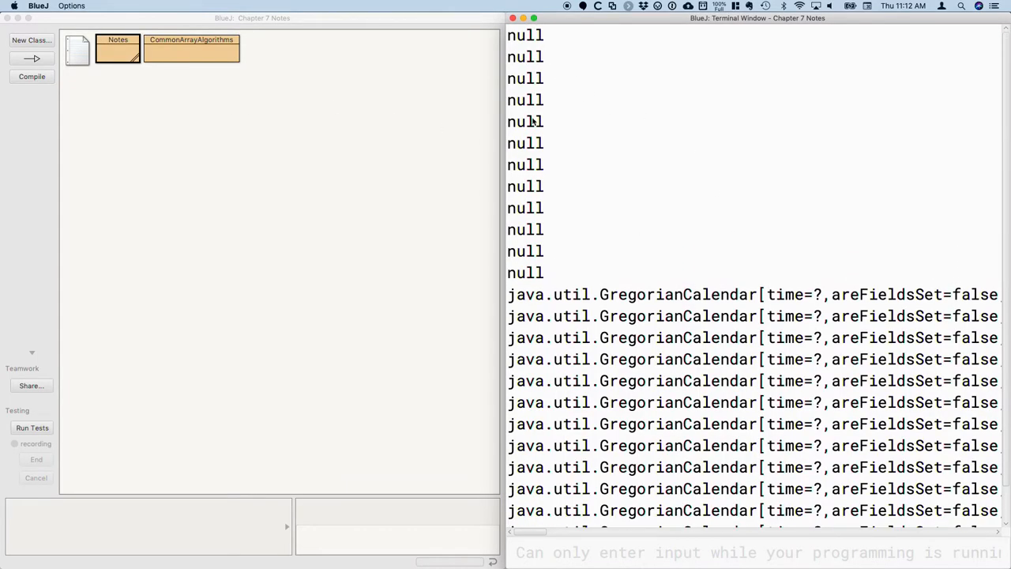
scroll("down", 3)
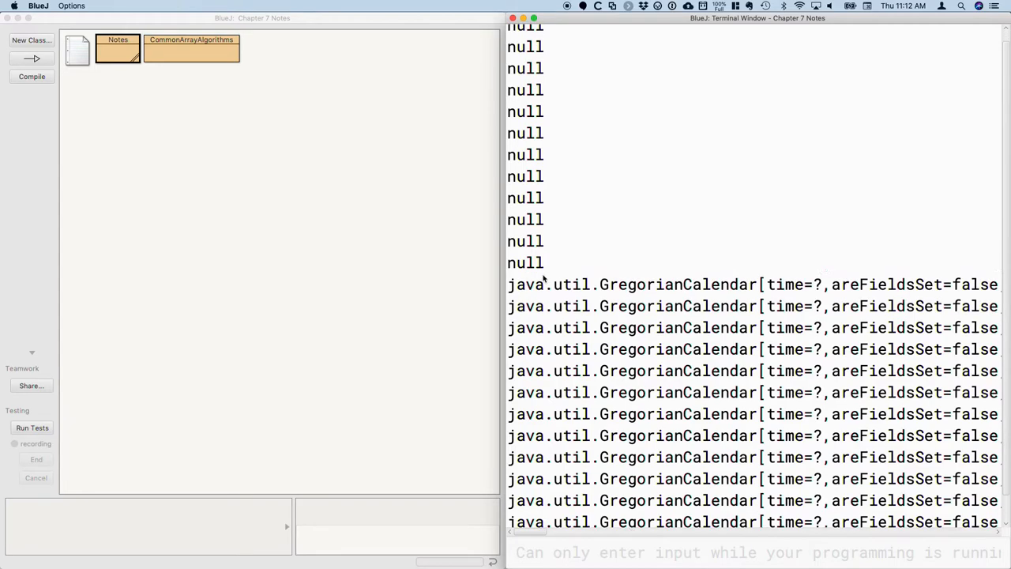
scroll("down", 3)
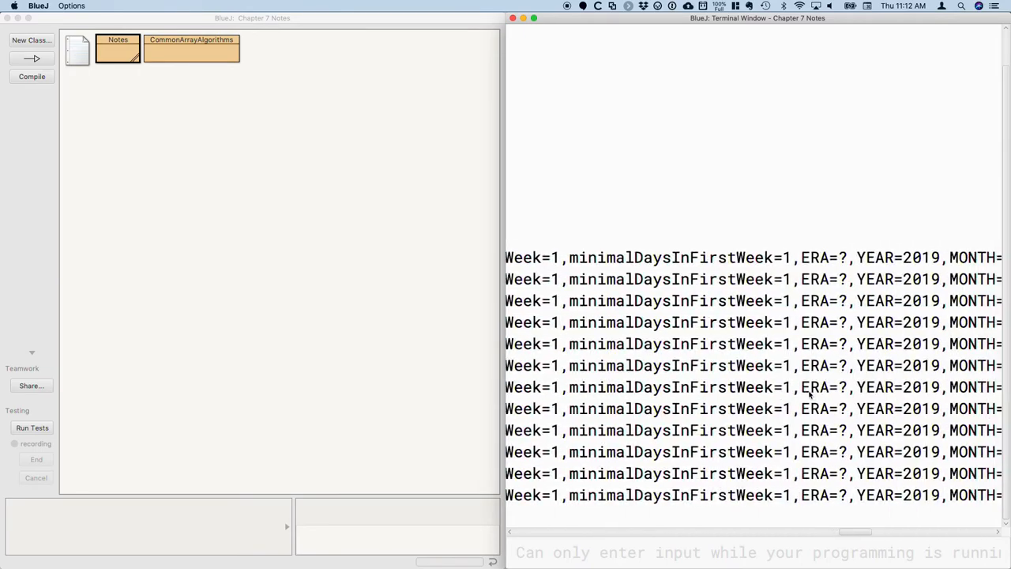
scroll("right", 3)
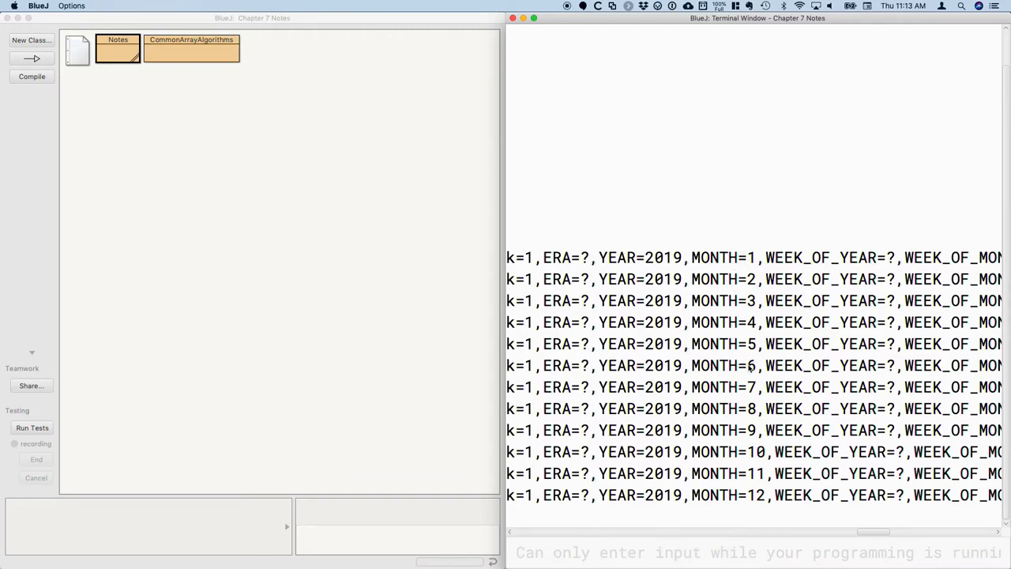
mouse_move(276, 303)
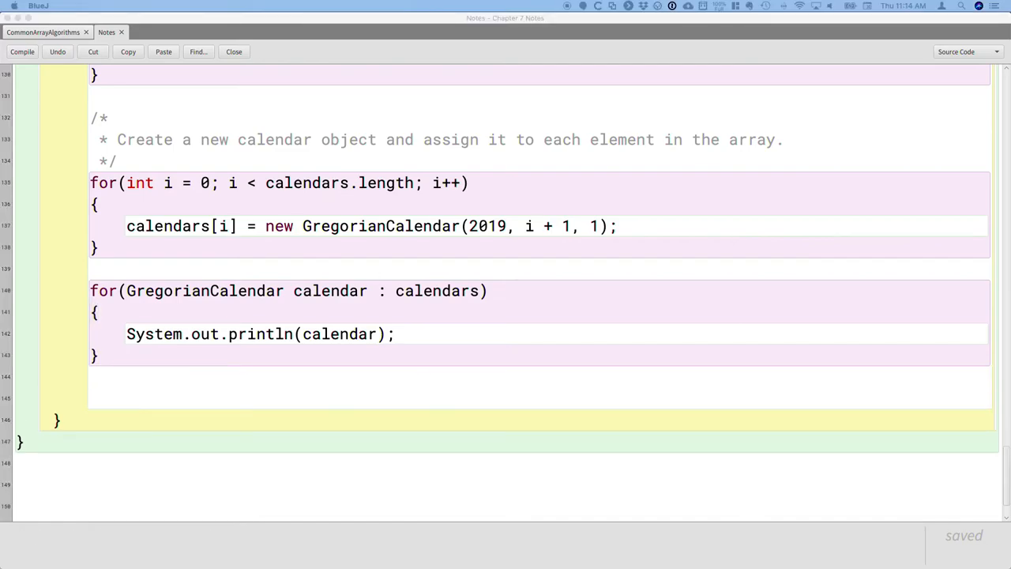
mouse_move(330, 385)
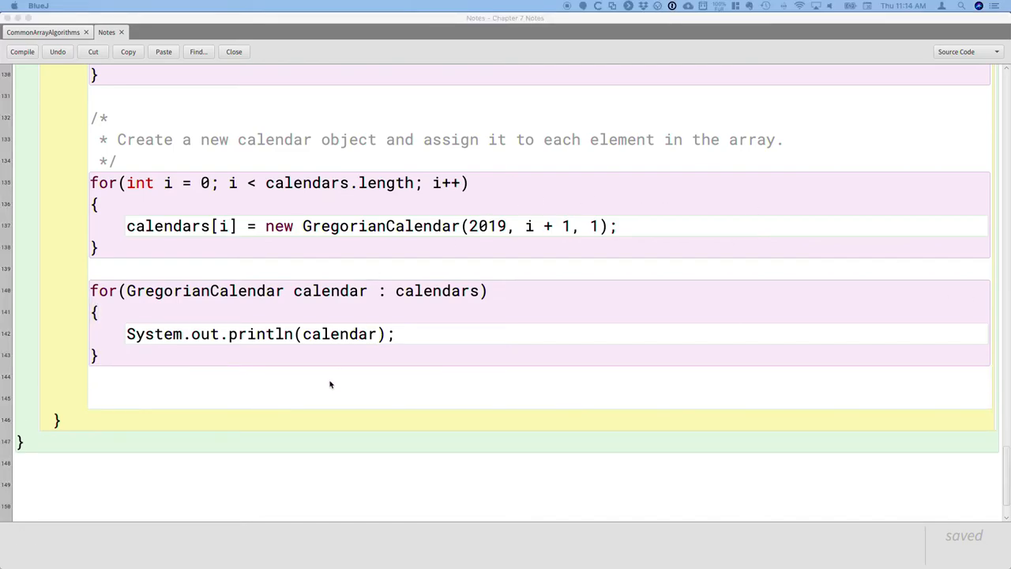
- Write the comment's first part: an enhanced for loop cannot modify array elements (e.g., references to calendars)
type("/")
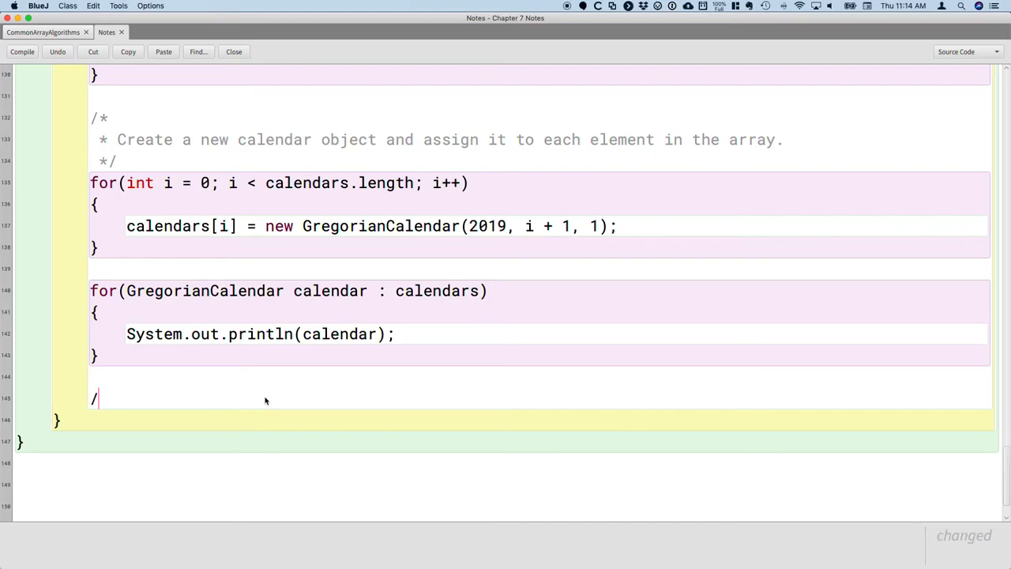
type("*")
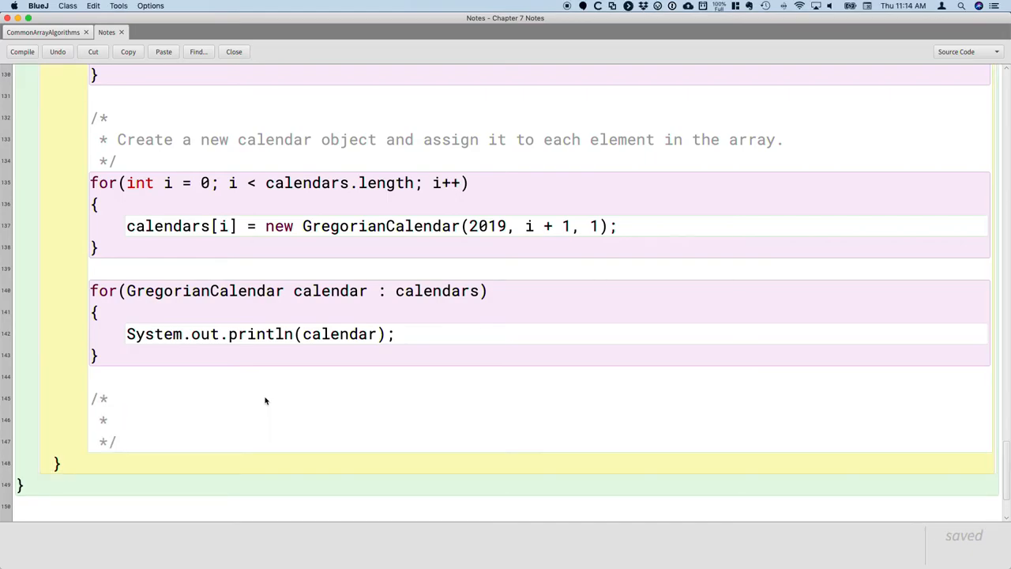
type("An")
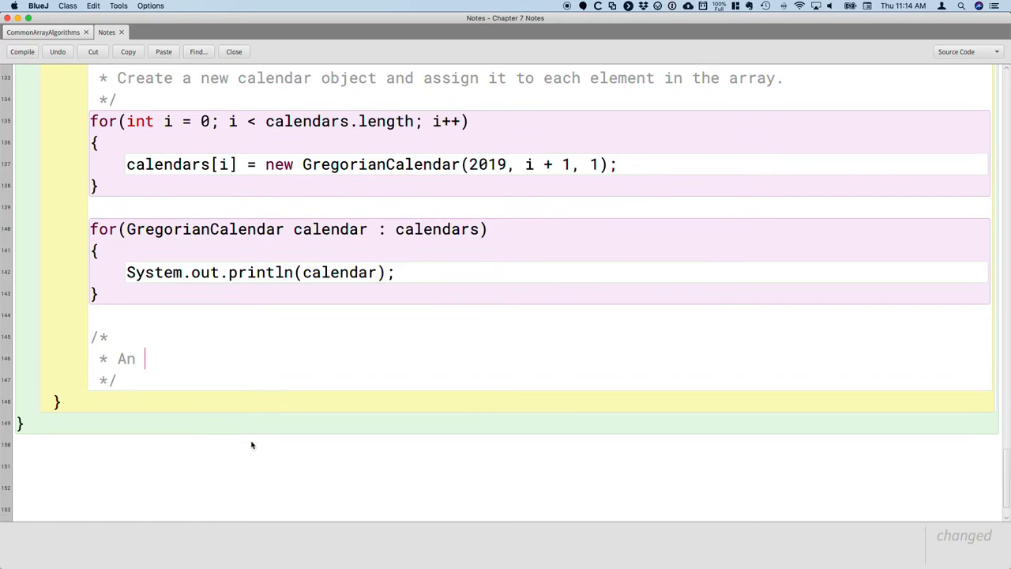
type("enhanc")
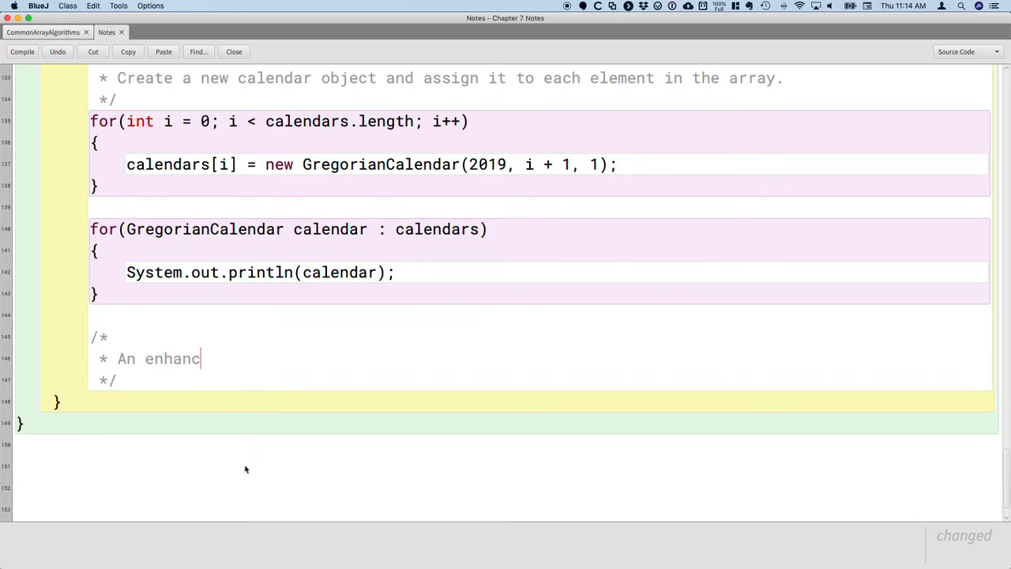
type("ed for loop cann")
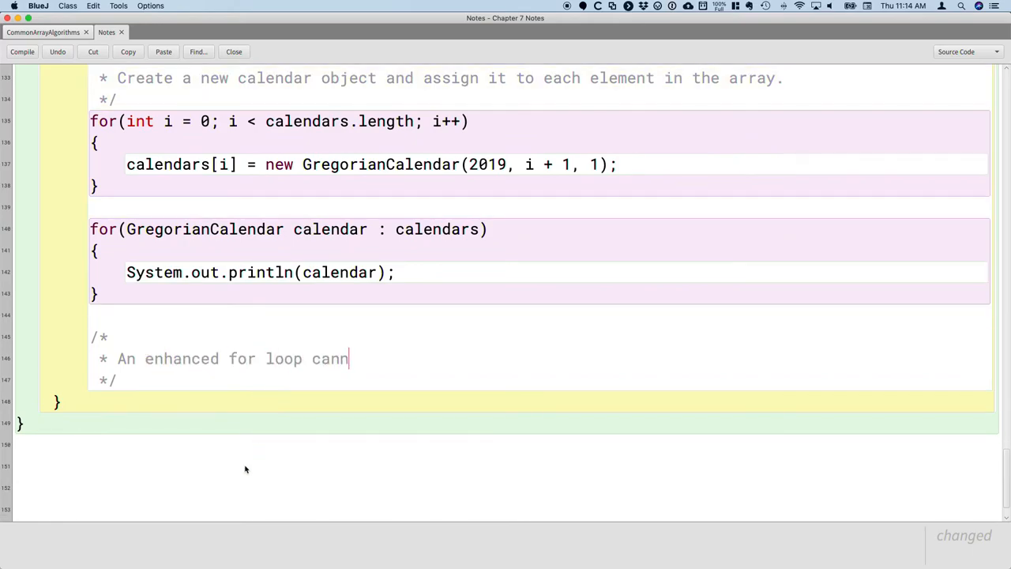
type("ot modify the values of the eleme")
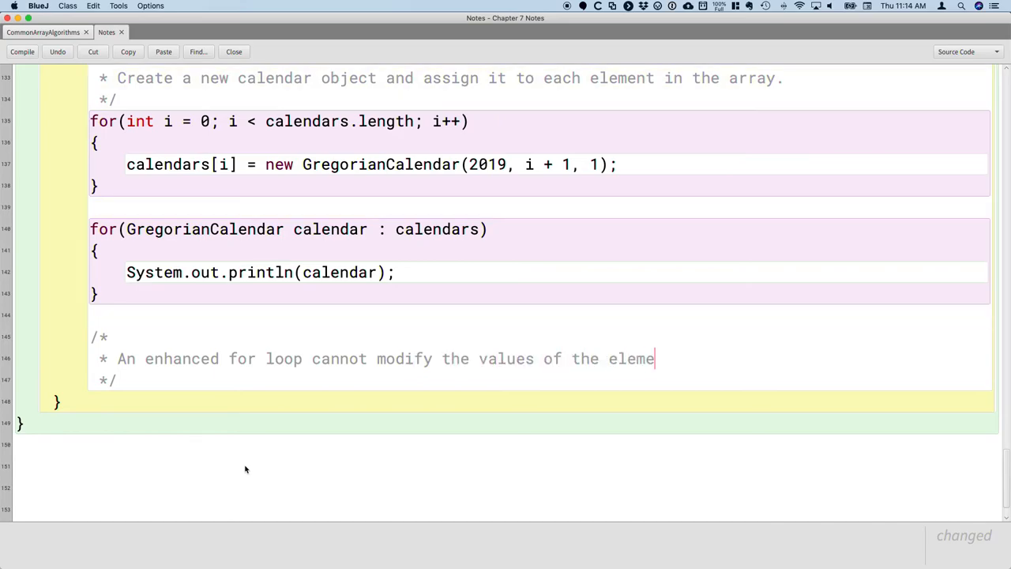
type("nts in the array (")
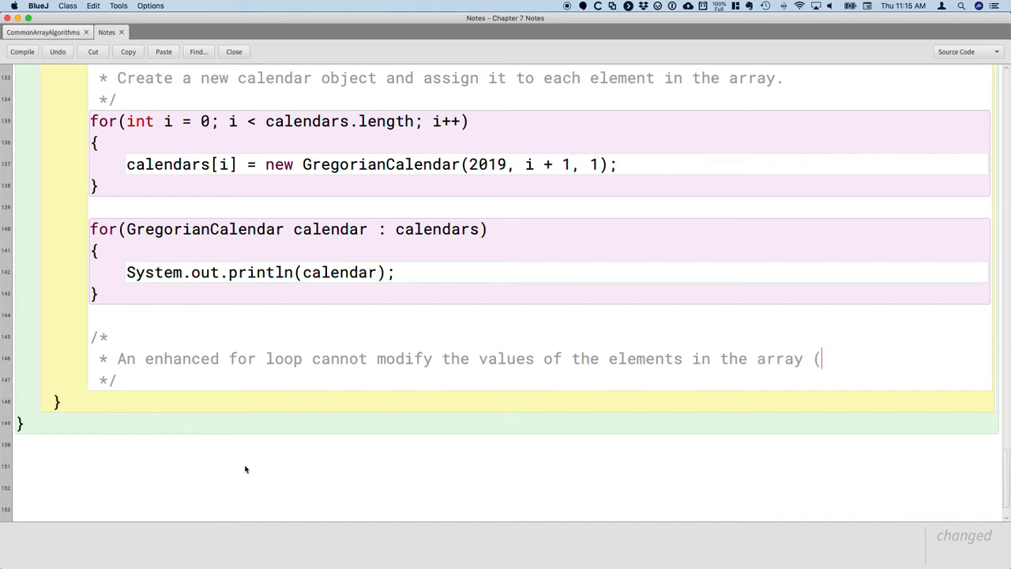
type("e.g.,")
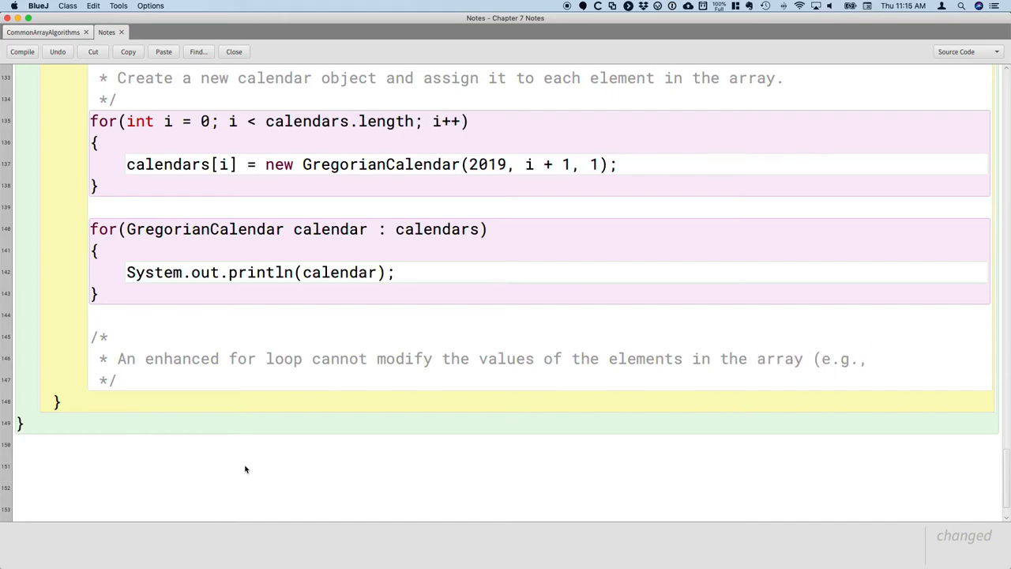
left_click(872, 358)
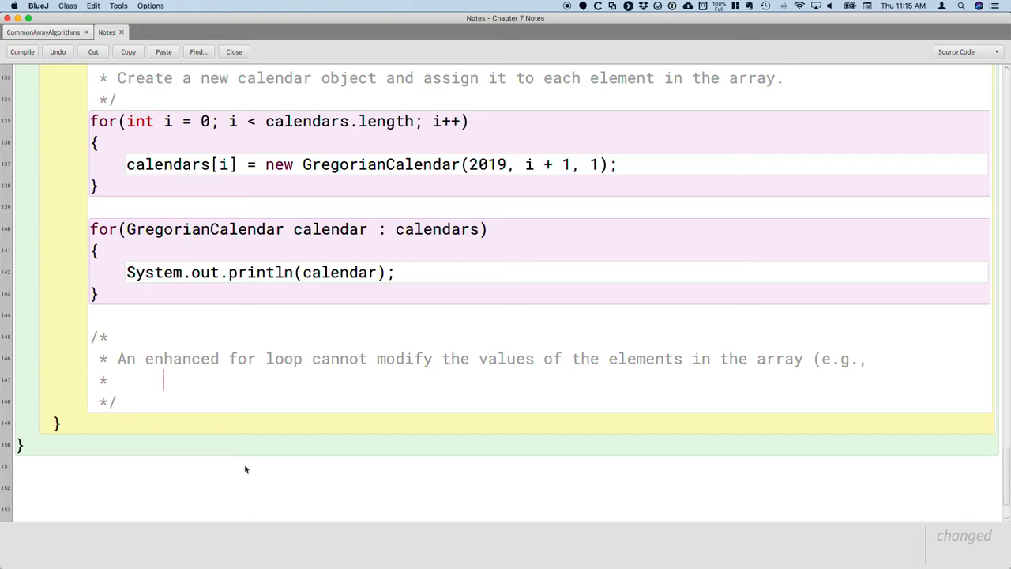
type("references to calen")
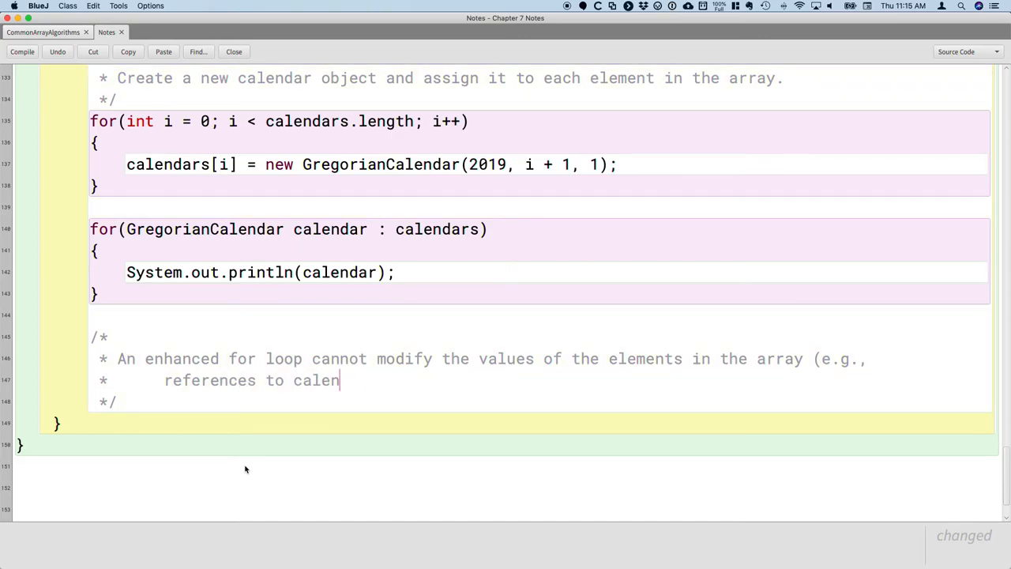
type("dars), but we")
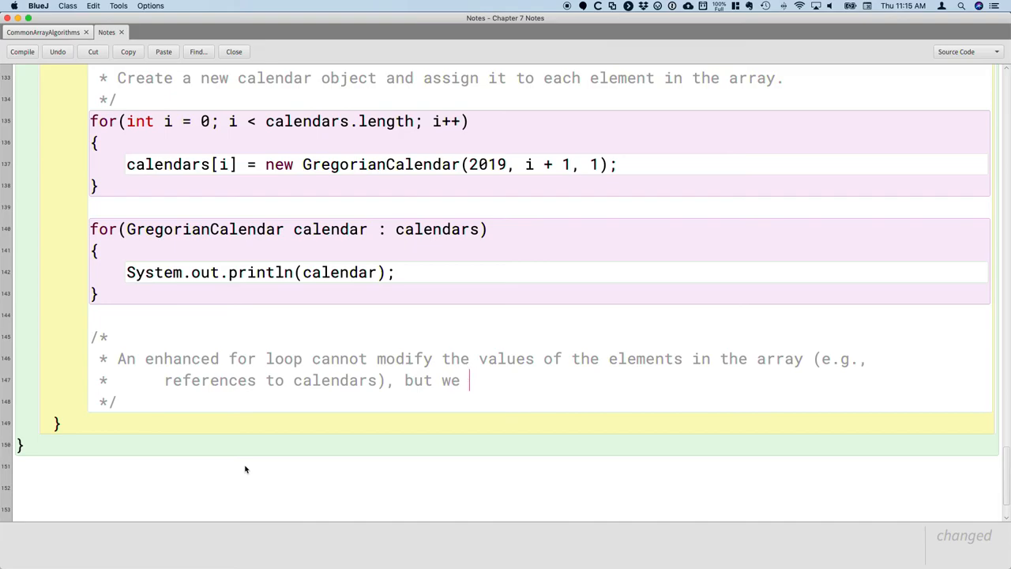
- Finish the comment: it can call mutator methods that modify referenced objects' properties (e.g., day of the month)
type("can c")
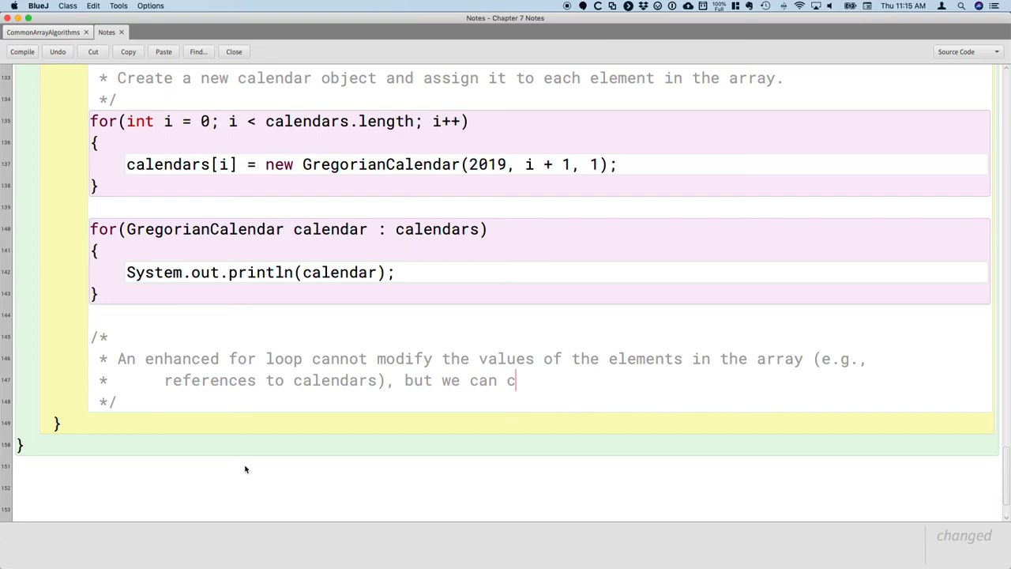
type("all mutator methods")
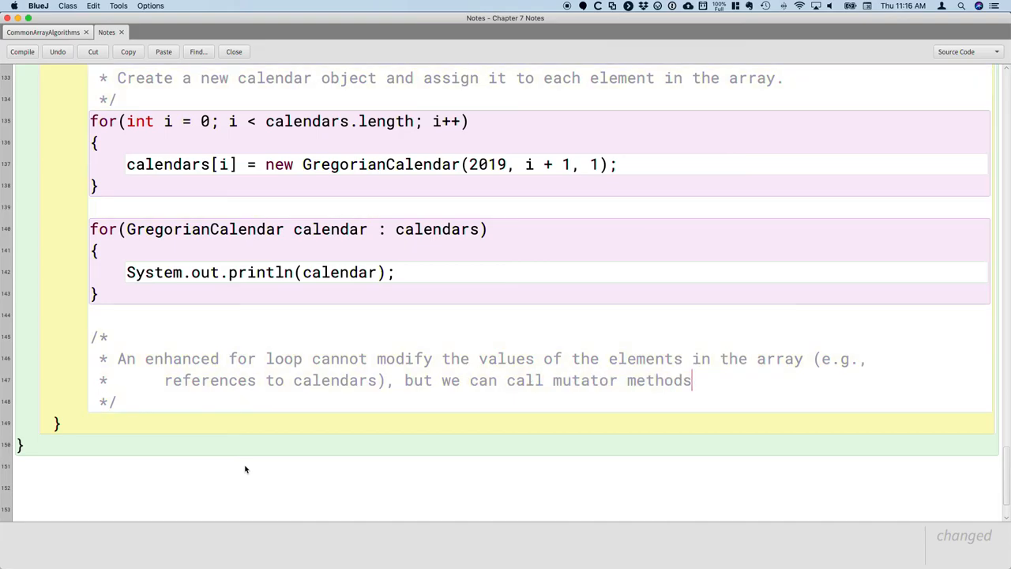
type("which mo")
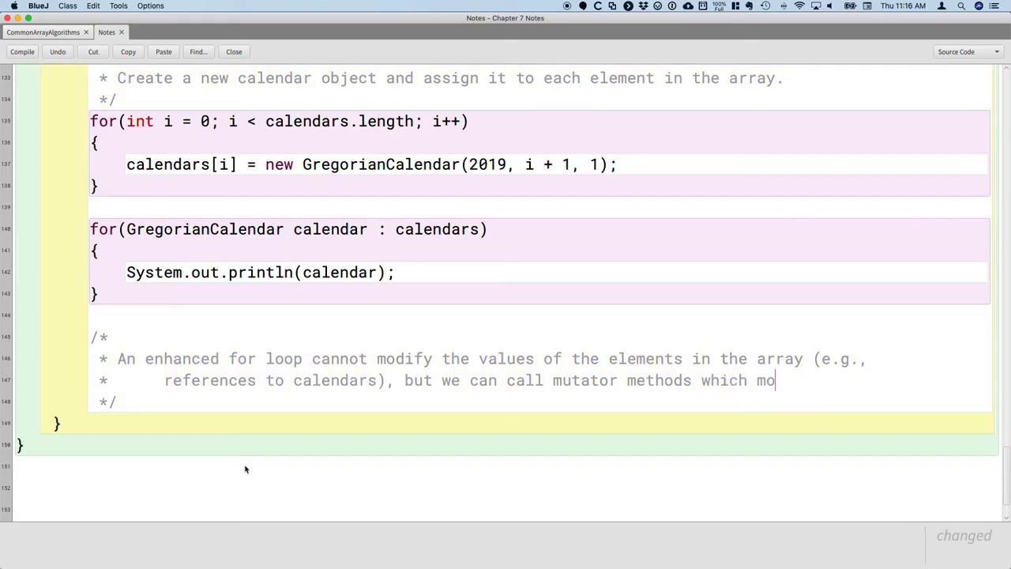
type("dify the")
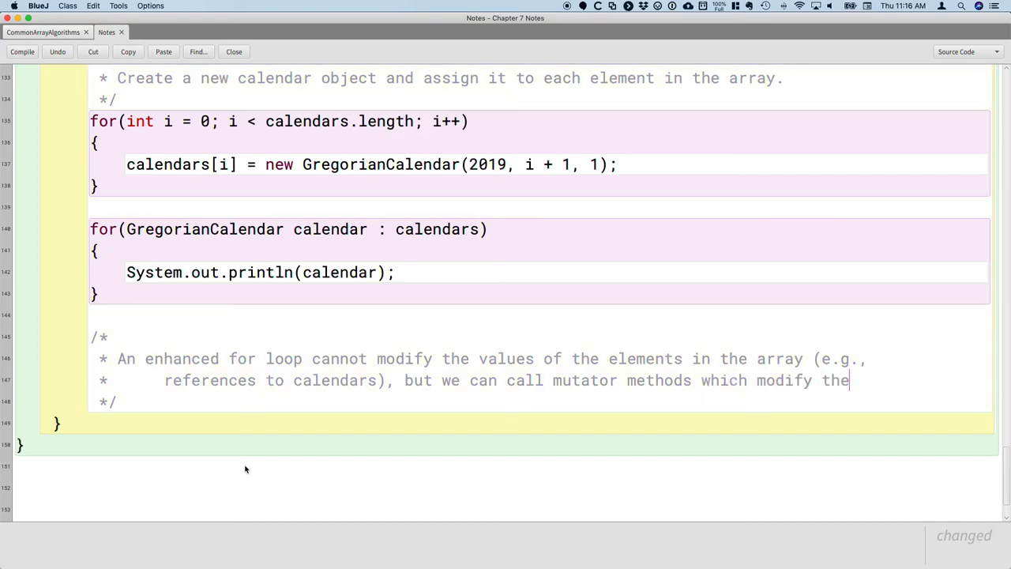
type("prop")
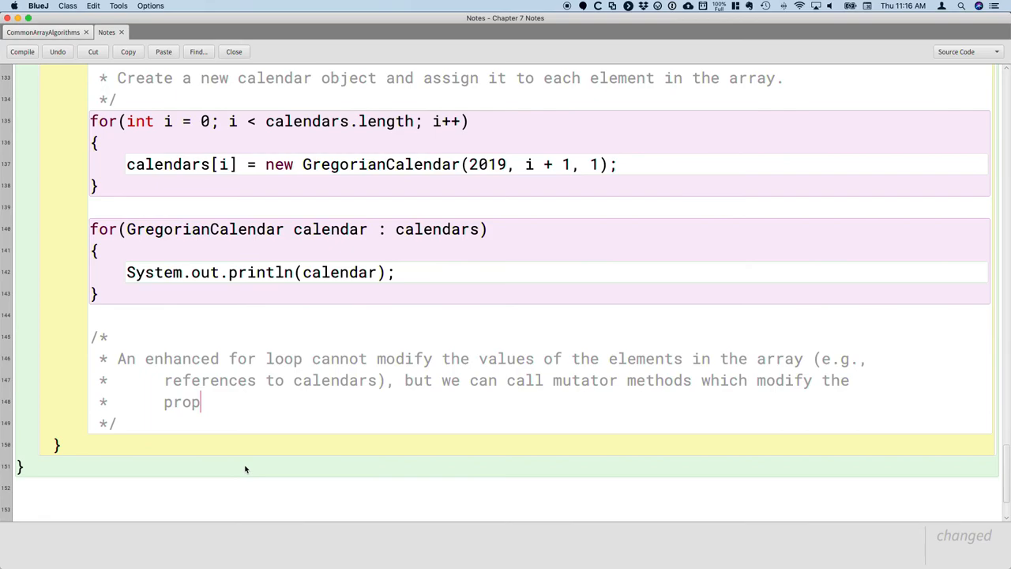
type("erties of the referenced objec")
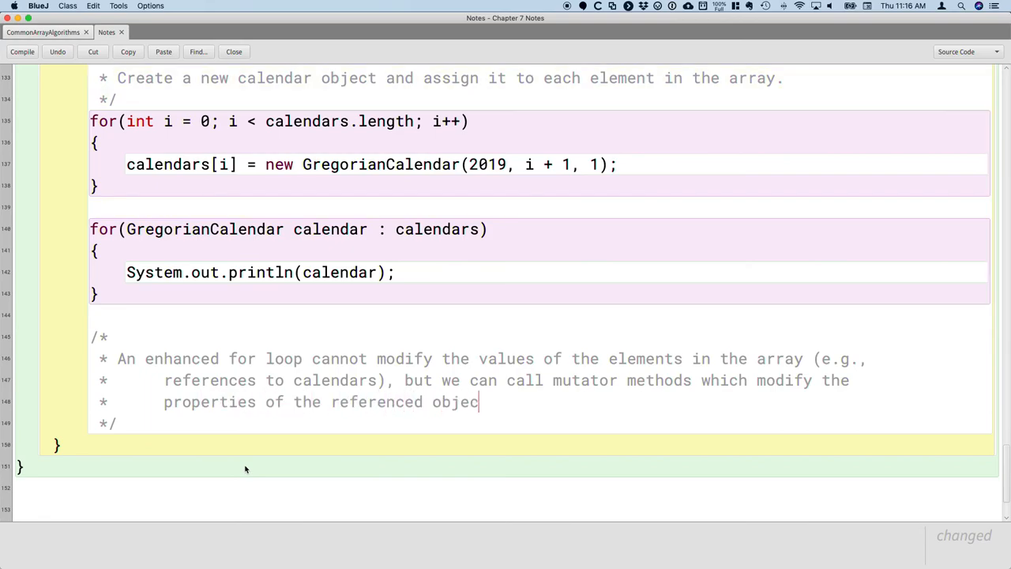
type("ts (e.")
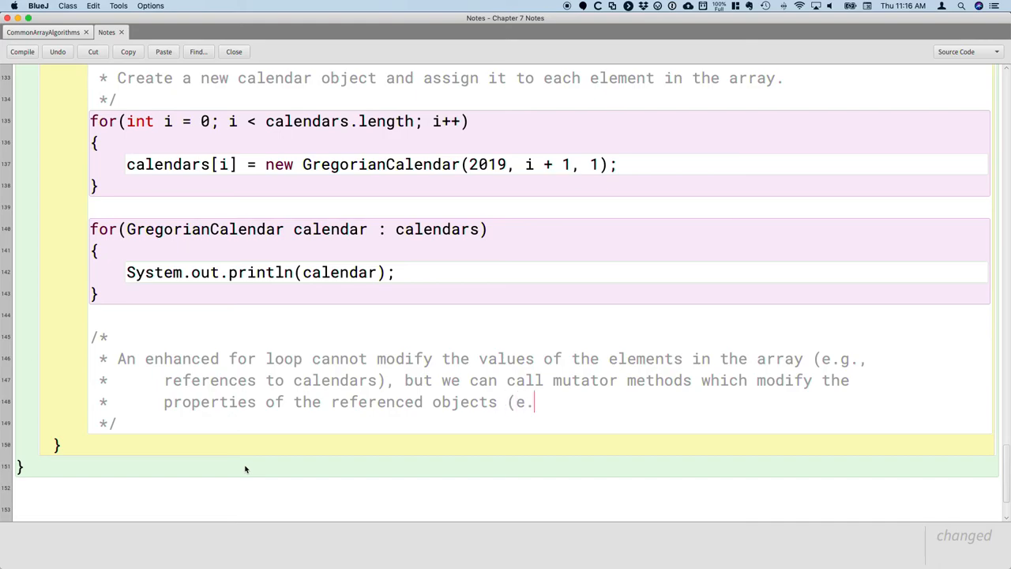
type("g., day of")
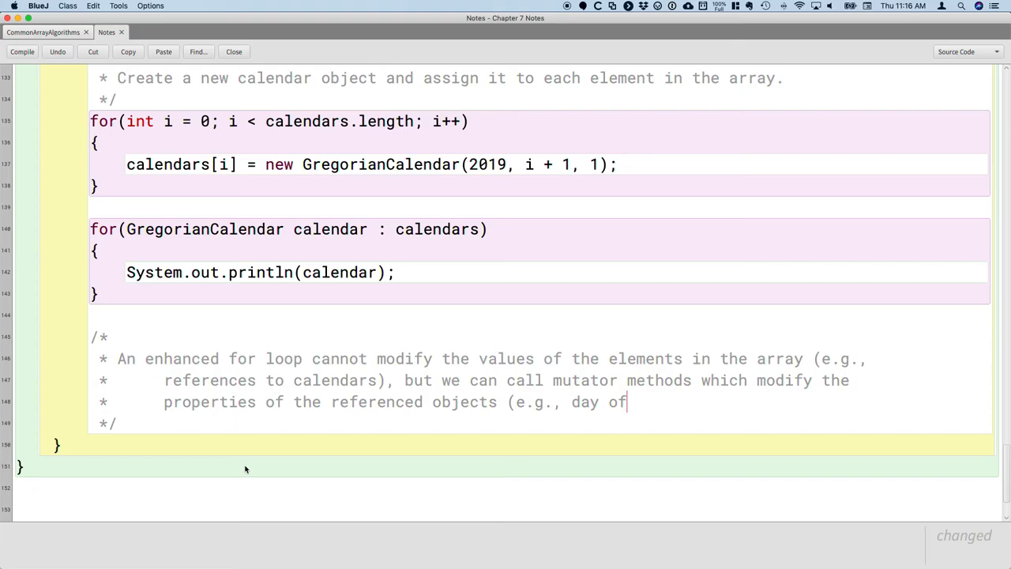
type("the month).")
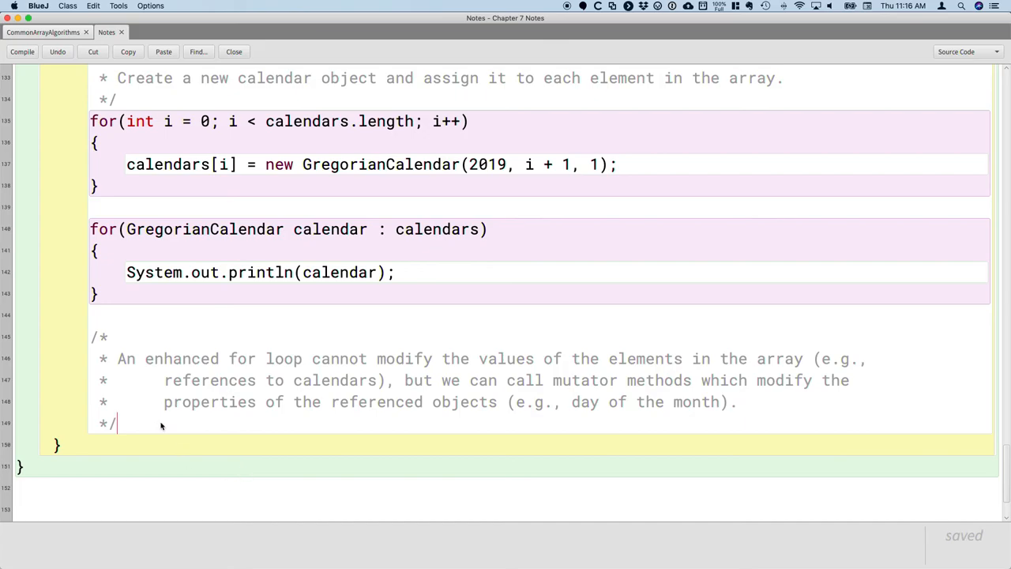
- Write the loop header for(GregorianCalendar calendar : calendars) below the comment
scroll("down", 3)
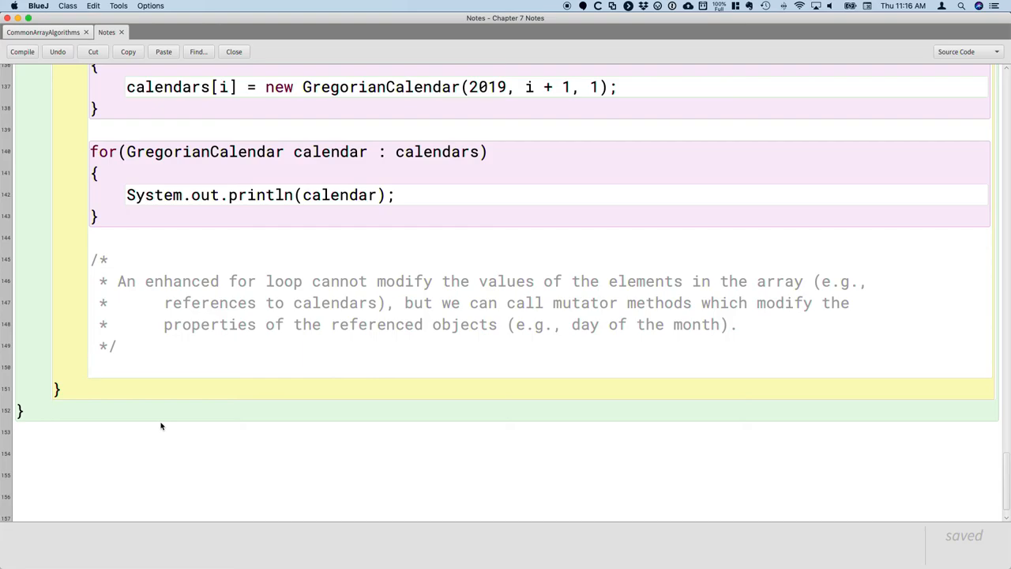
type("for")
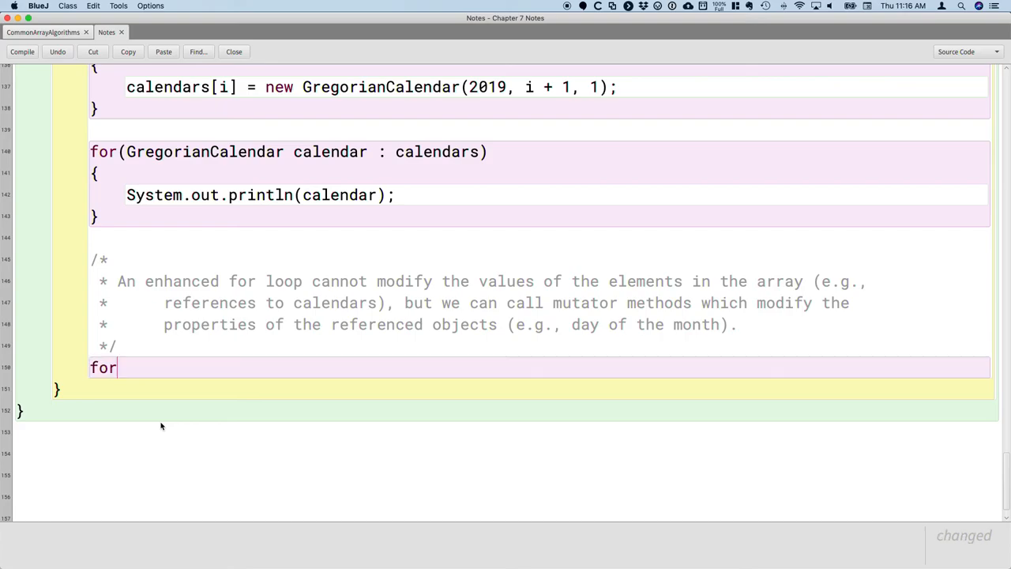
type("(GregorianCal")
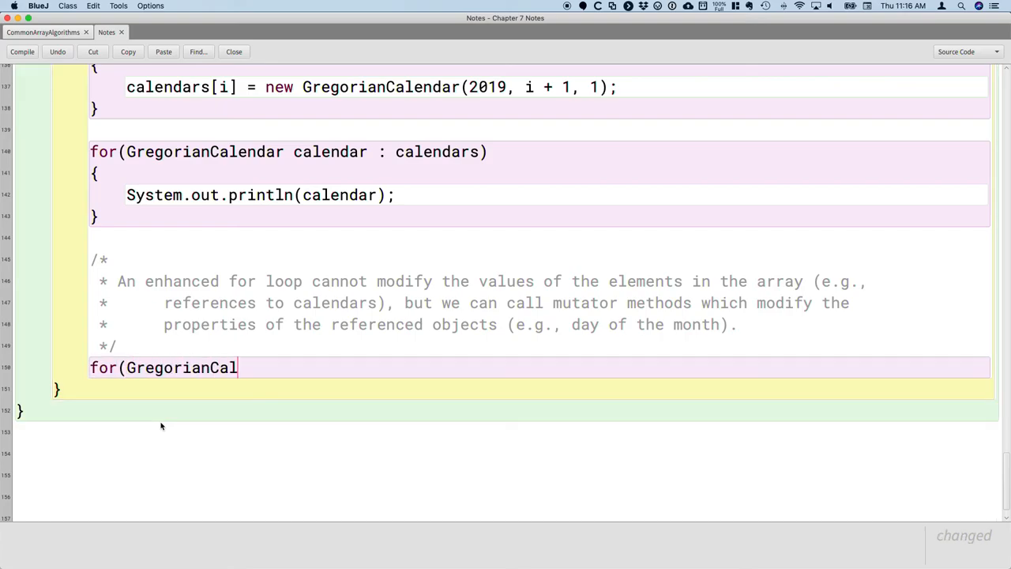
type("endar calendar :")
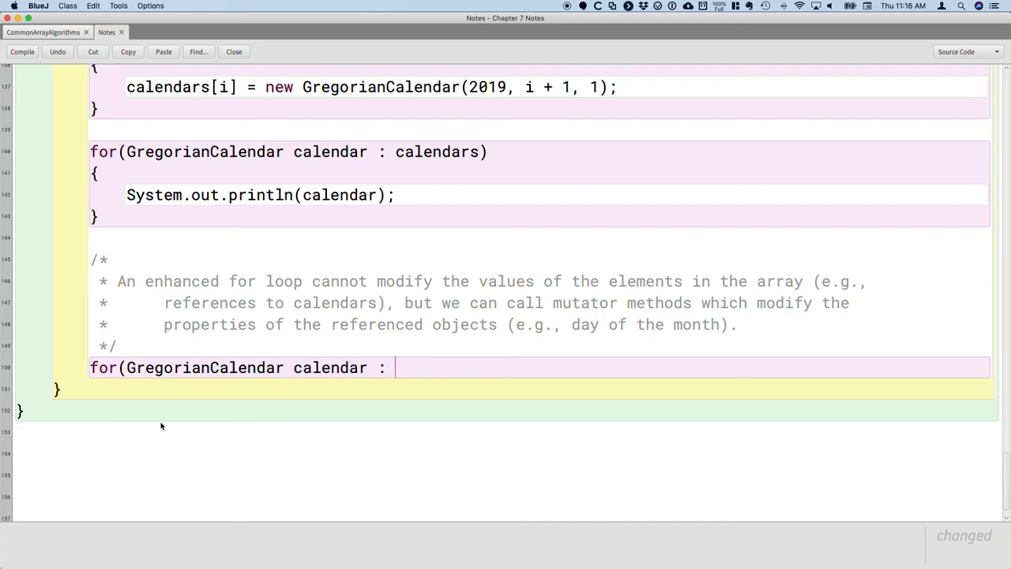
type("calendars")
type("{")
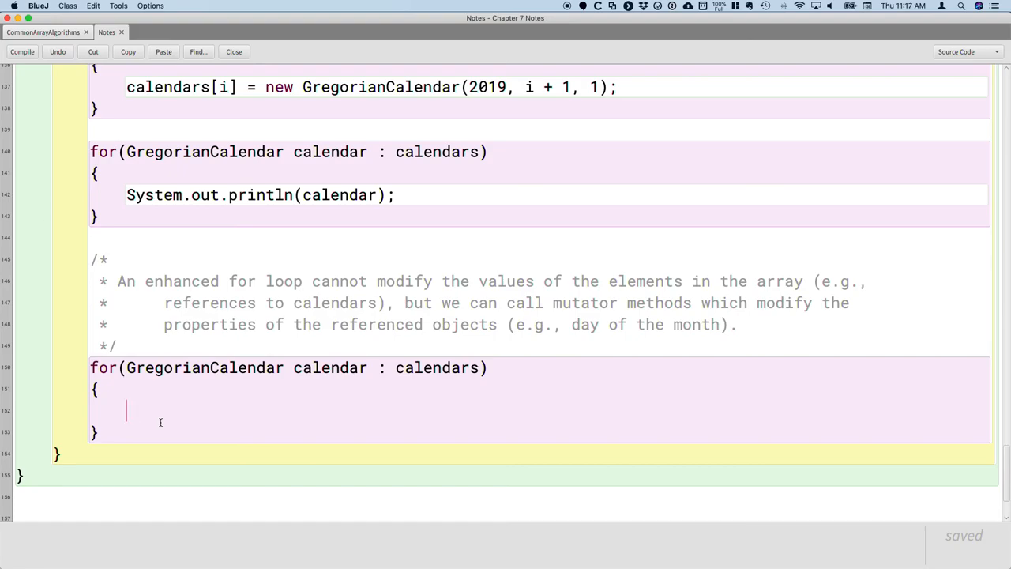
- Add the loop body calendar.add(GregorianCalendar.DAY_OF_MONTH, 2);
type("c")
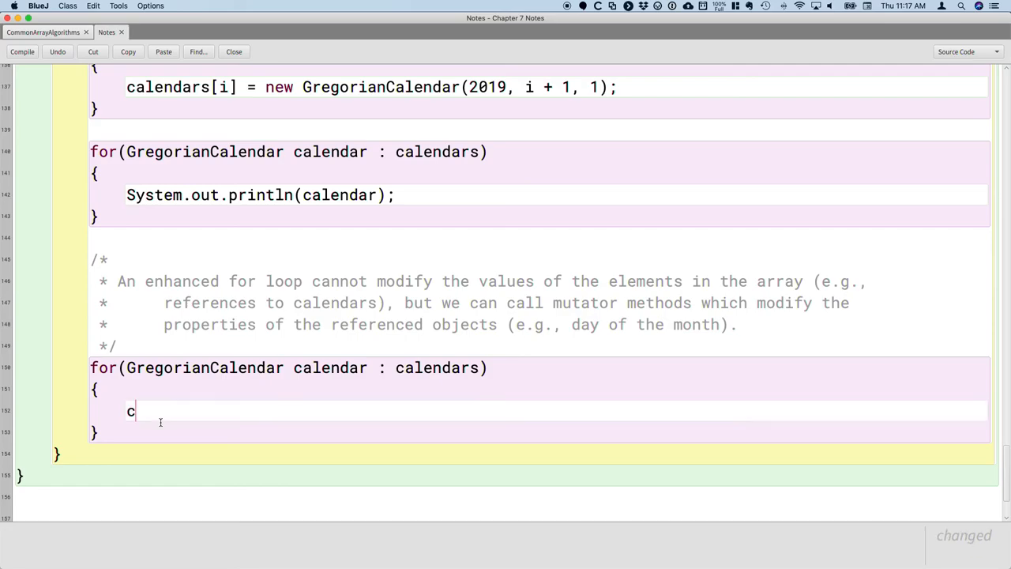
type("alendar")
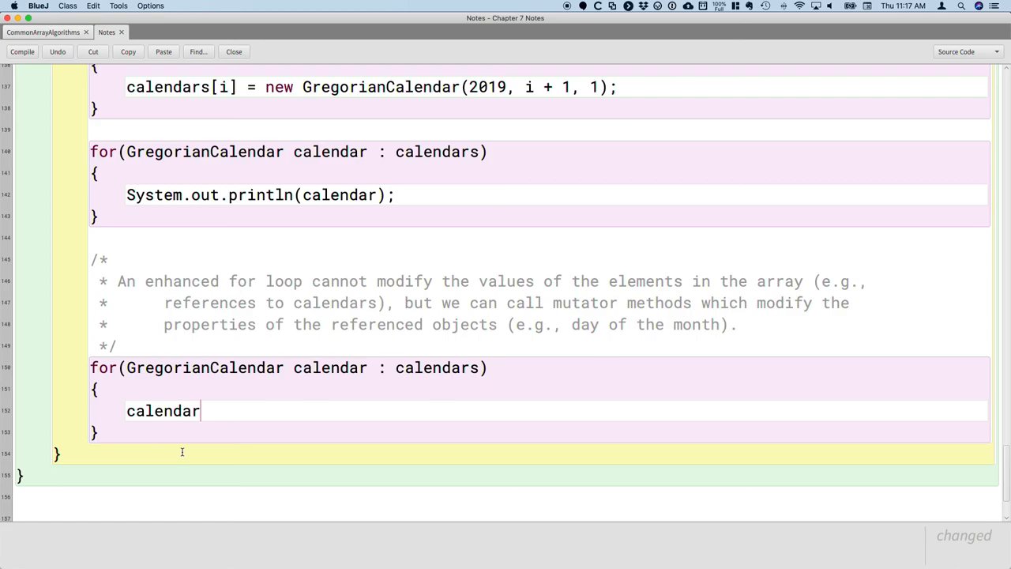
type(".ad")
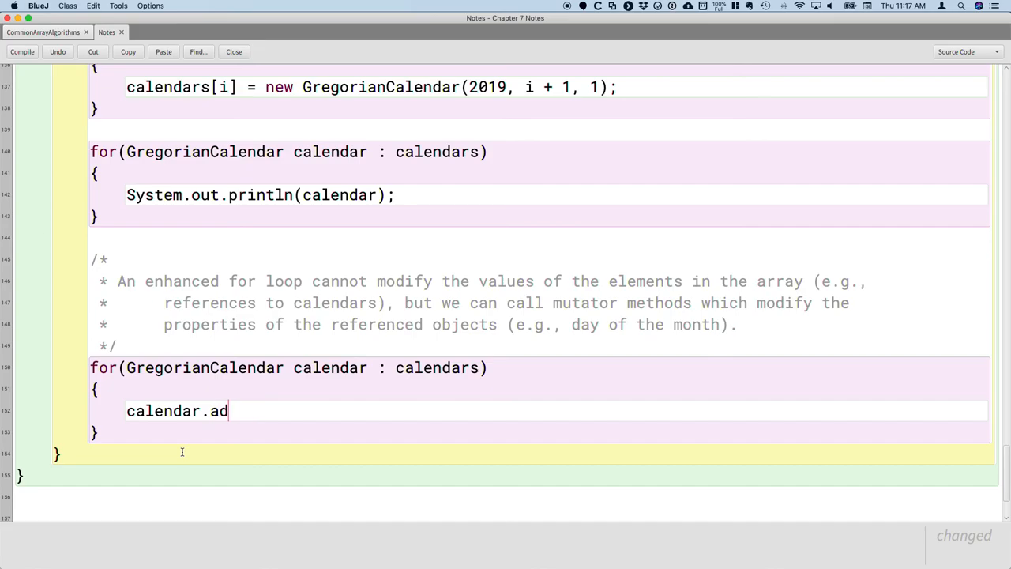
type("d(")
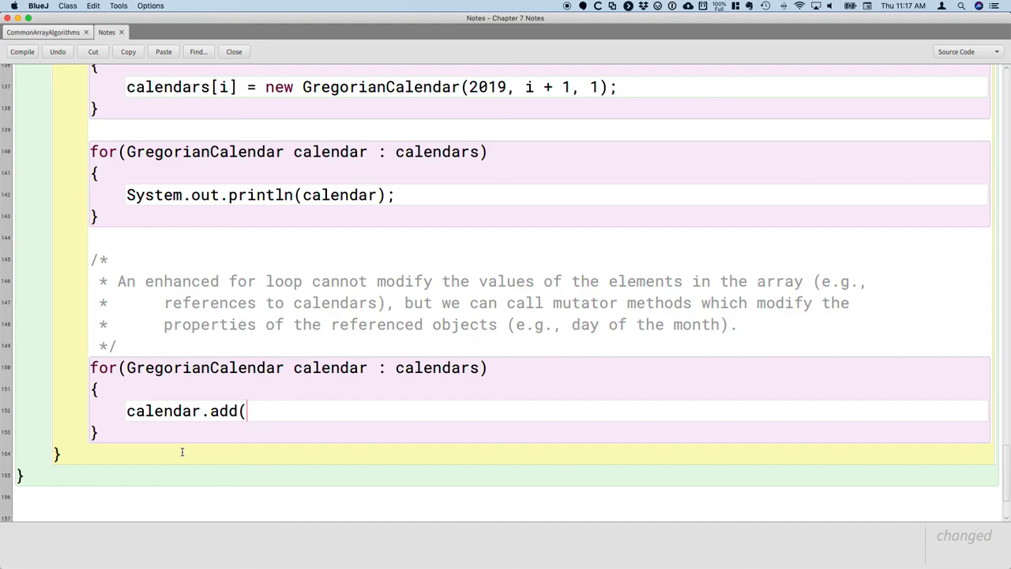
type("Greg")
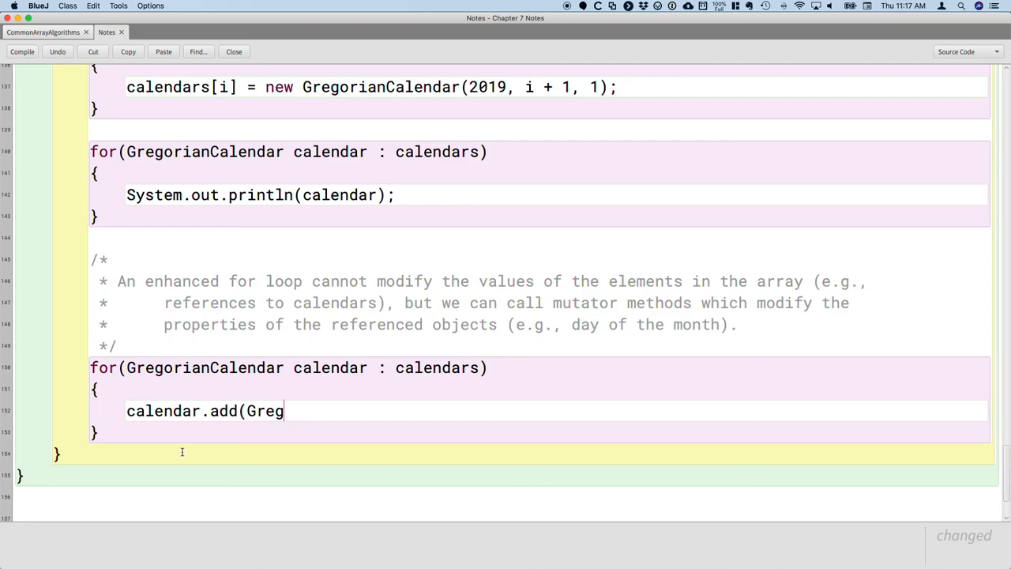
type("orian")
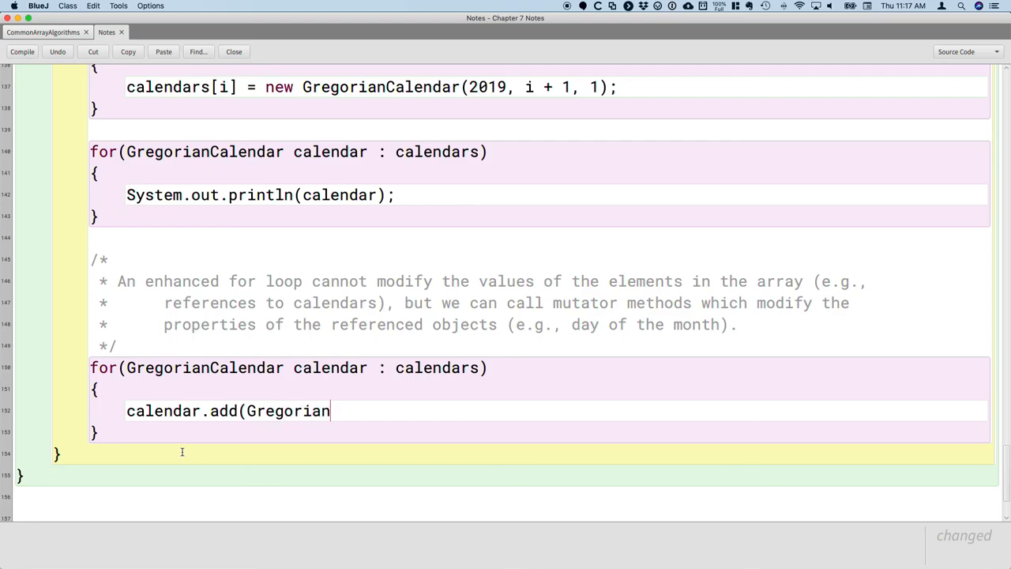
type("Calendar")
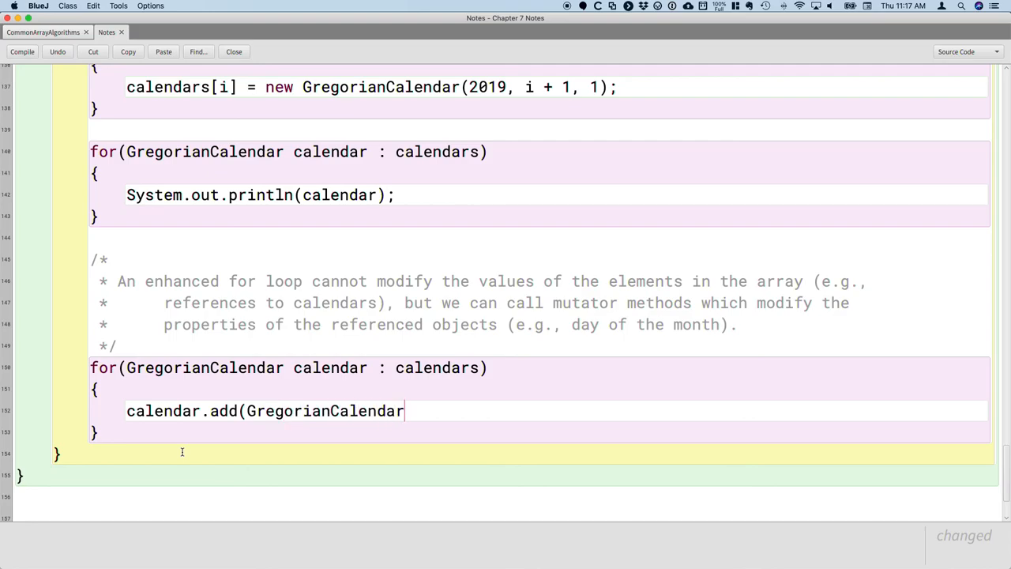
type(".DAY_O")
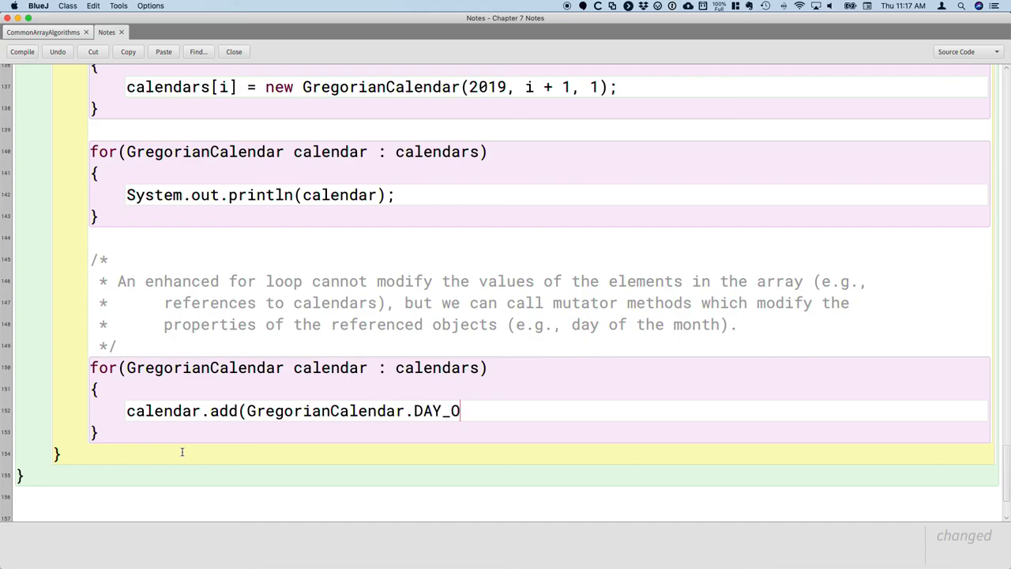
type("F_MONTH")
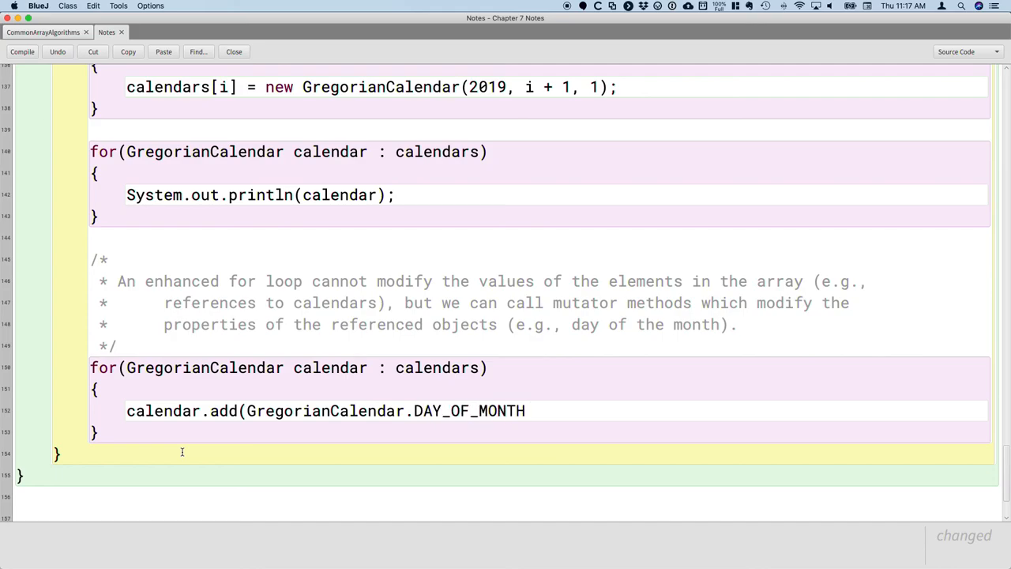
type(", 2)")
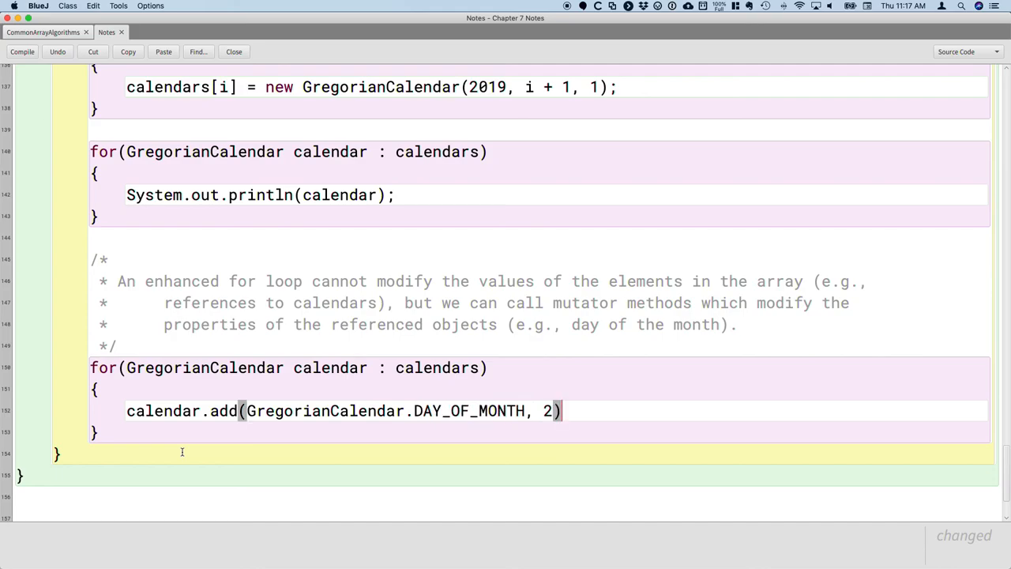
type(";")
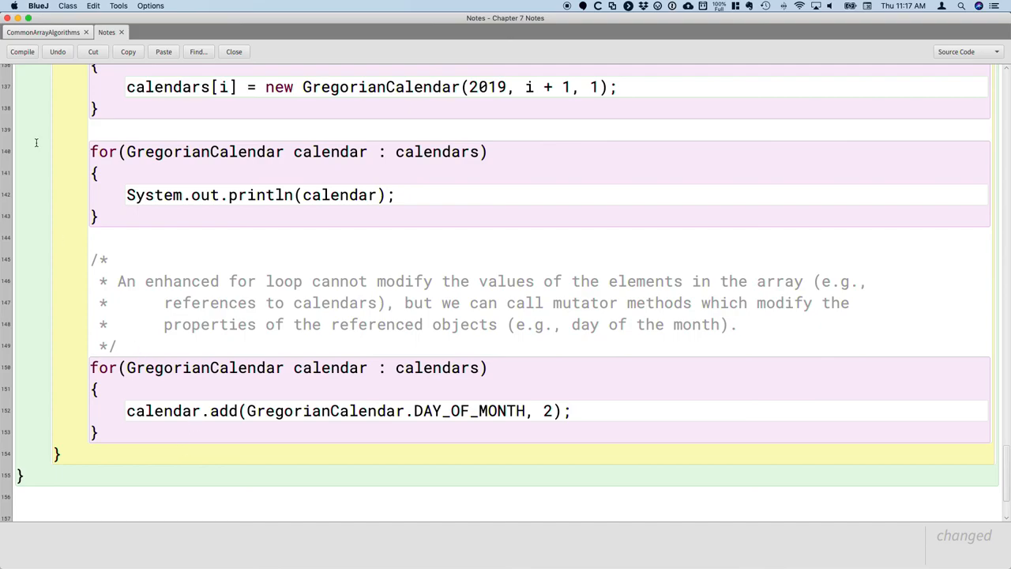
- Duplicate the println loop after the add loop and compile the class without errors
left_click_drag(90, 152, 111, 215)
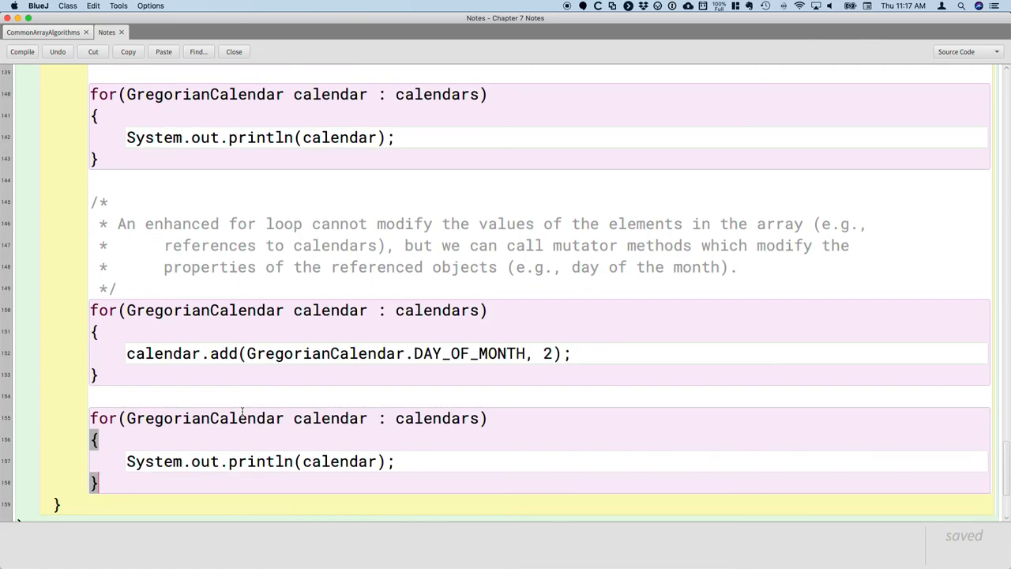
left_click(22, 50)
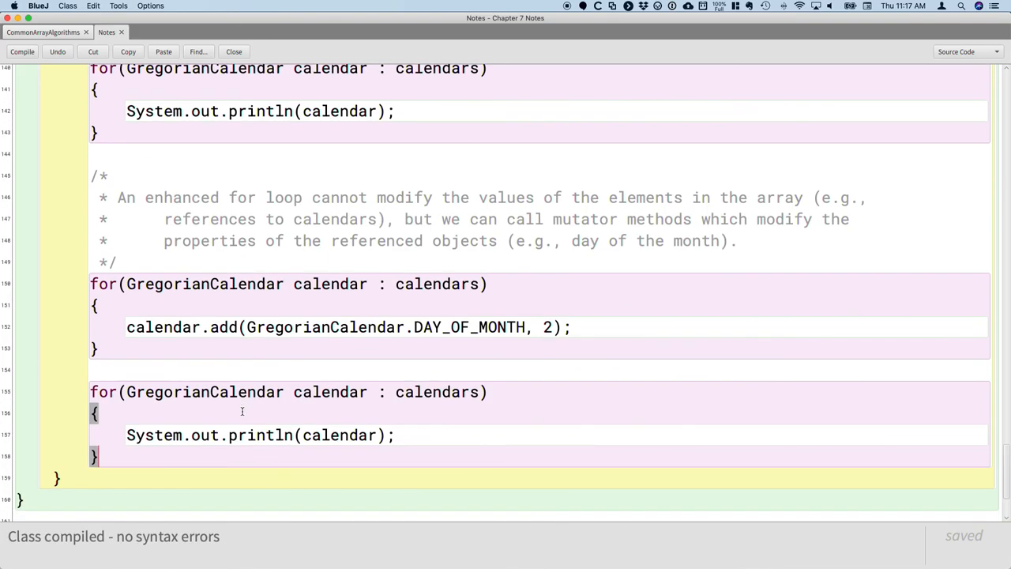